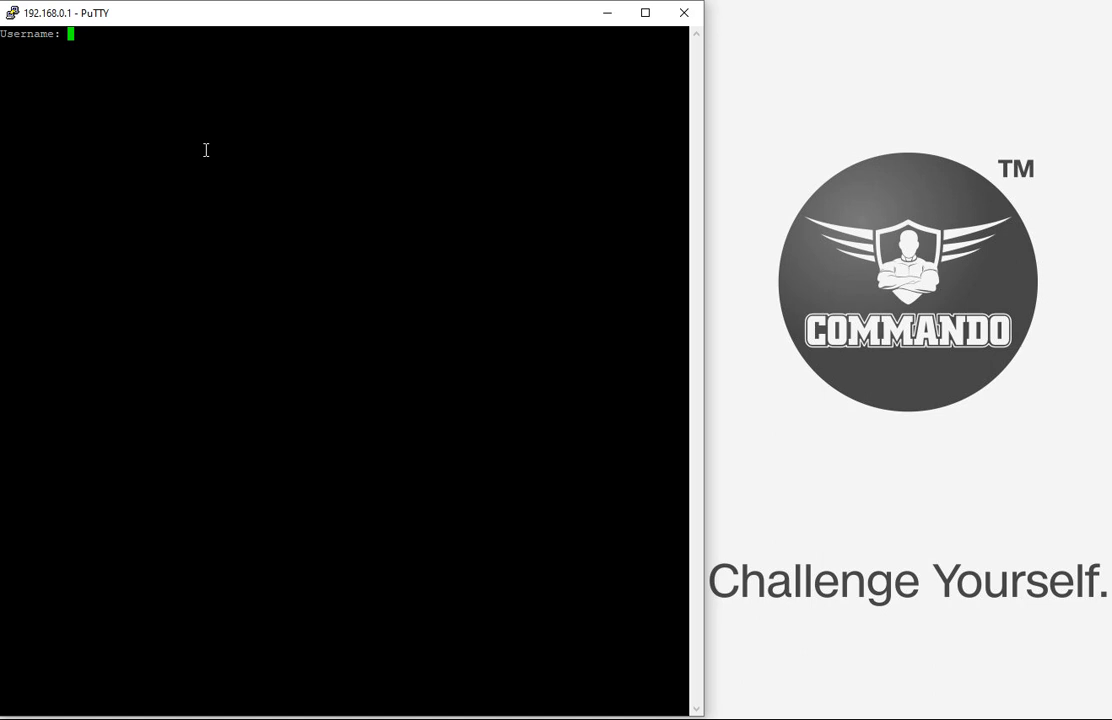
Log in to the switch as admin with the password to reach Switch#.
type("admin")
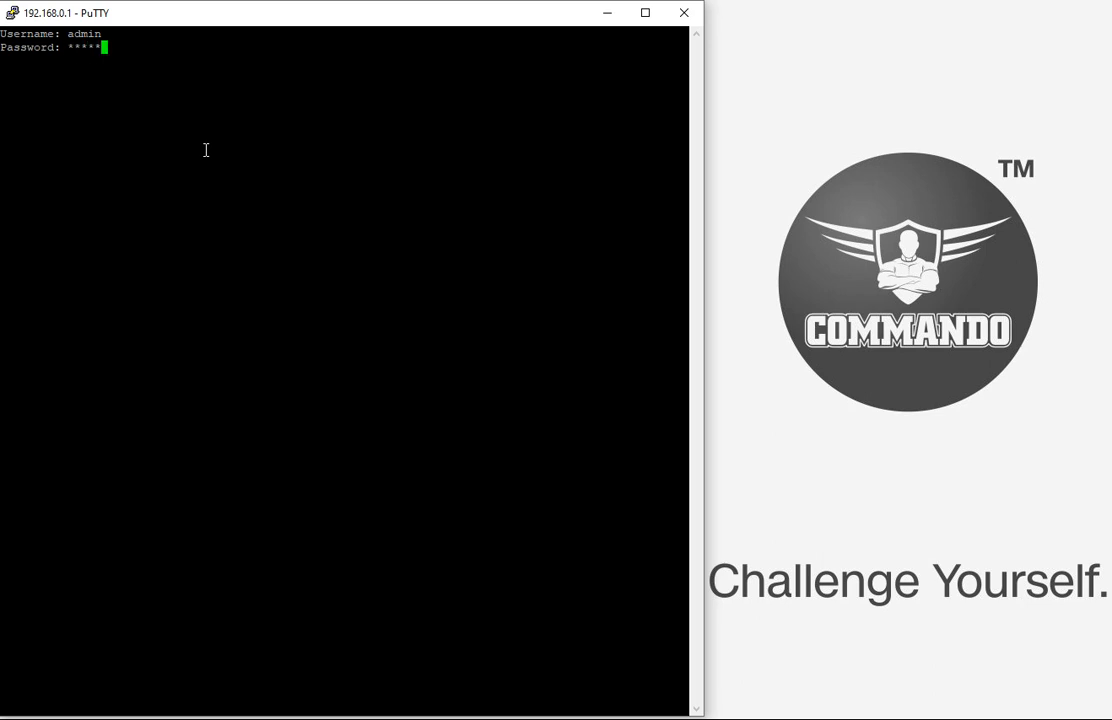
key("Return")
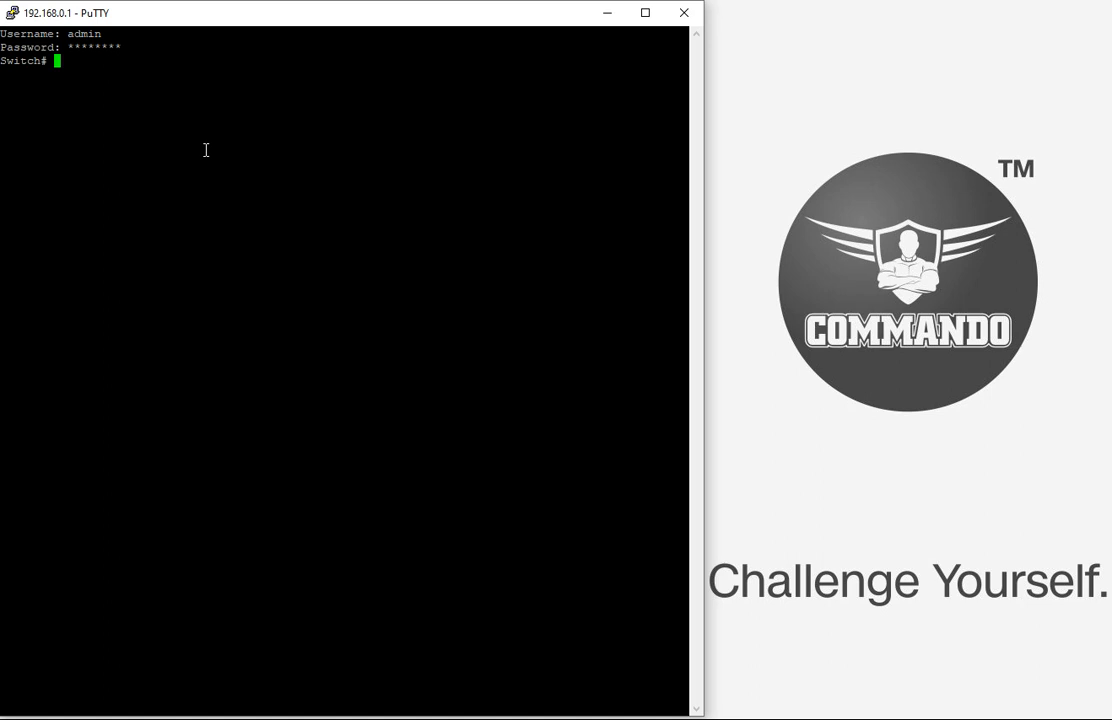
Enable the DHCP server with dhcp-server in global configuration mode.
type("co")
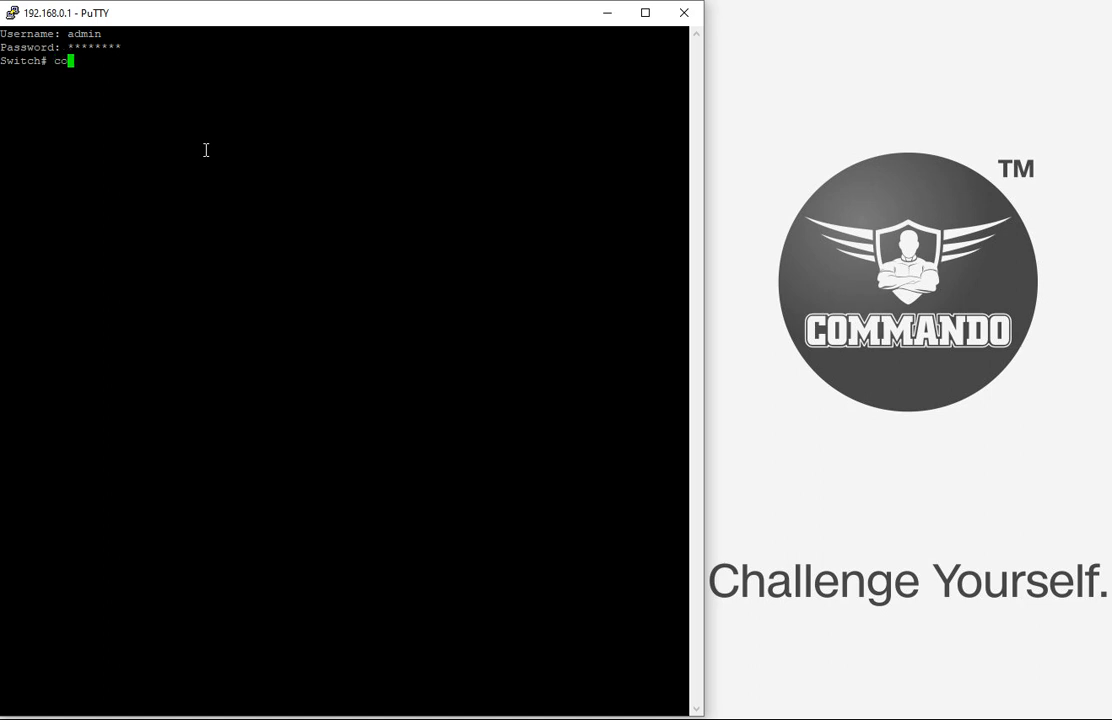
type("nfigure")
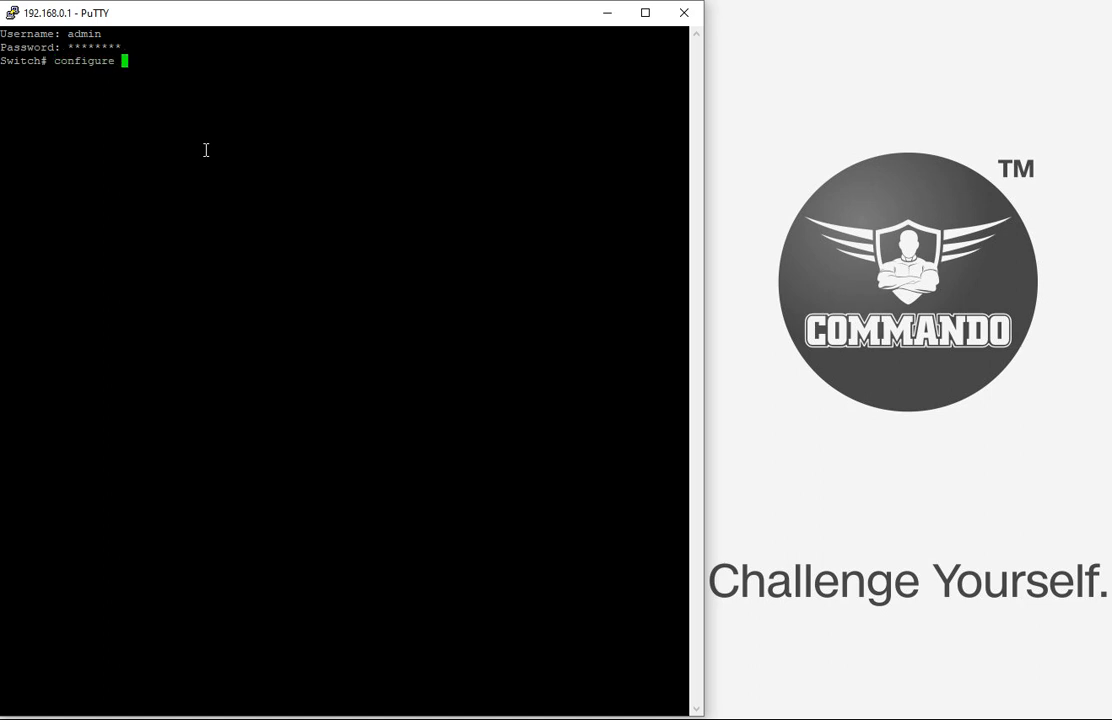
type("terminal")
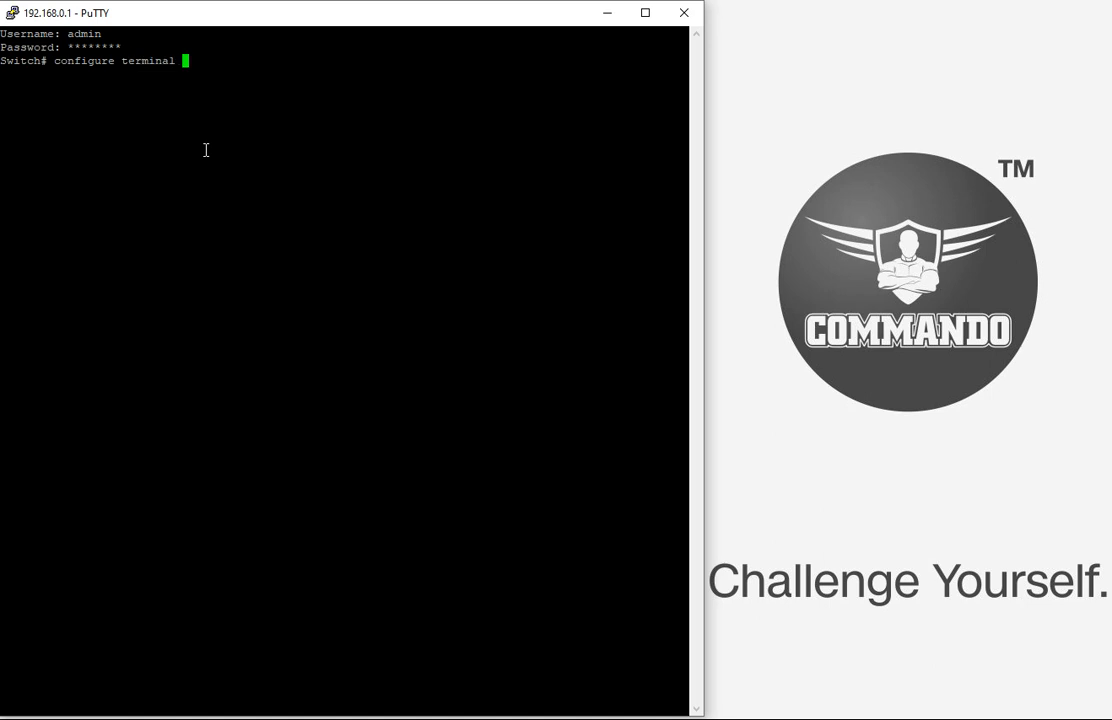
key("Return")
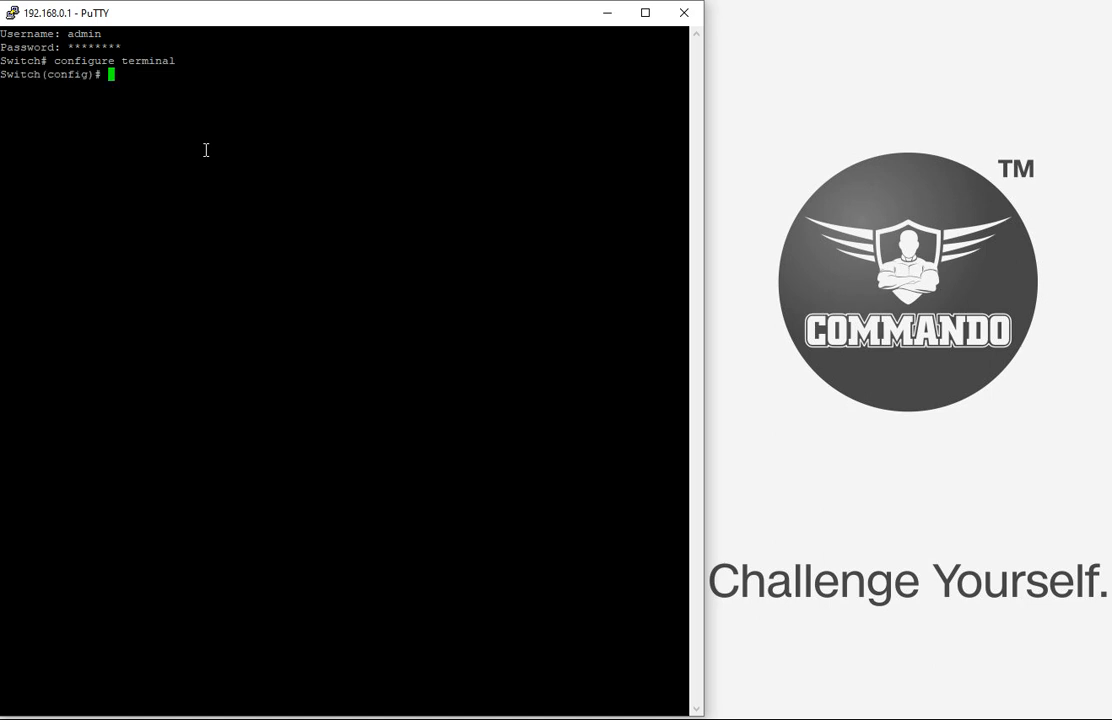
type("dhc")
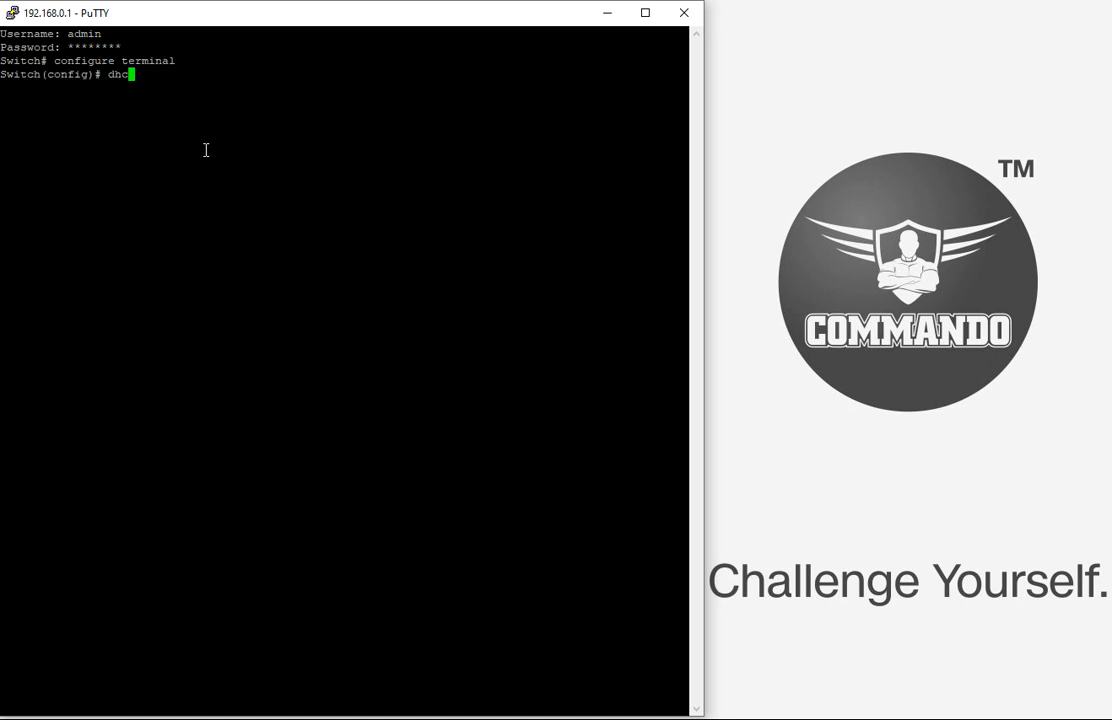
type("p-server")
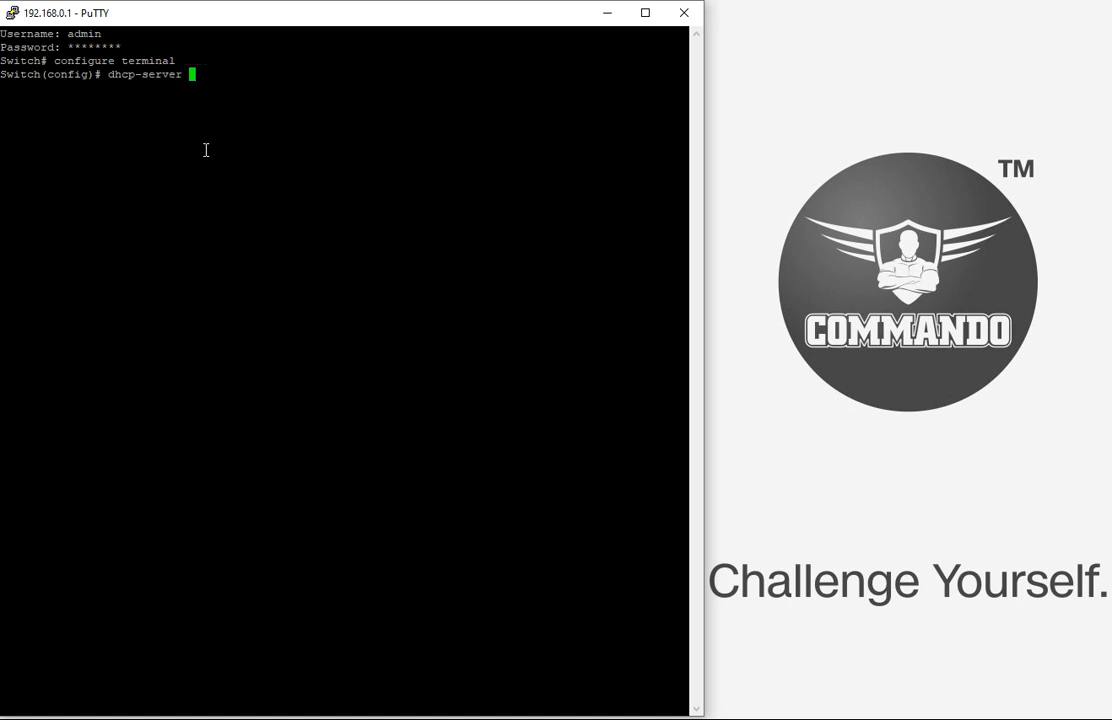
key("Return")
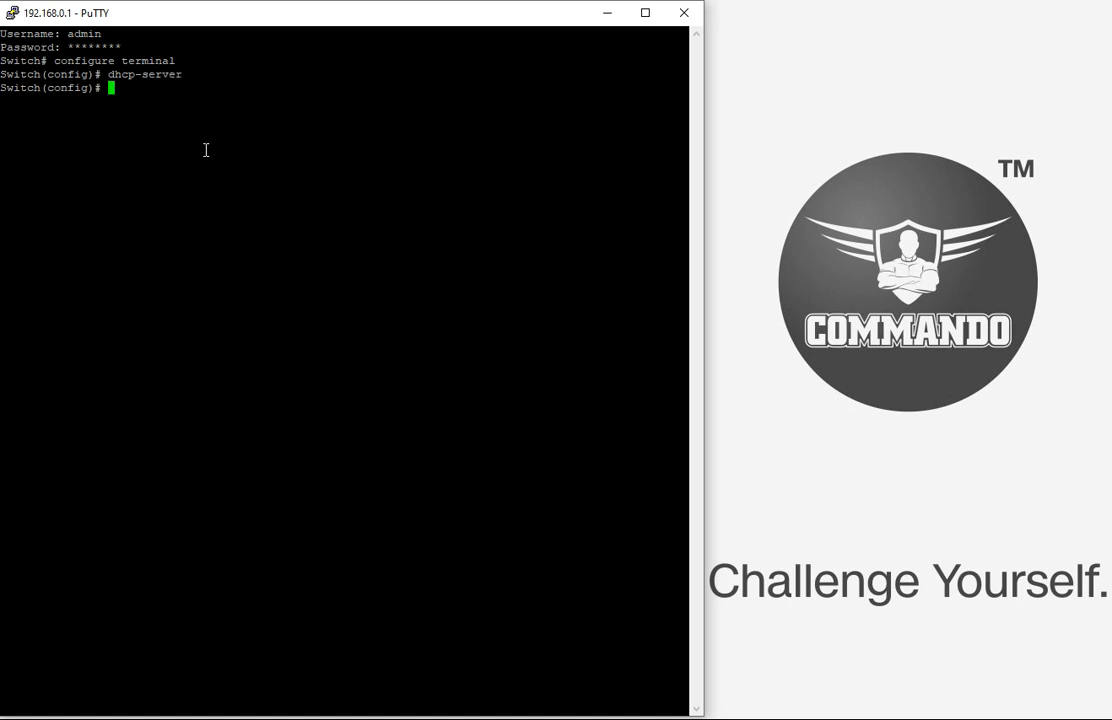
Exit and show the DHCP server status: enabled, group 1 at 192.168.0.1.
type("exit")
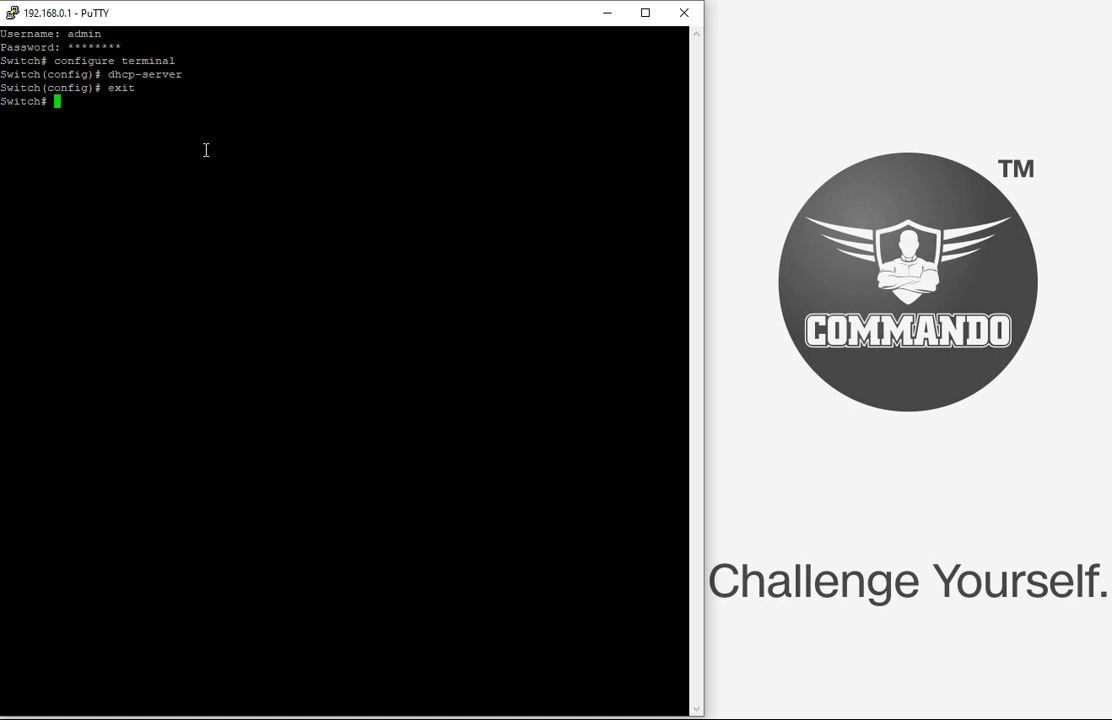
type("show dhcp")
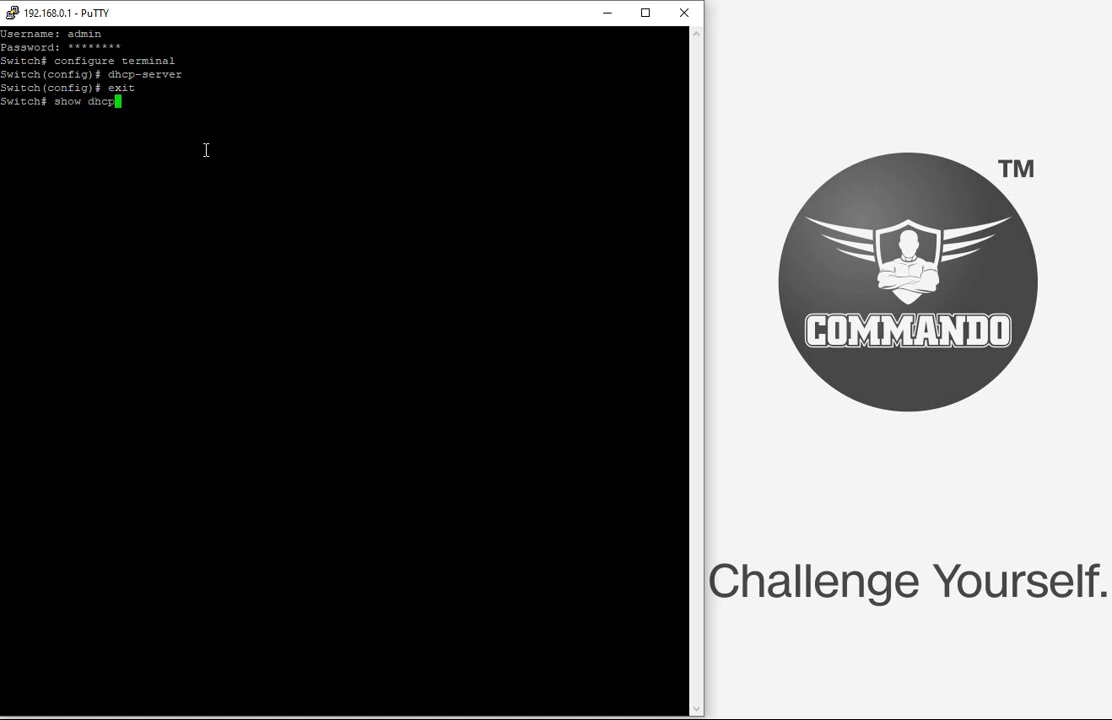
type("-s")
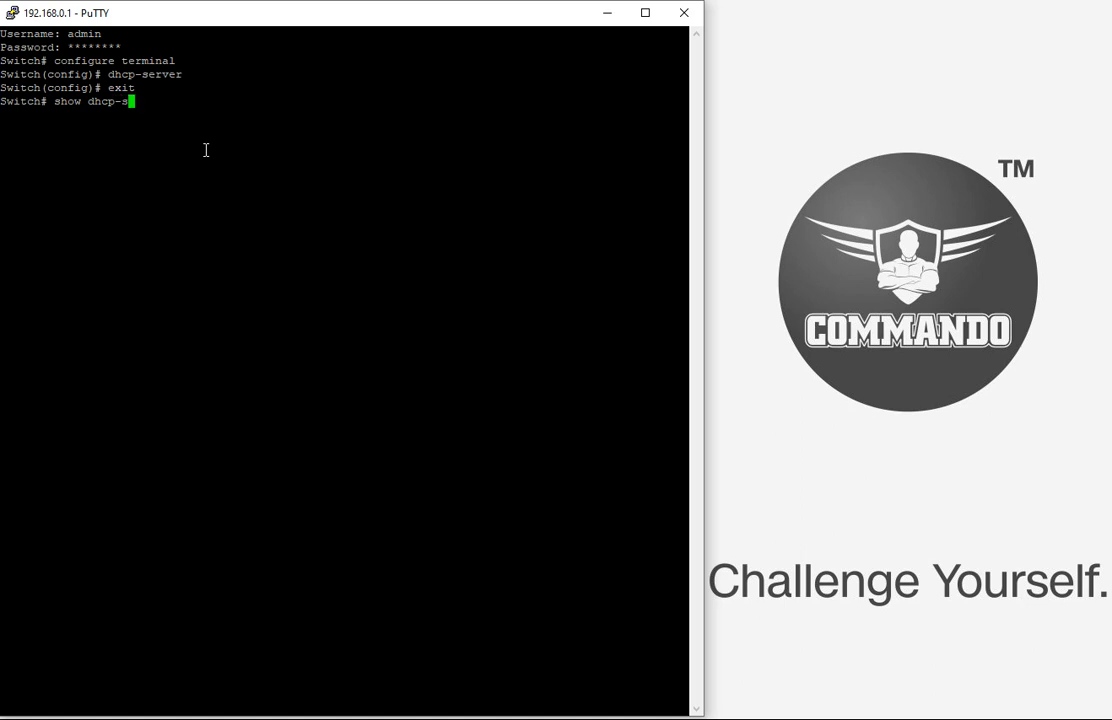
key("Return")
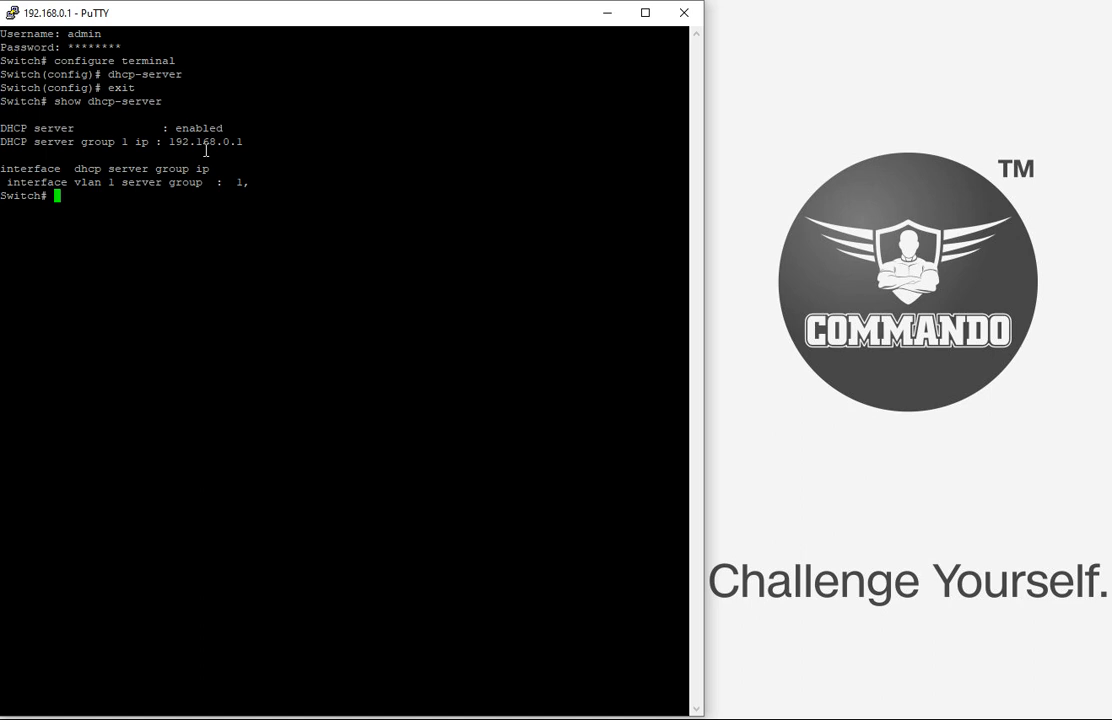
Apply dhcp-relay to interface range g1-24, then return to Switch#.
type("confi")
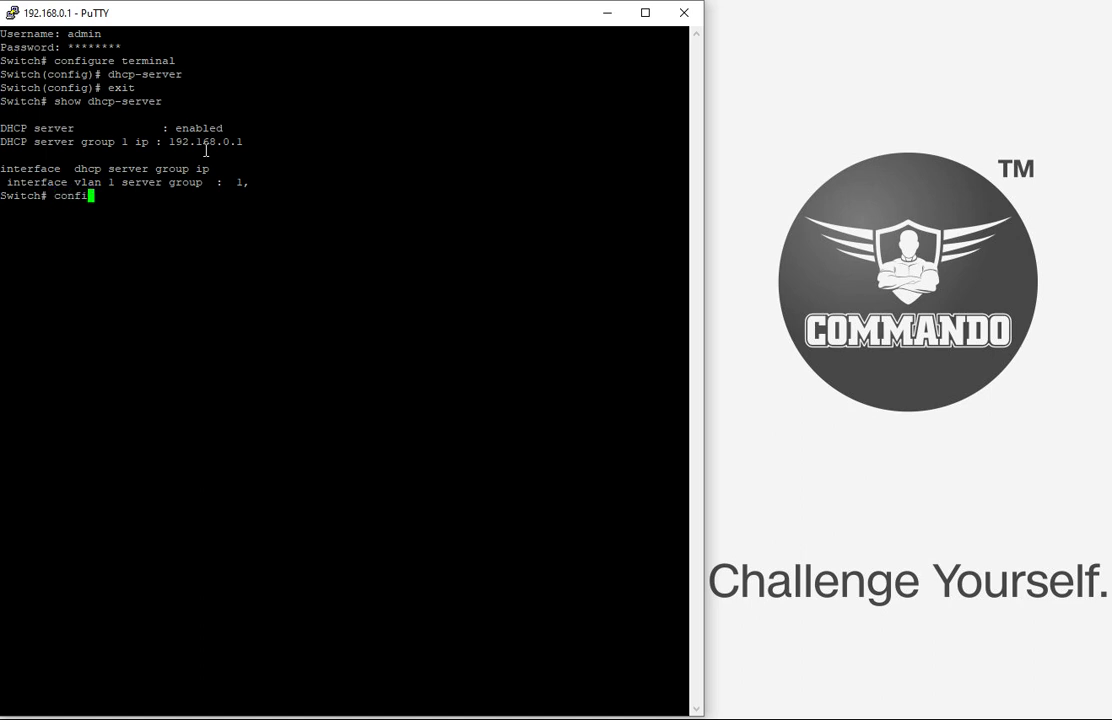
type("gure terminal")
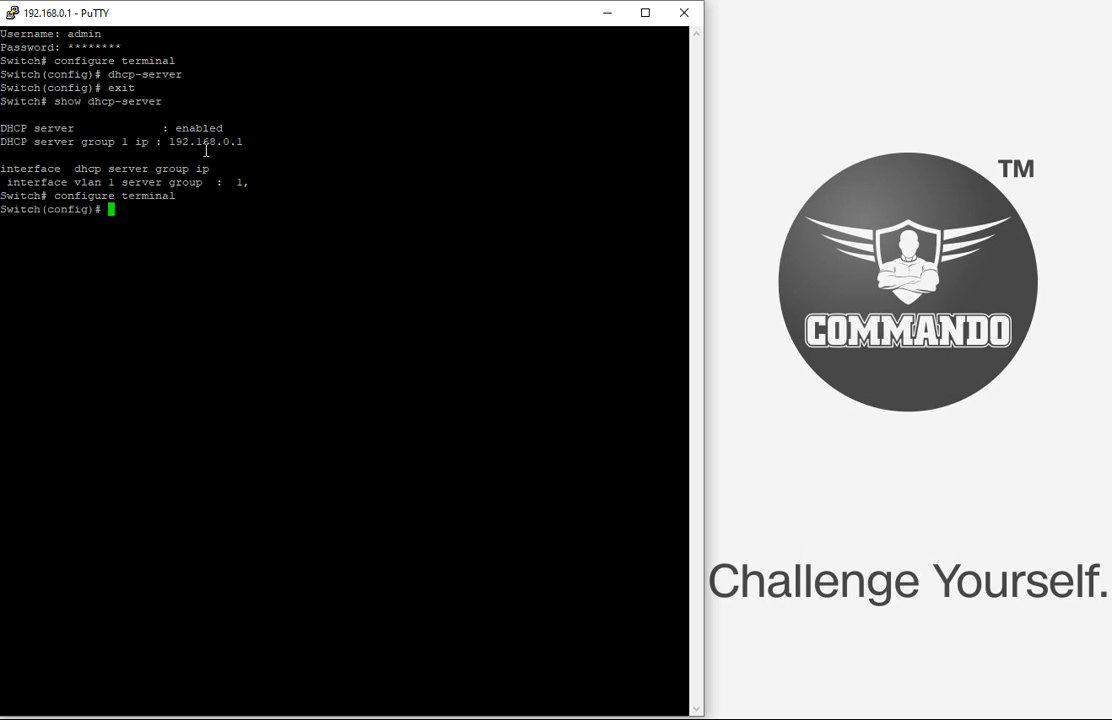
type("interface")
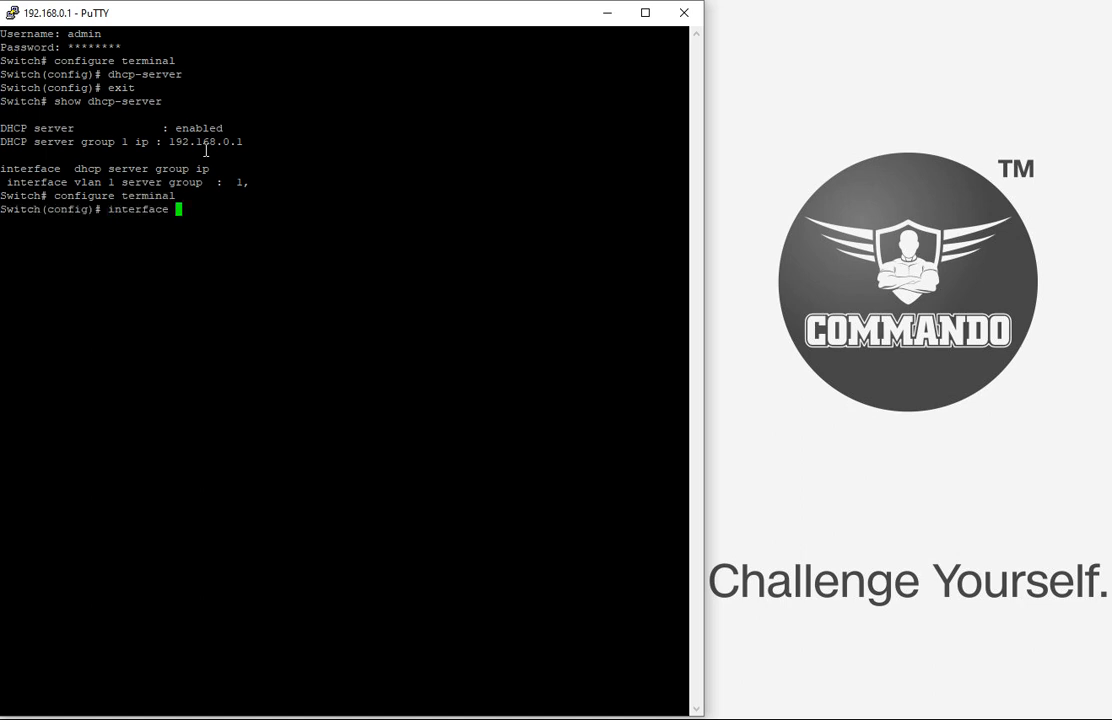
type("range")
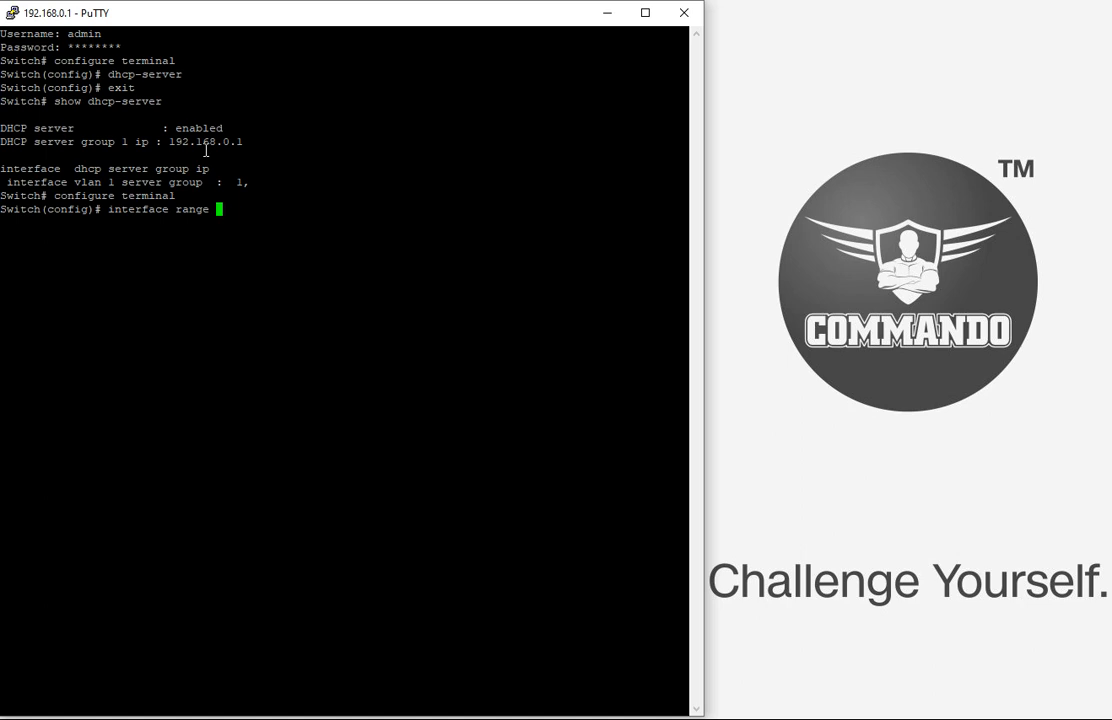
type("g1-24")
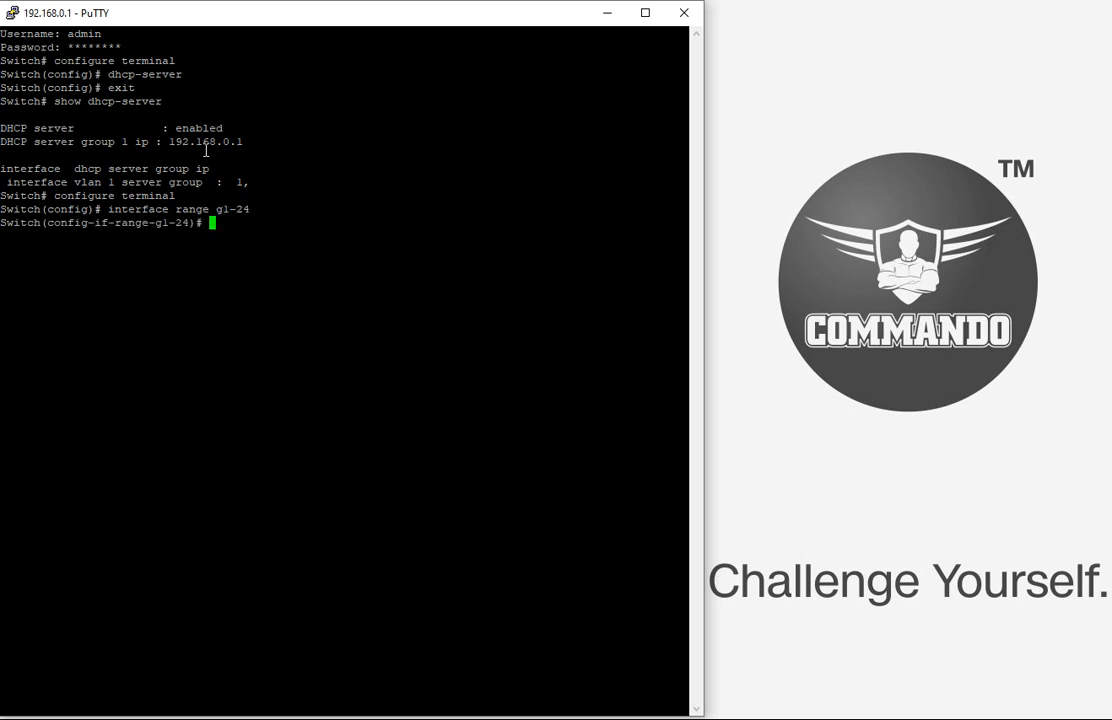
type("dhcp-relay")
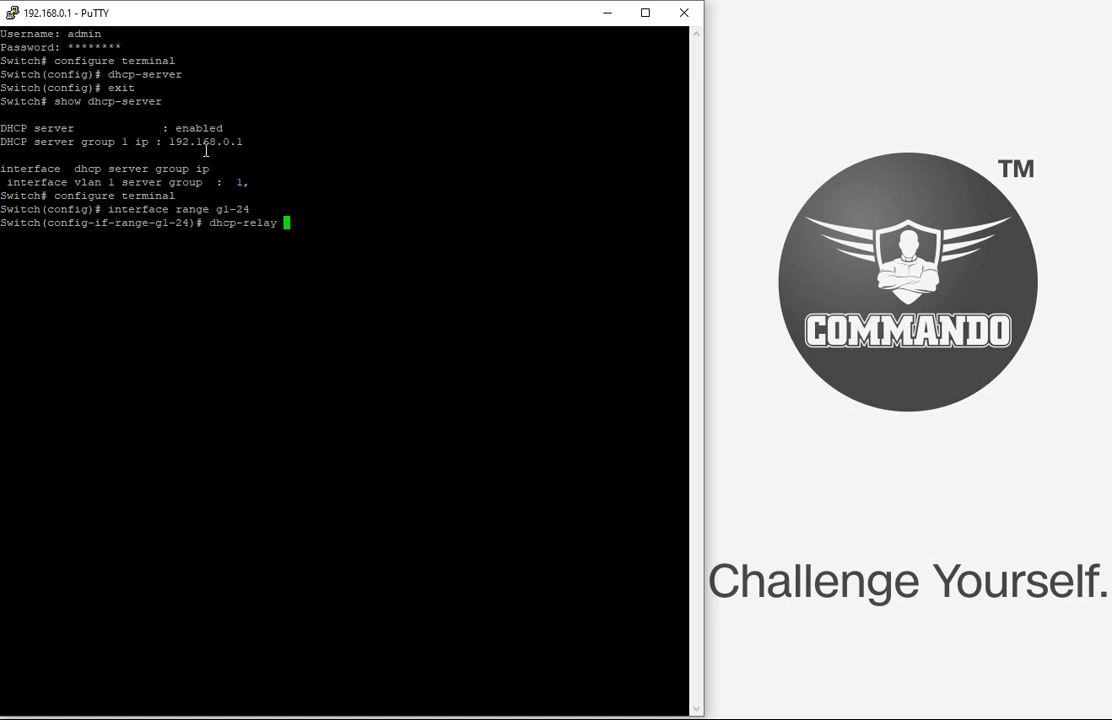
key("Return")
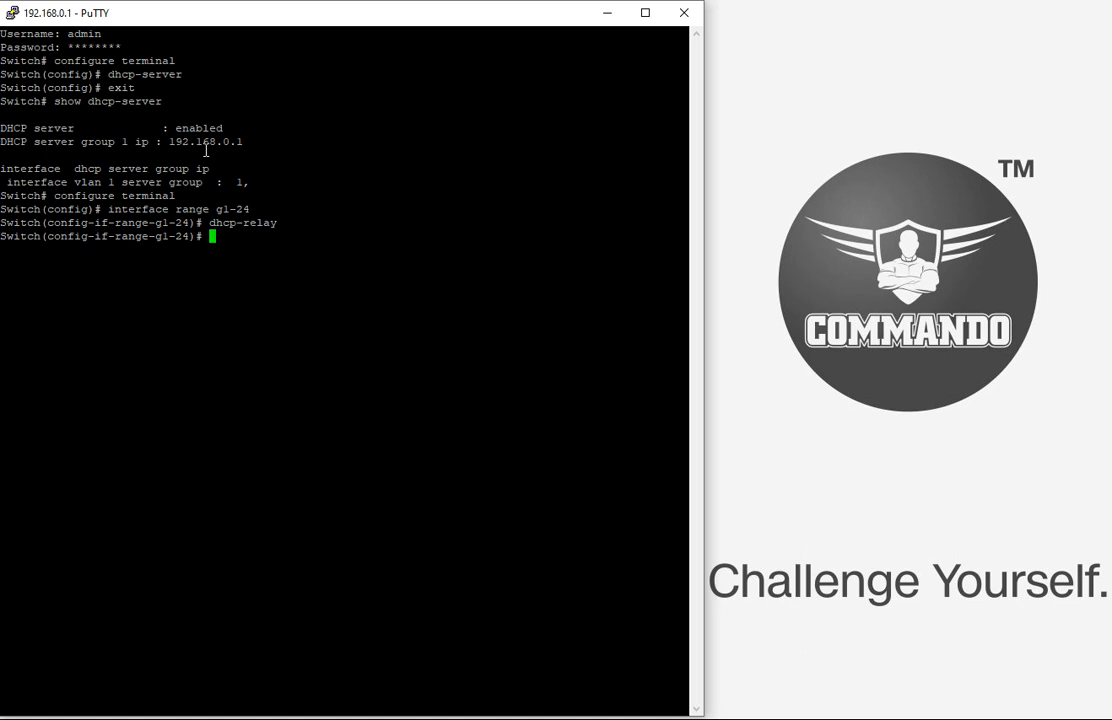
key("Return")
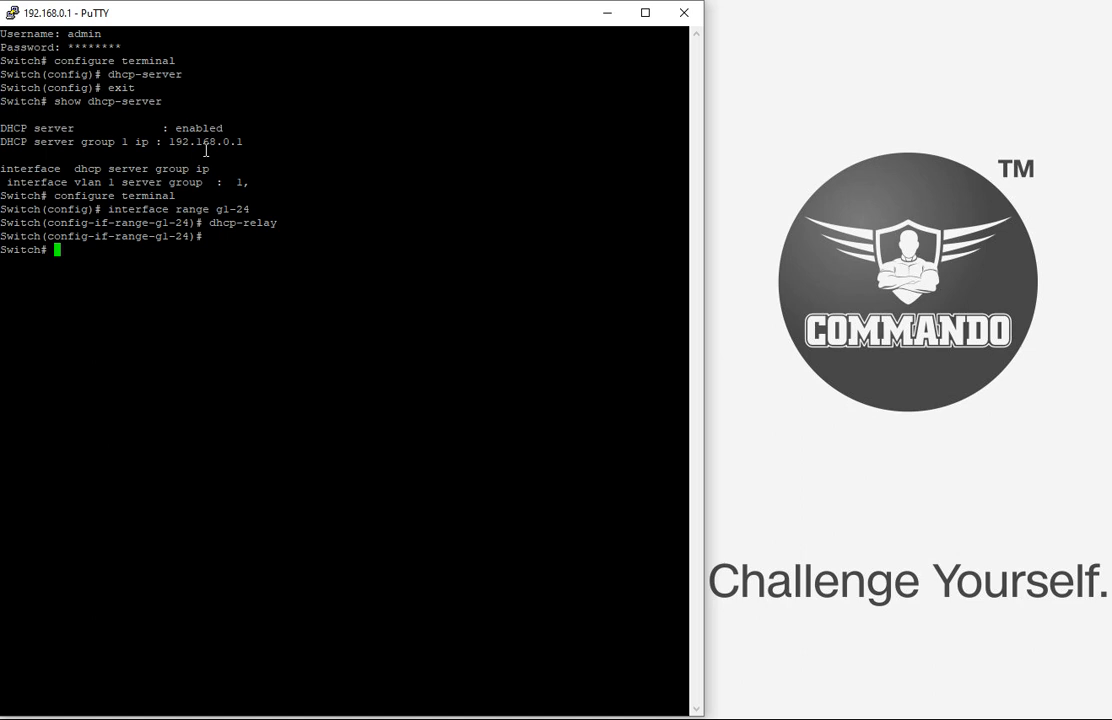
Type configure terminal at the Switch# prompt without submitting it.
type("configure terminal")
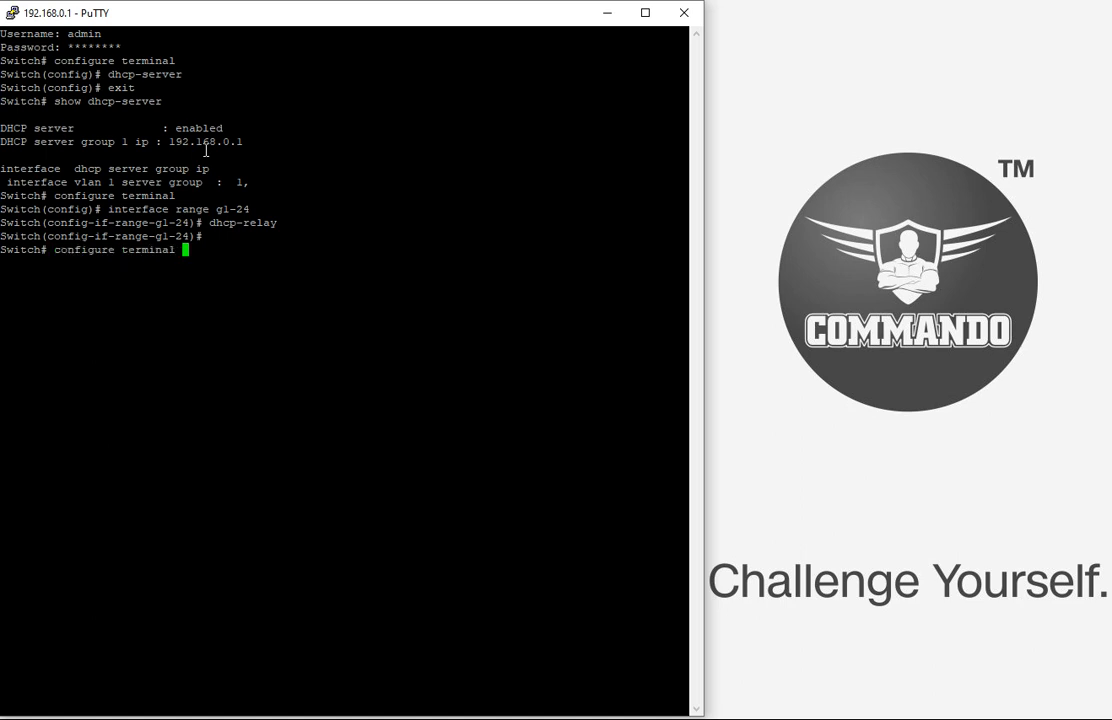
Create IP pool COMMANDO and set its gateway to 192.168.0.1/24.
key("Return")
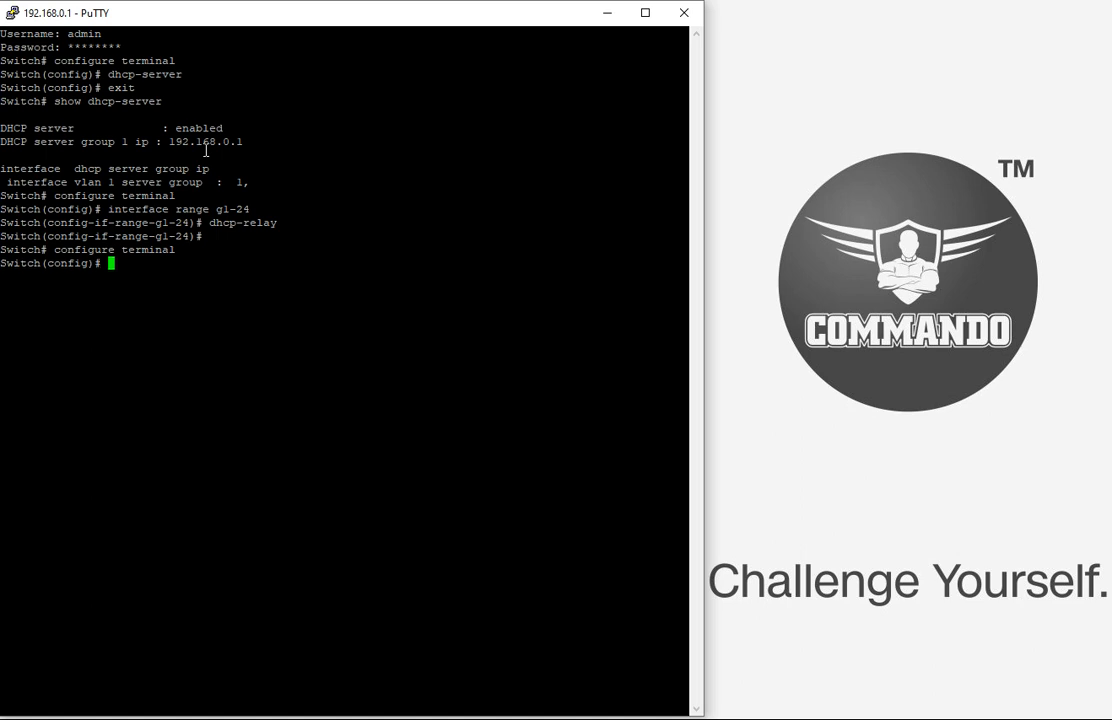
type("ip")
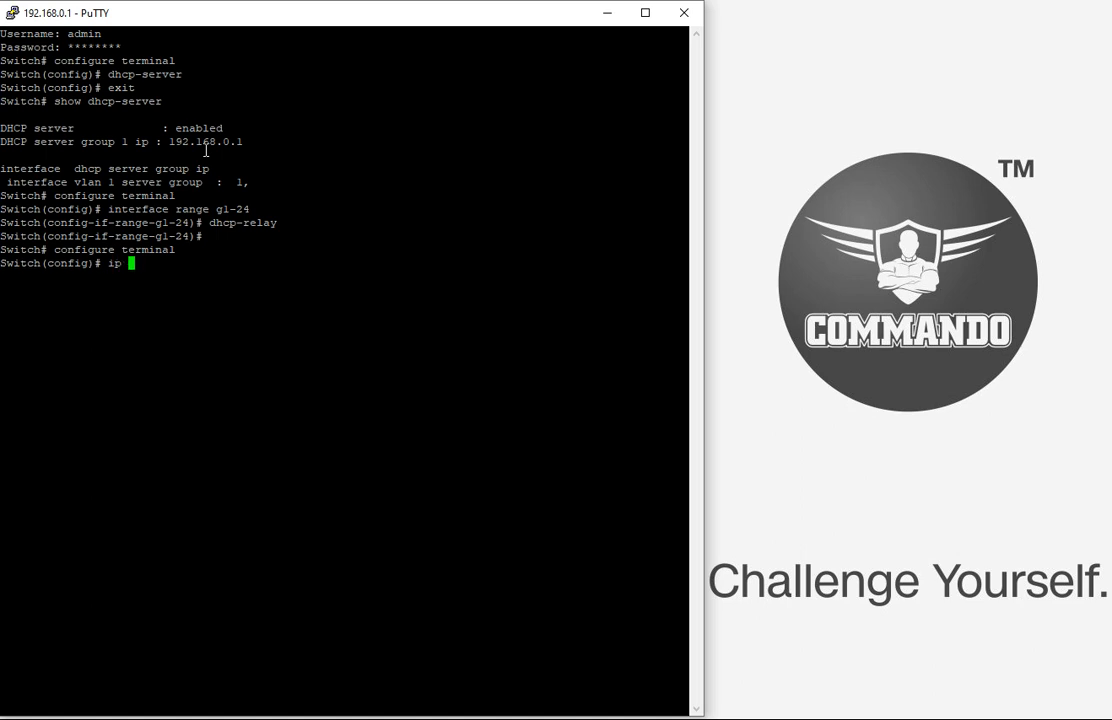
type("pool")
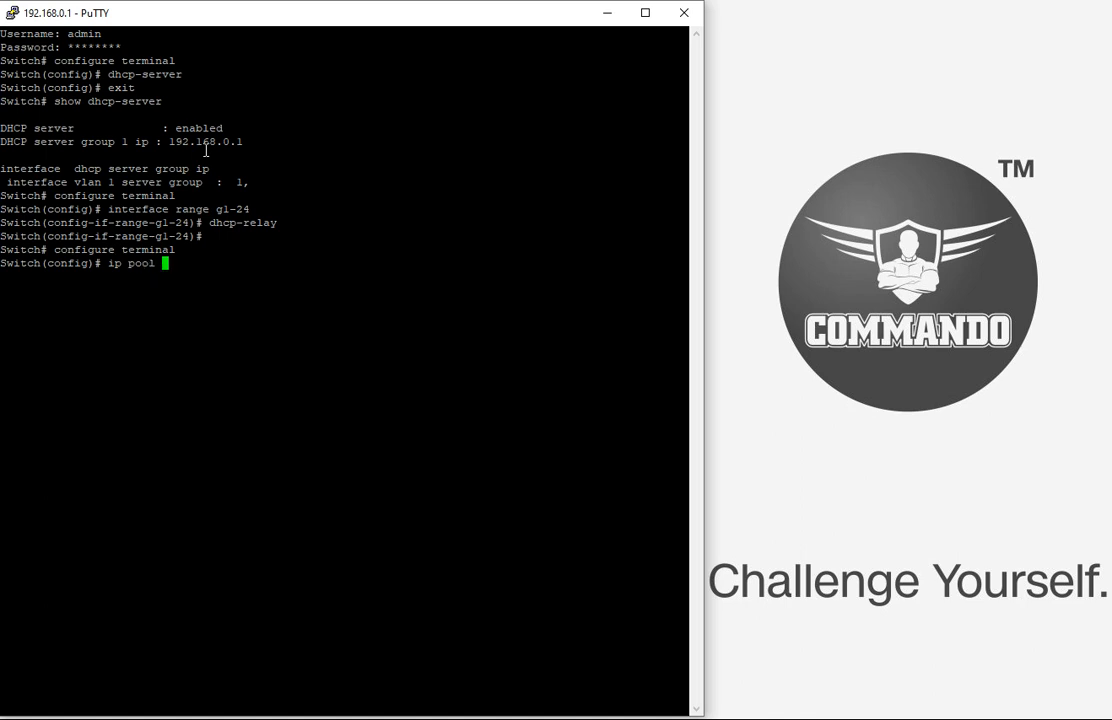
type("COMMAN")
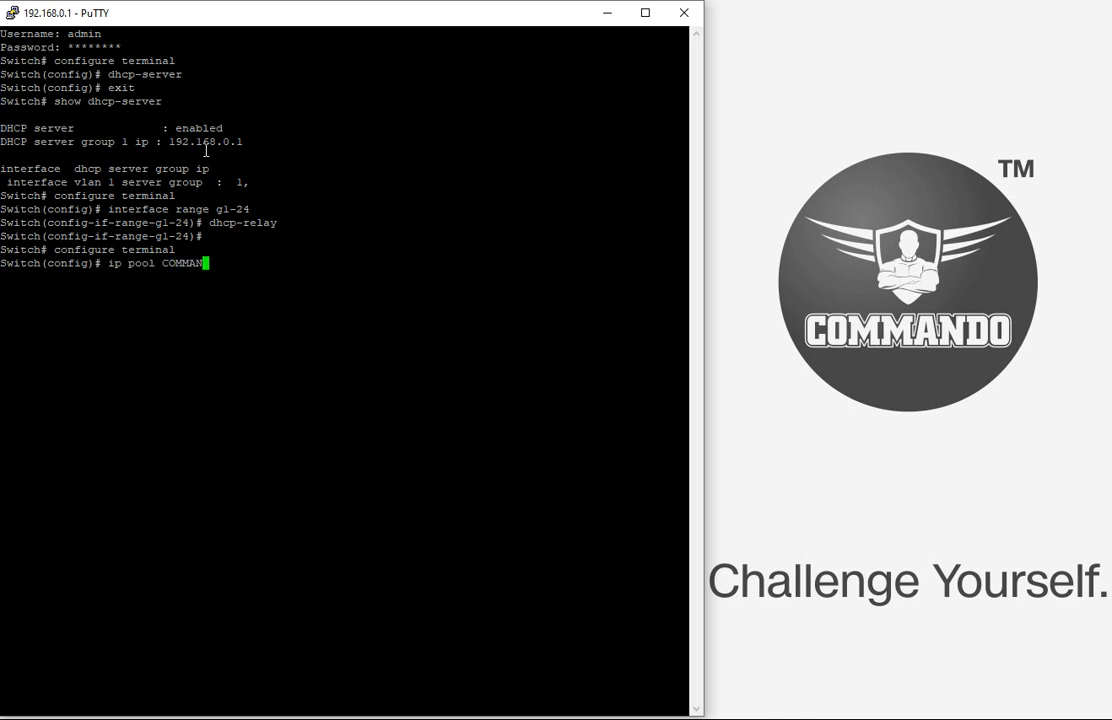
key("Return")
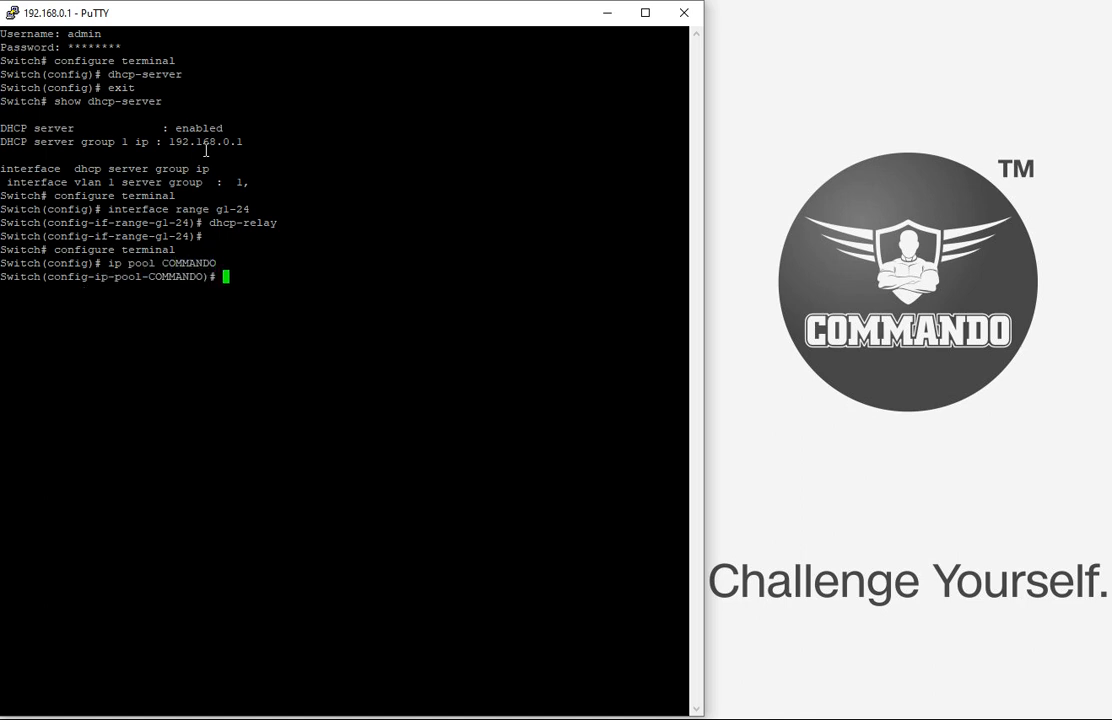
type("gateway")
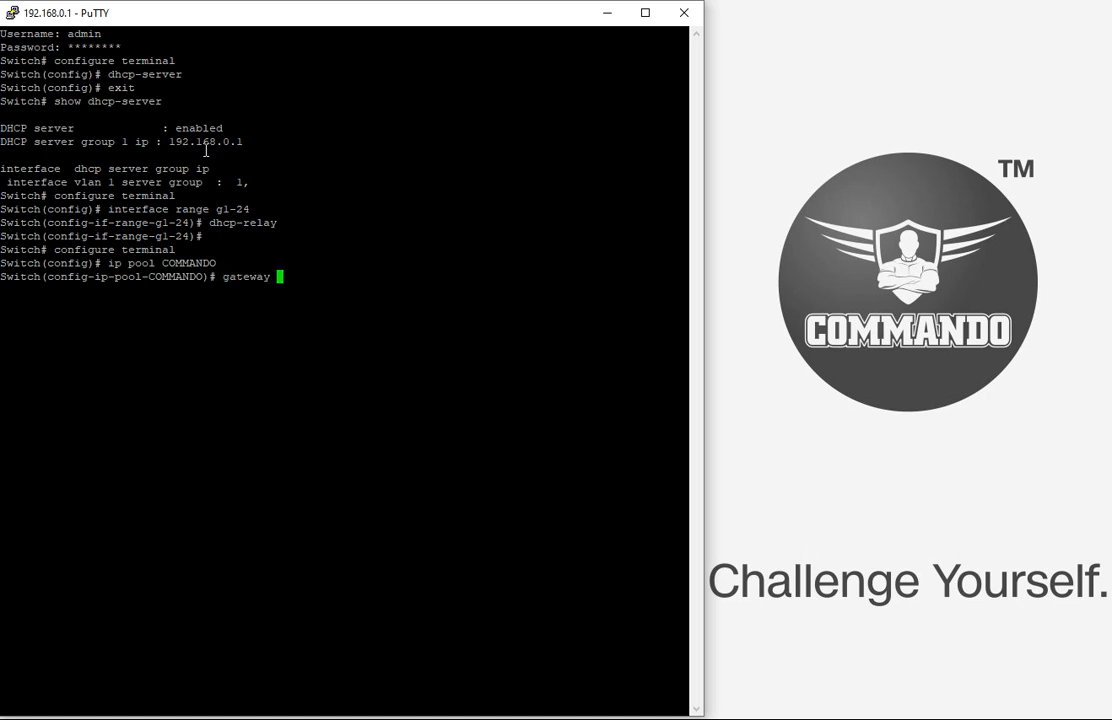
type("192.")
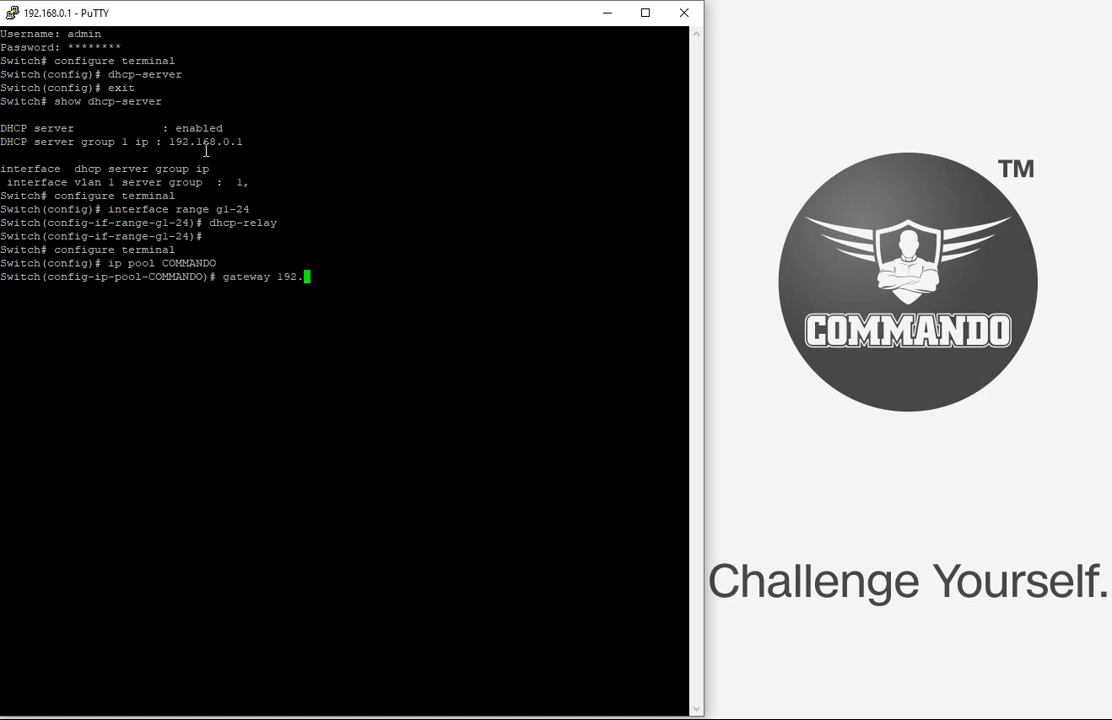
type("168.")
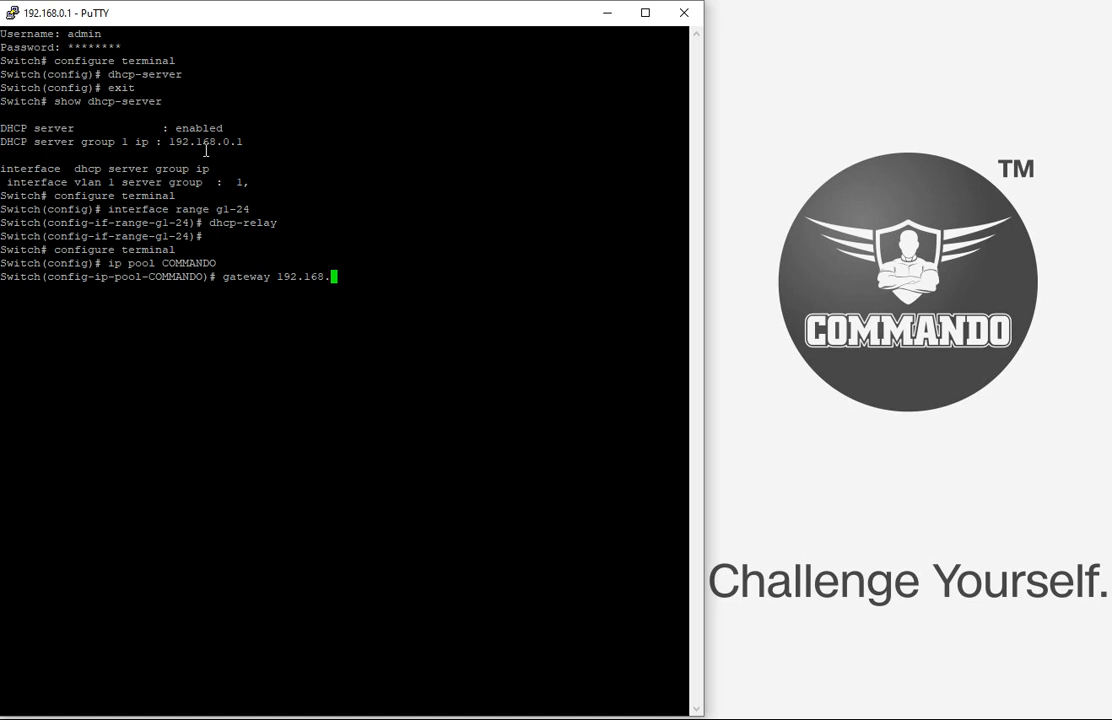
type("1/2")
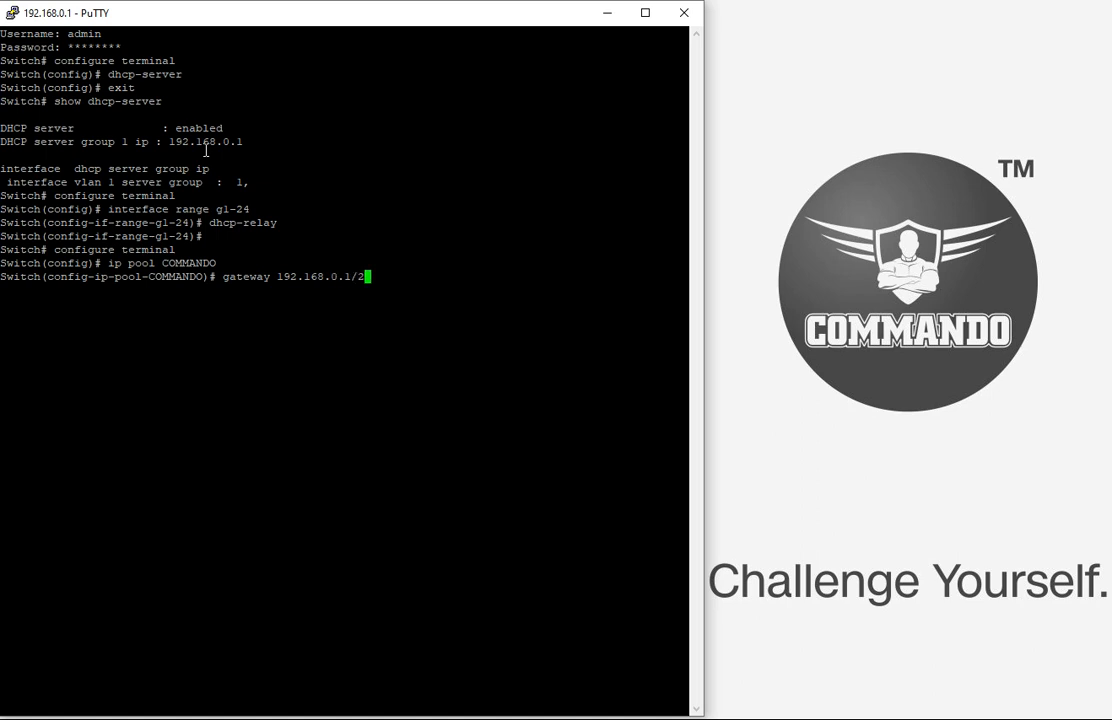
key("Return")
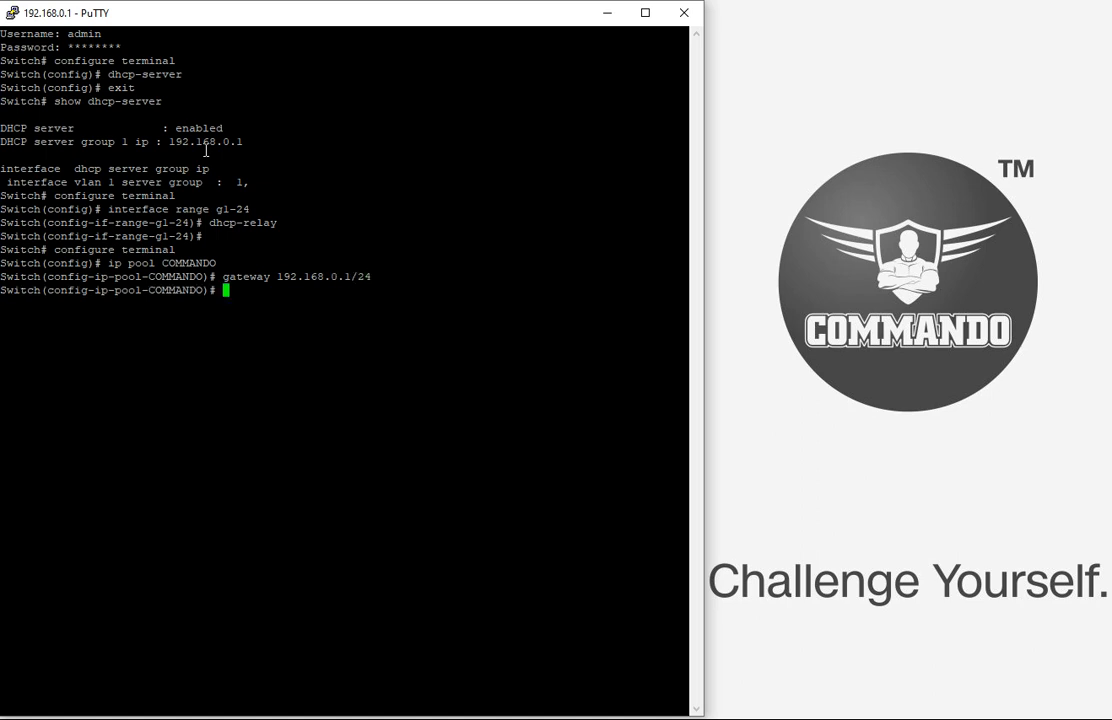
Set the pool's DNS servers 8.8.8.8 and 8.8.4.4 and a 2:00:00 lease.
type("dns")
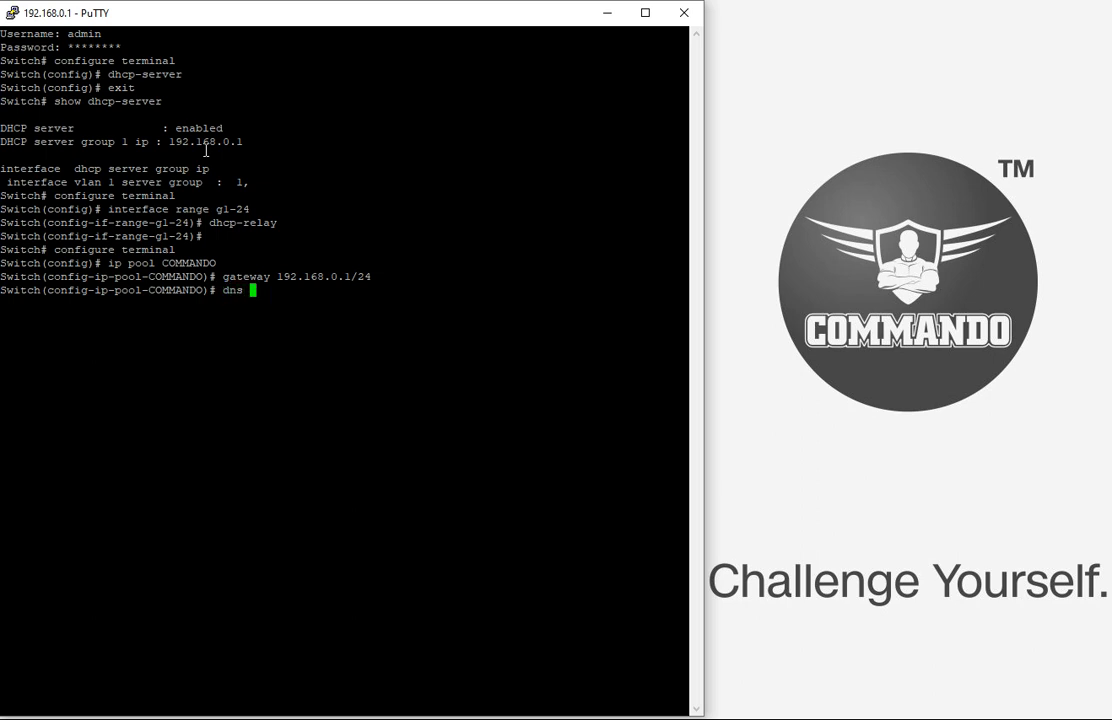
type("primary-ip")
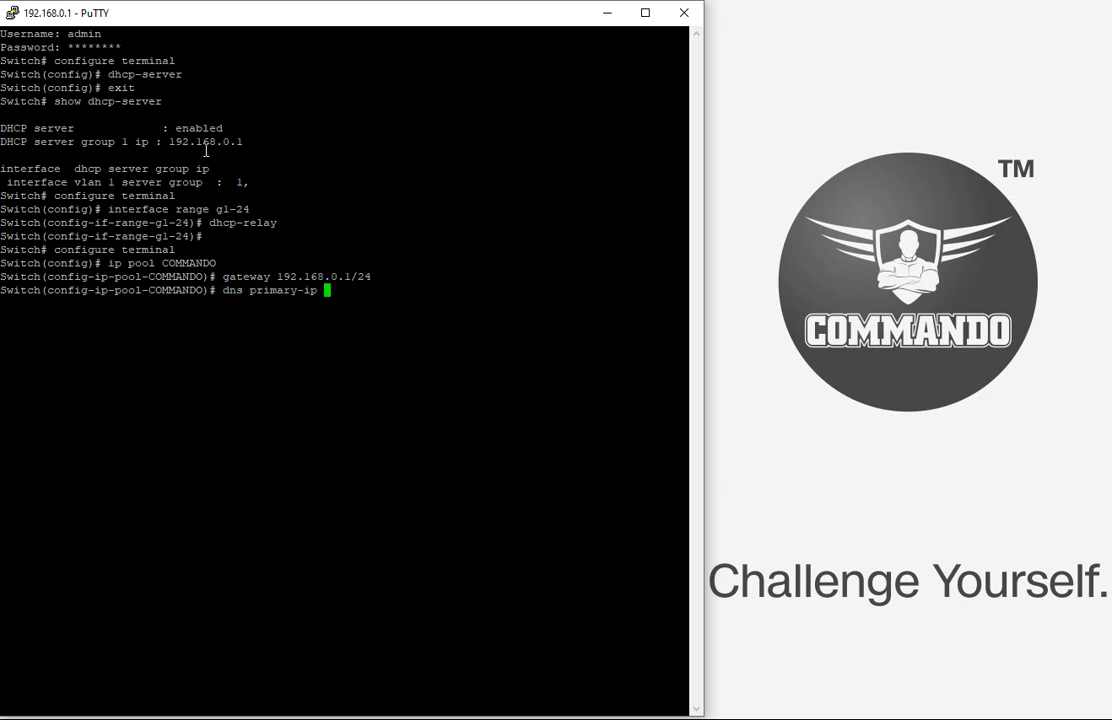
type("8.8.")
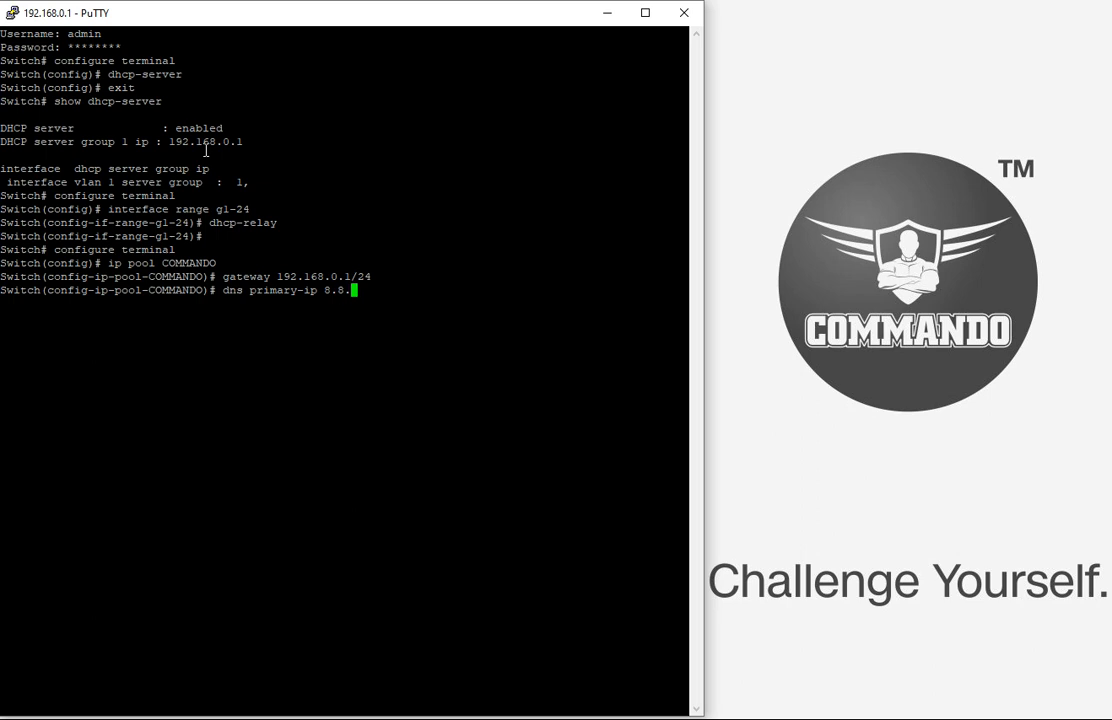
key("Return")
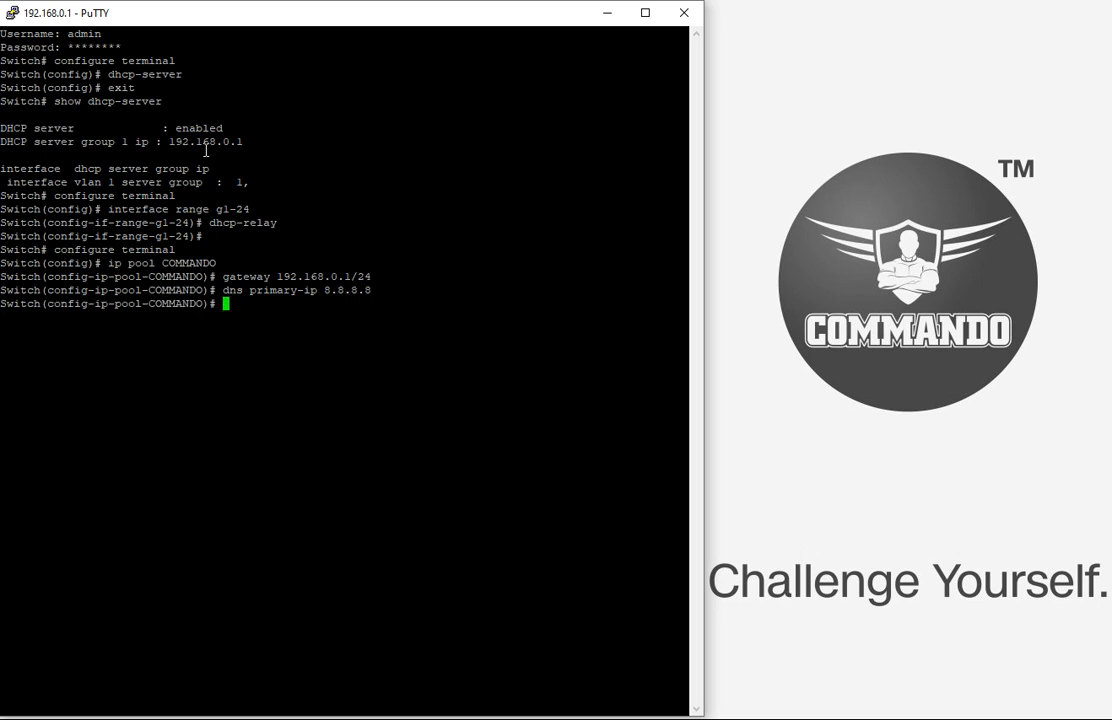
type("dns second-ip 8.8.")
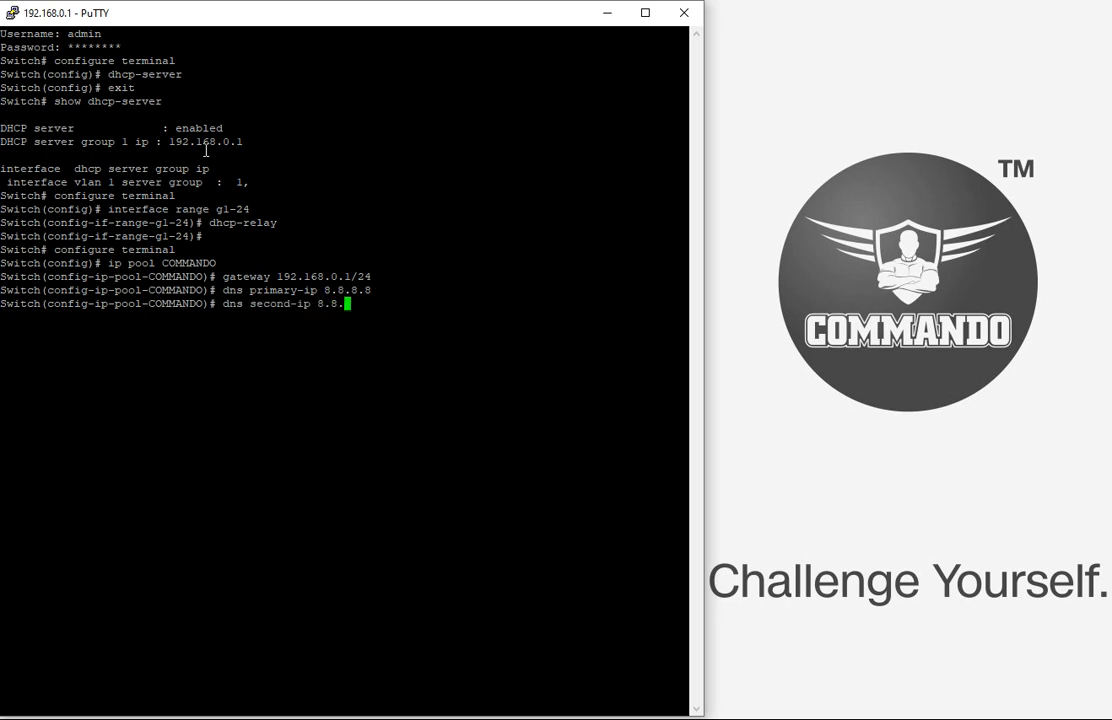
key("Return")
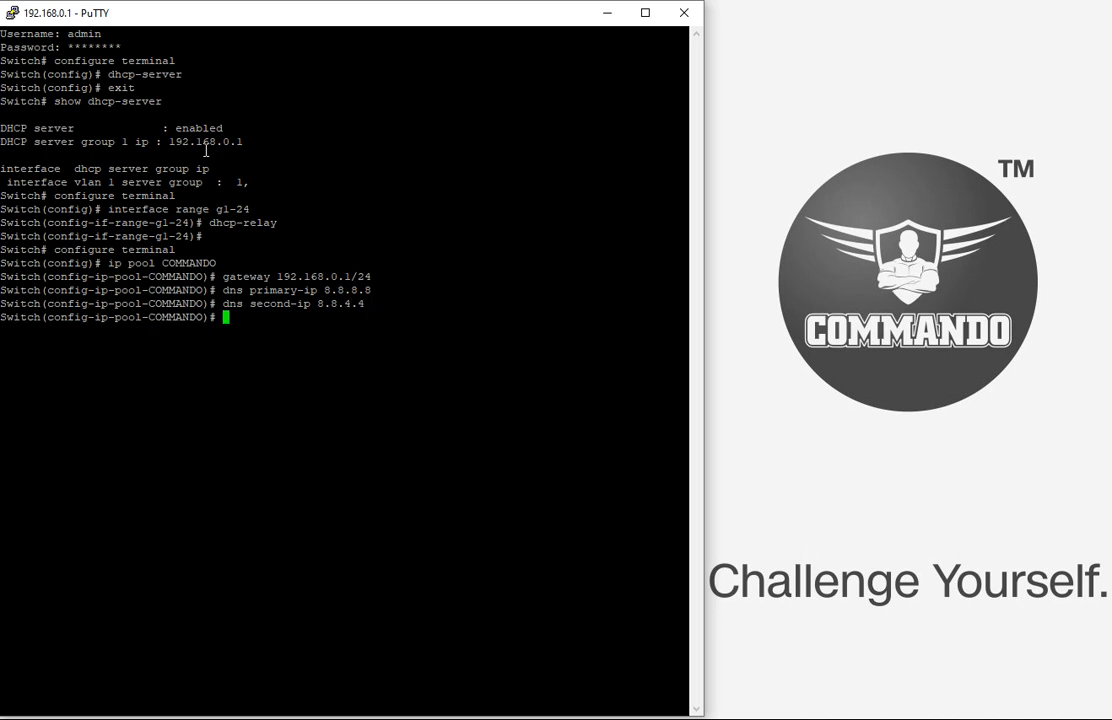
type("lease")
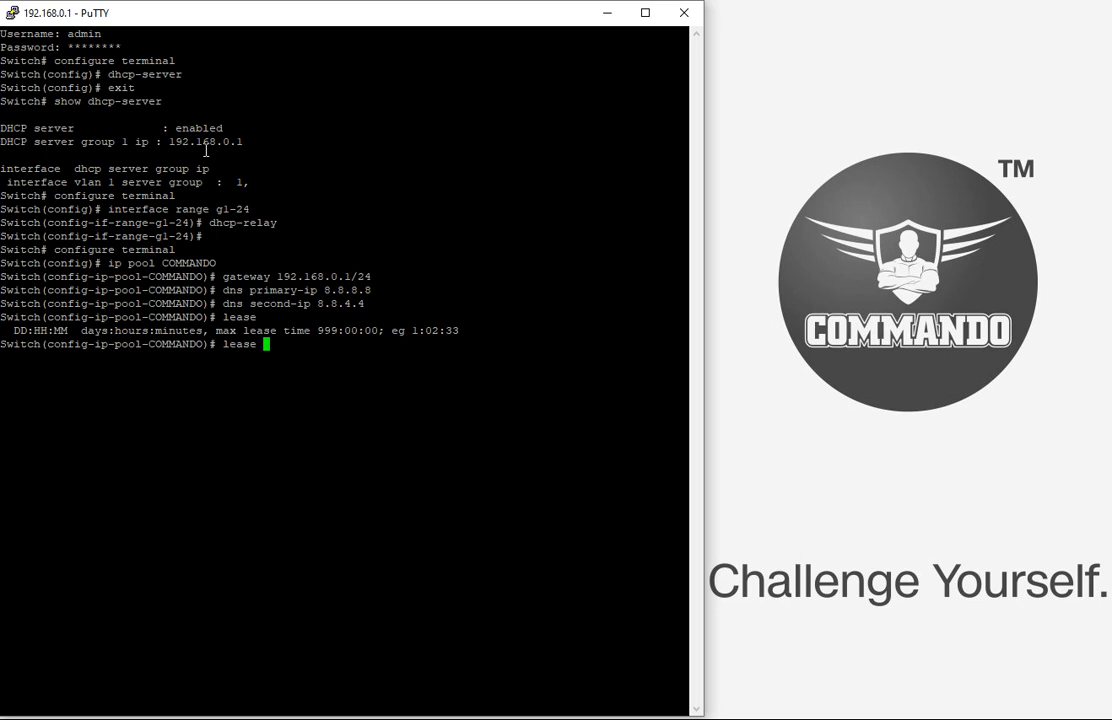
type("2")
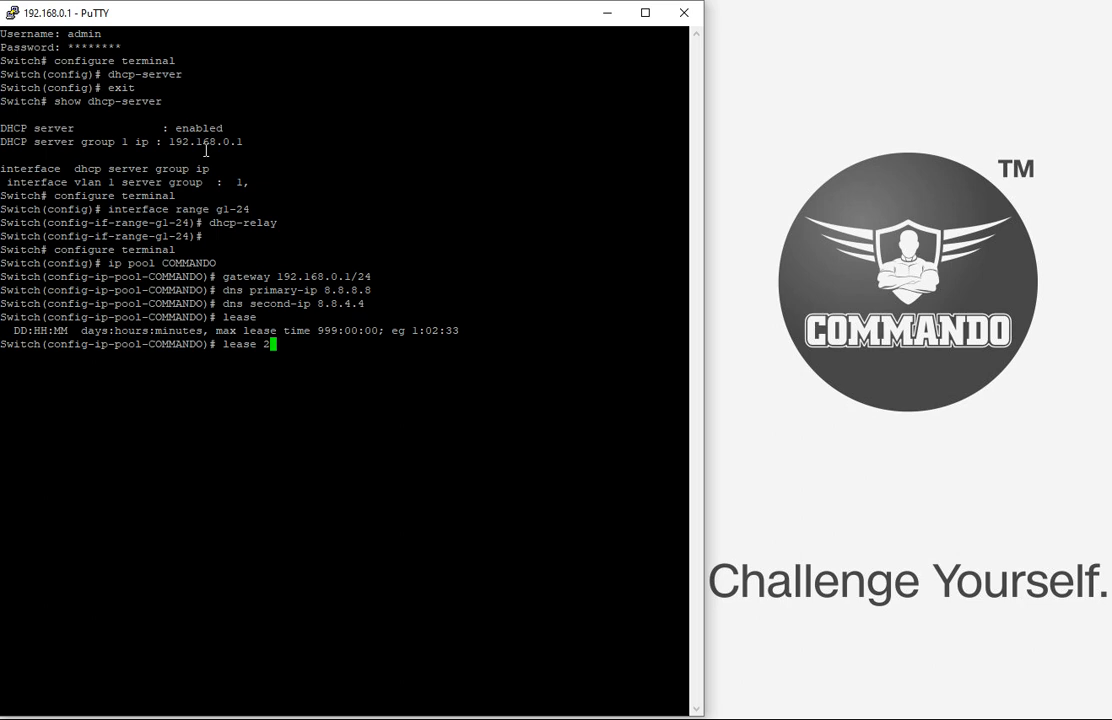
type(":00")
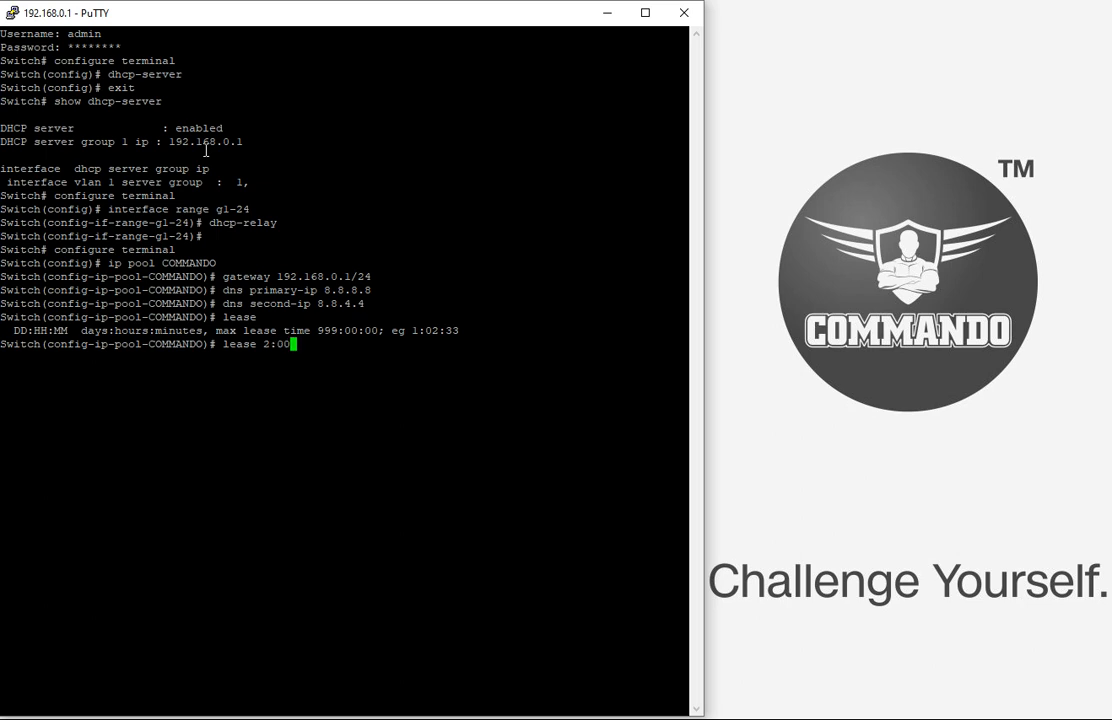
type(":00")
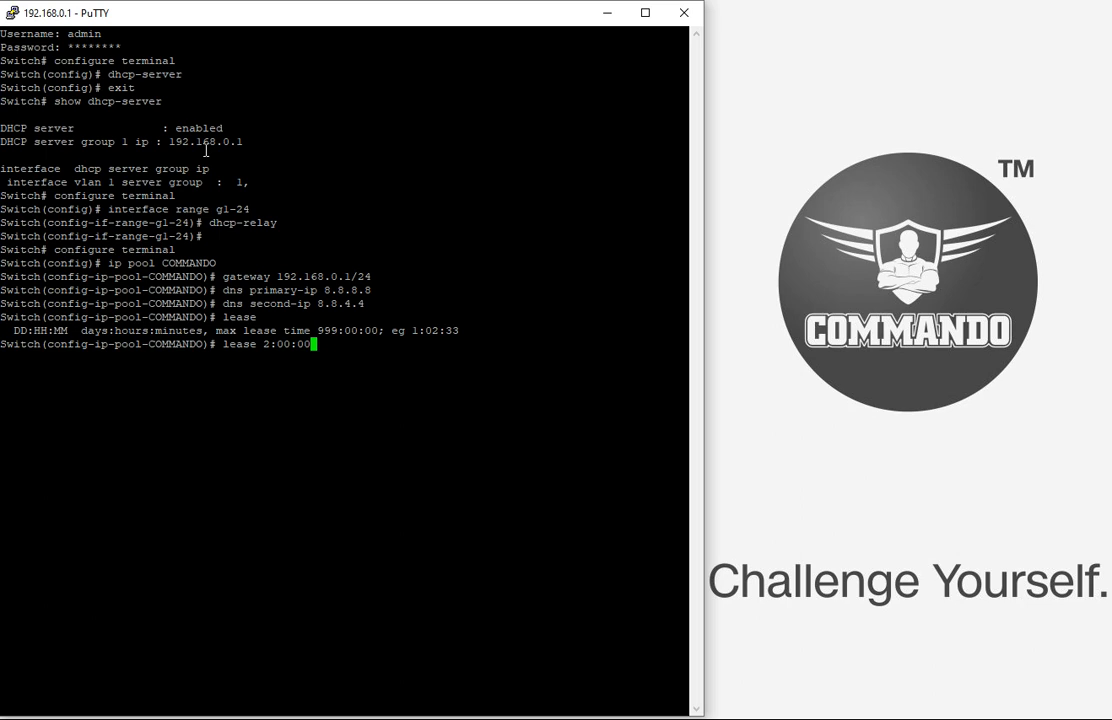
key("Return")
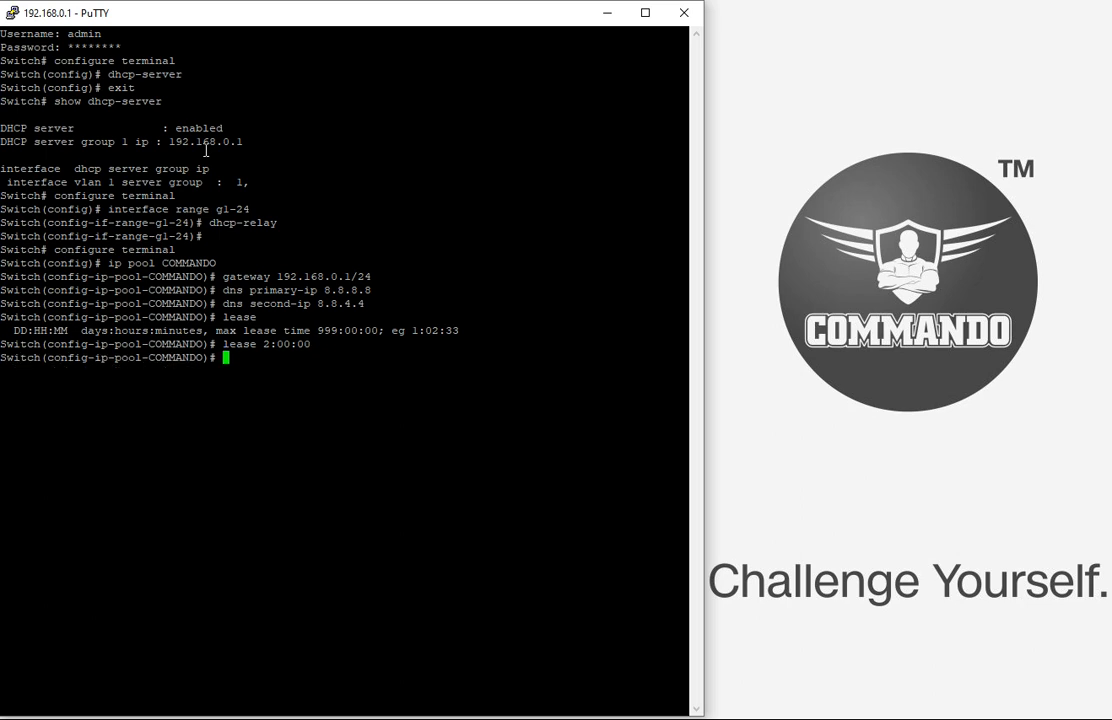
Add pool range 192.168.0.101–192.168.0.110 and exit to global configuration.
type("section 1")
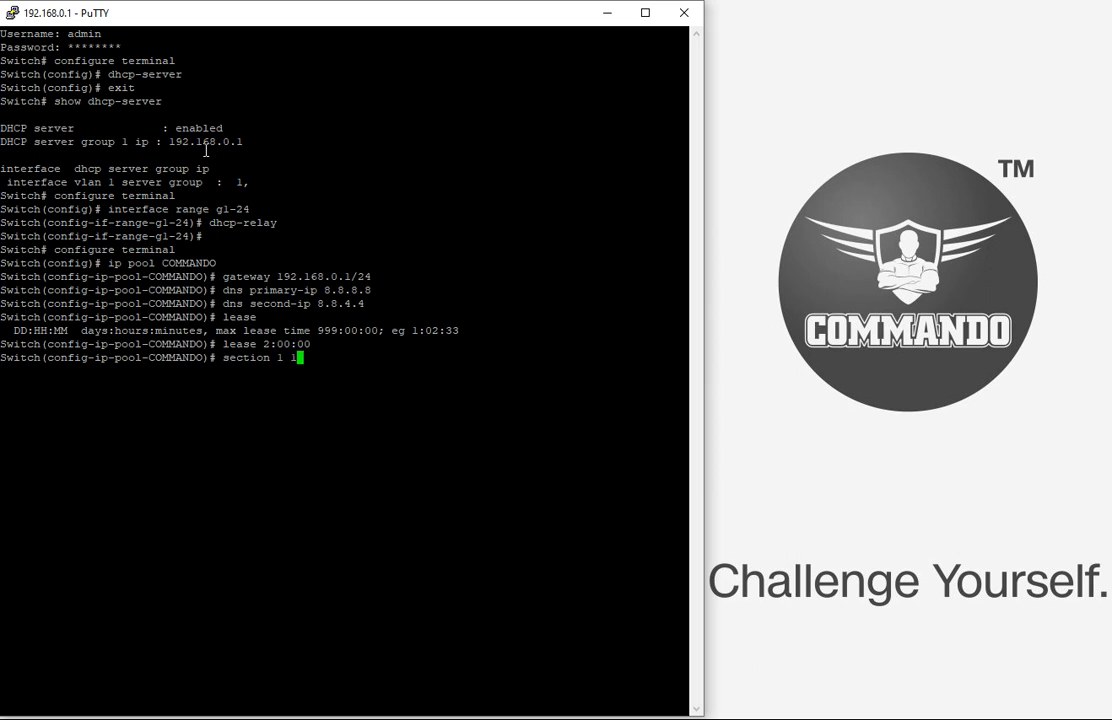
type("192.168.0")
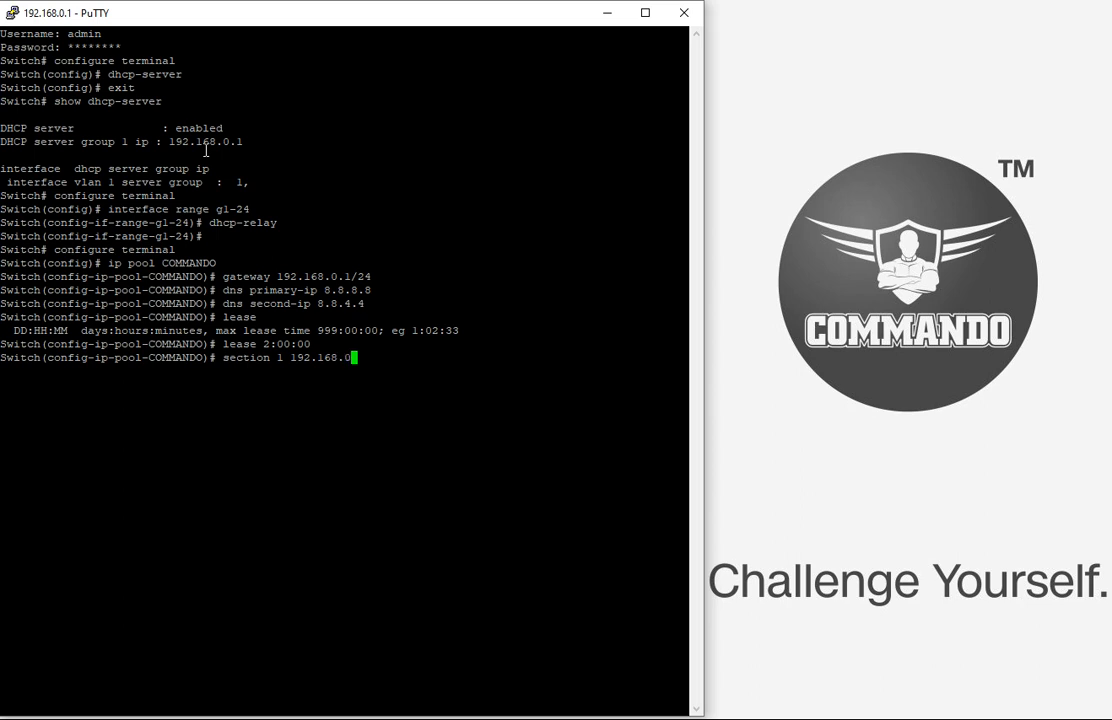
type("10")
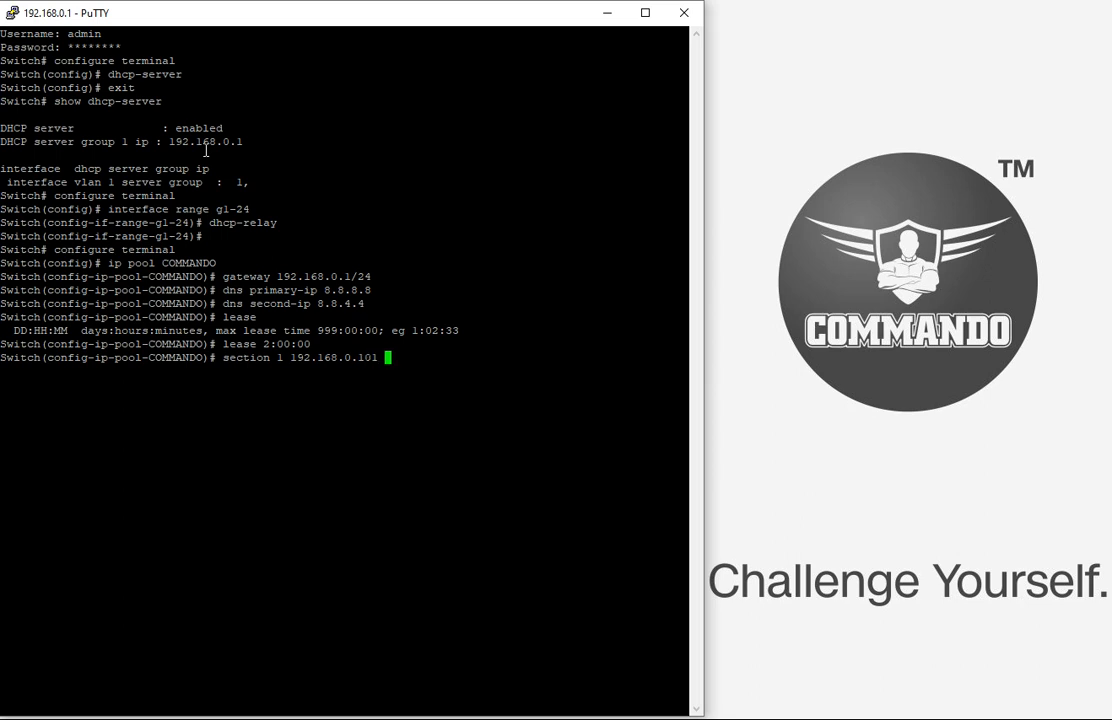
type("192.")
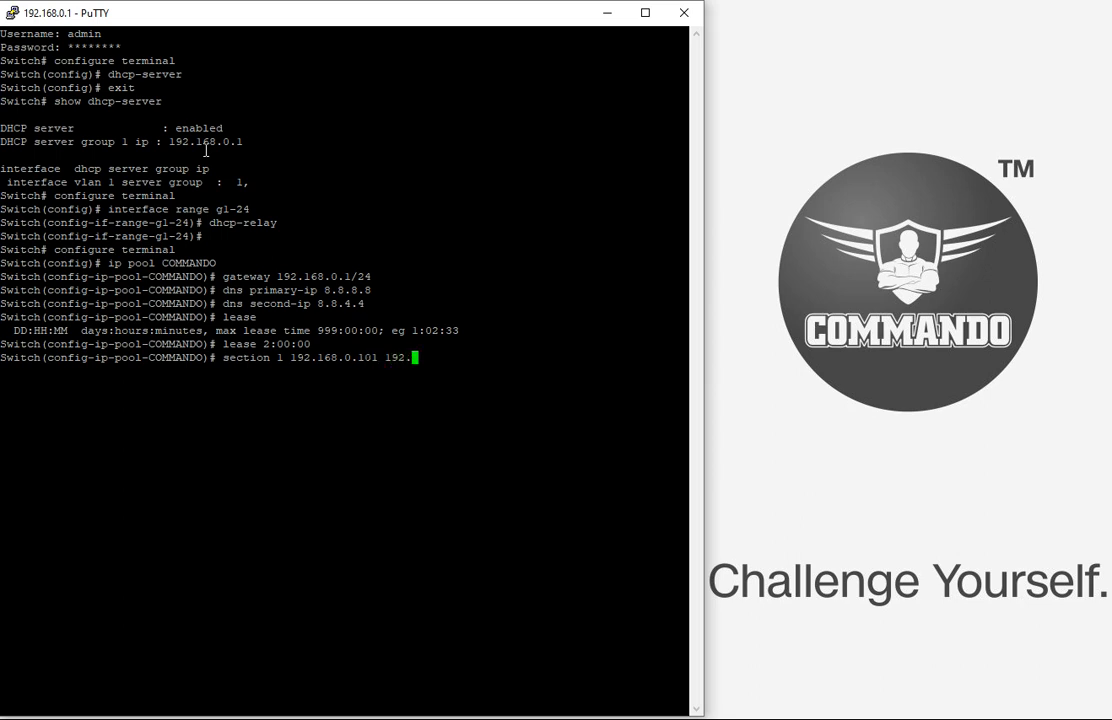
type("68.0.1")
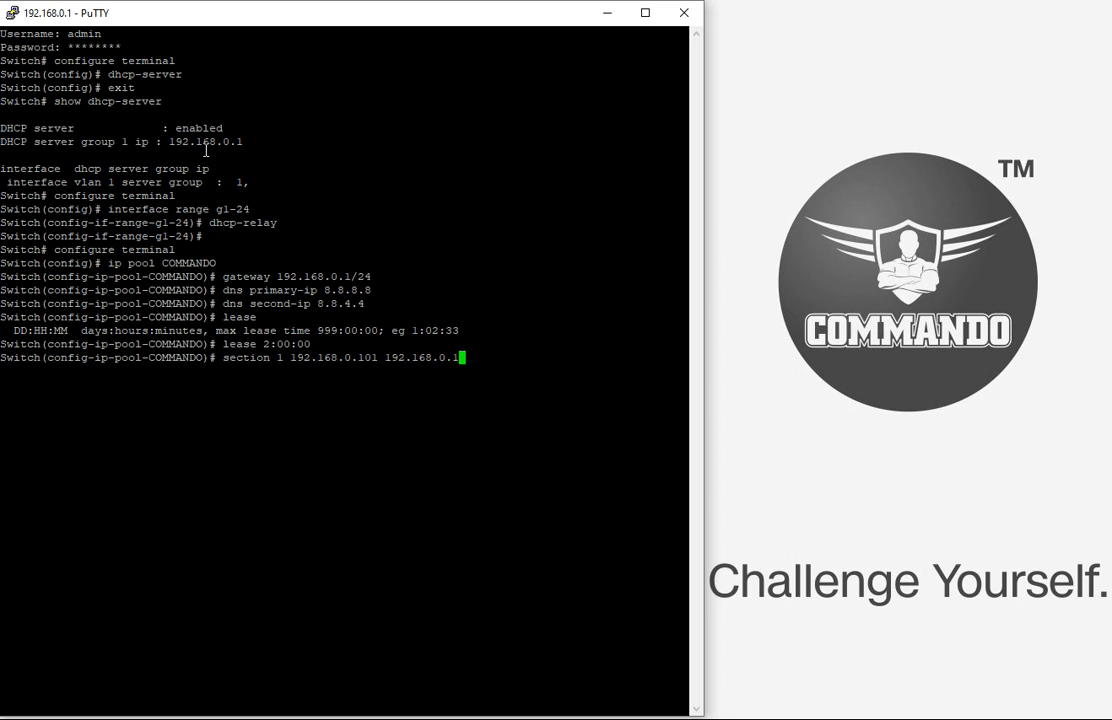
type("1")
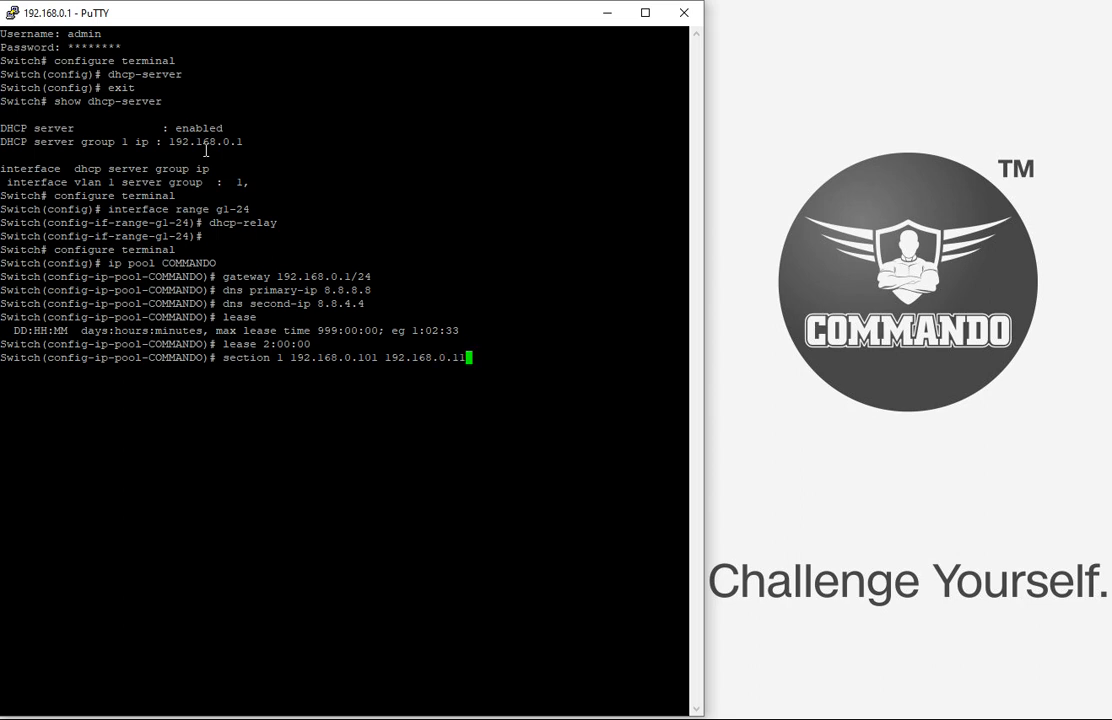
key("Return")
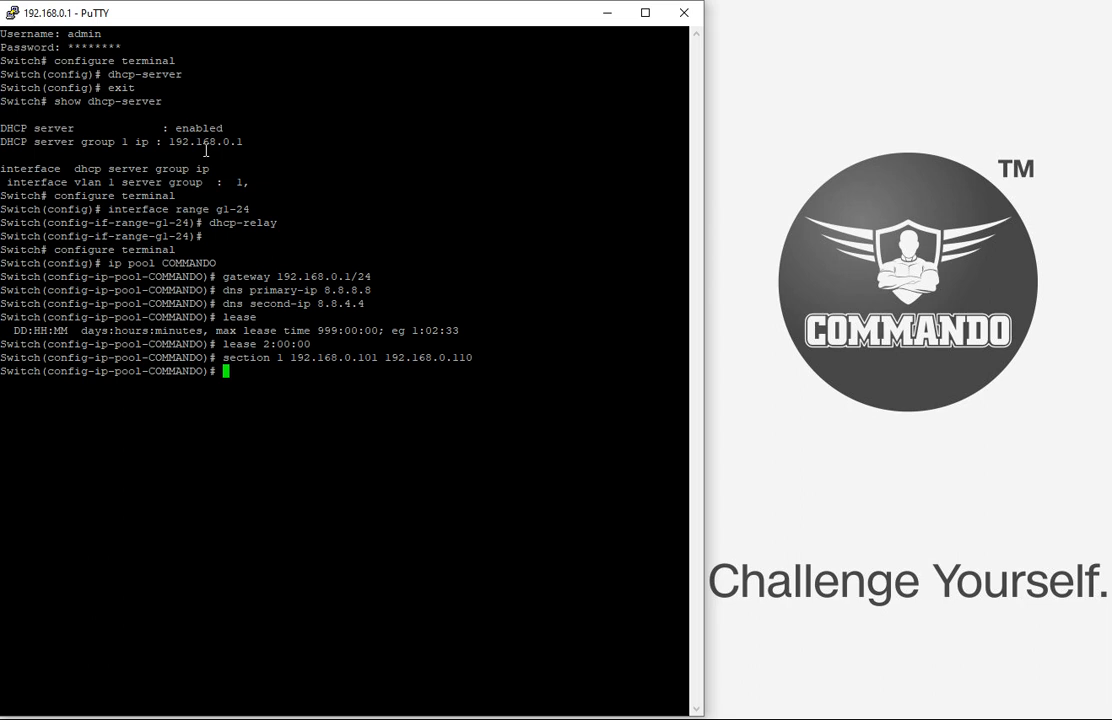
type("exit")
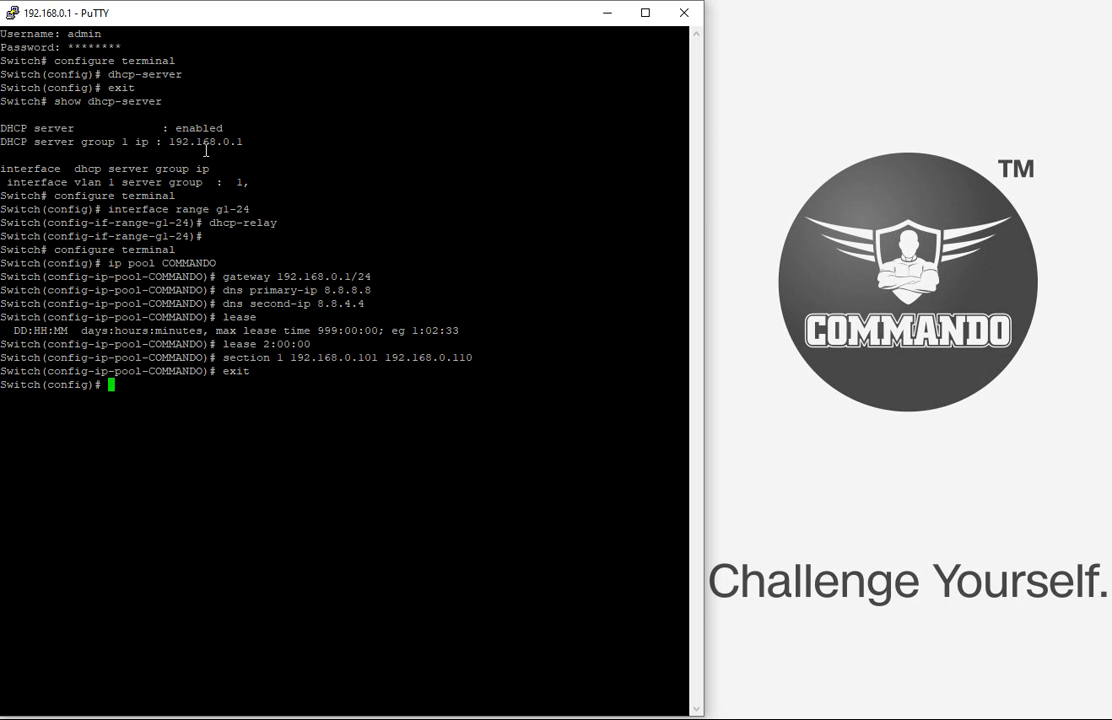
Enter 'dhcp-server group 1 ip 192.168.0.1' after an incomplete first attempt.
type("dhcp-")
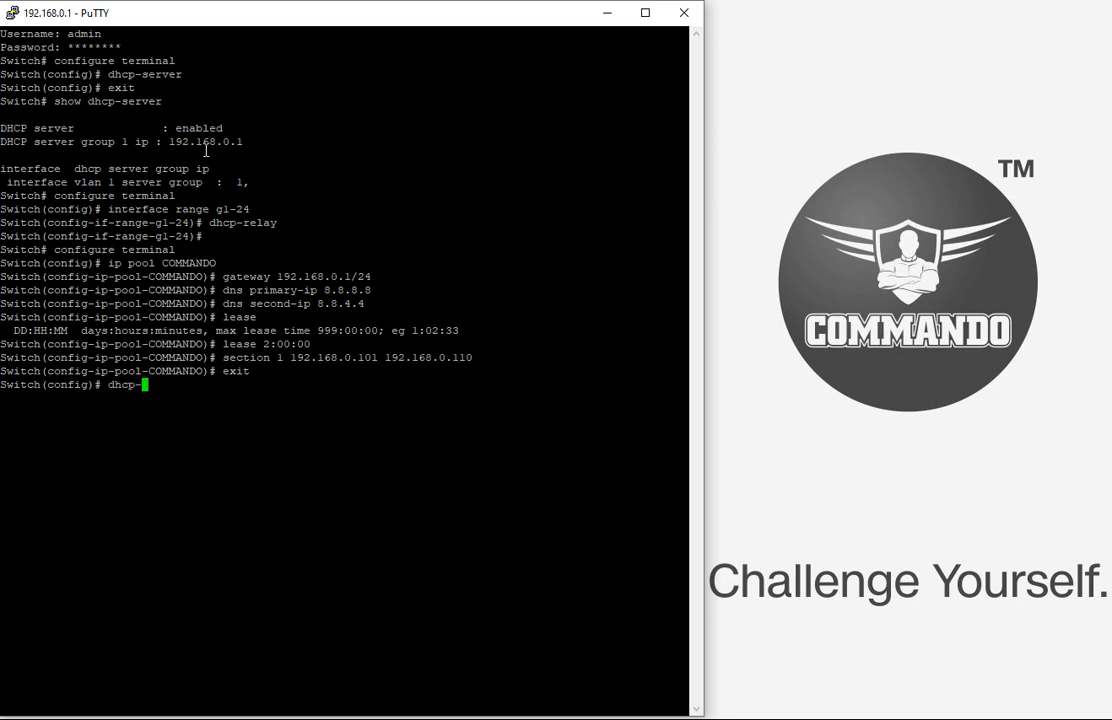
type("se")
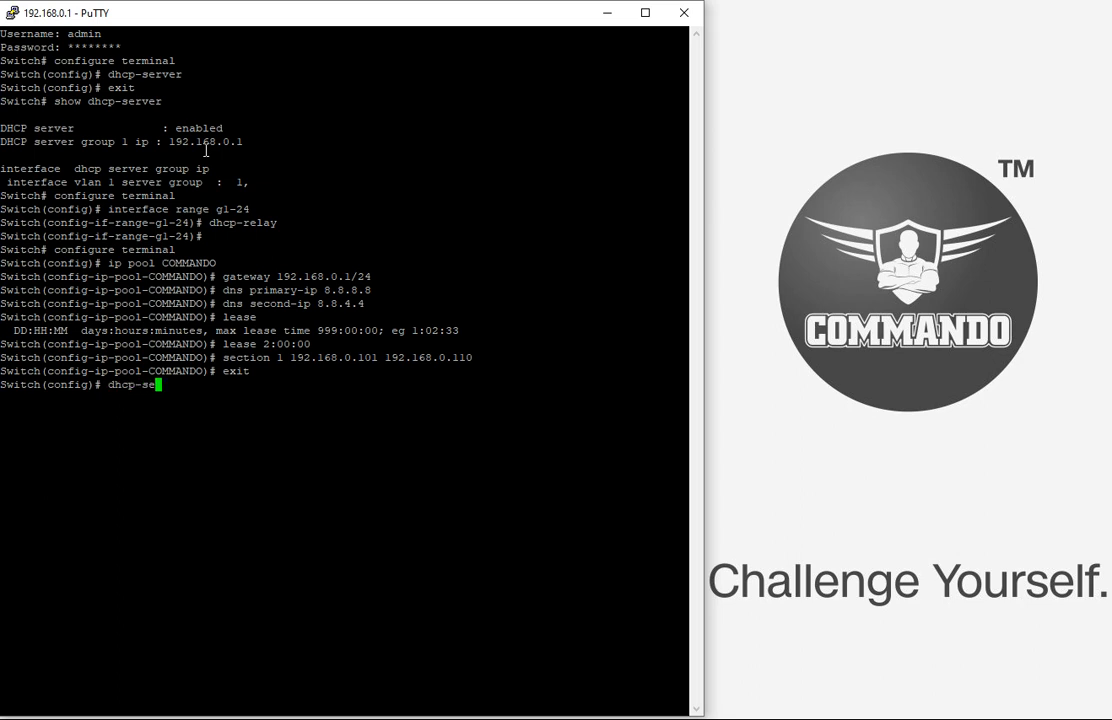
type("rver group")
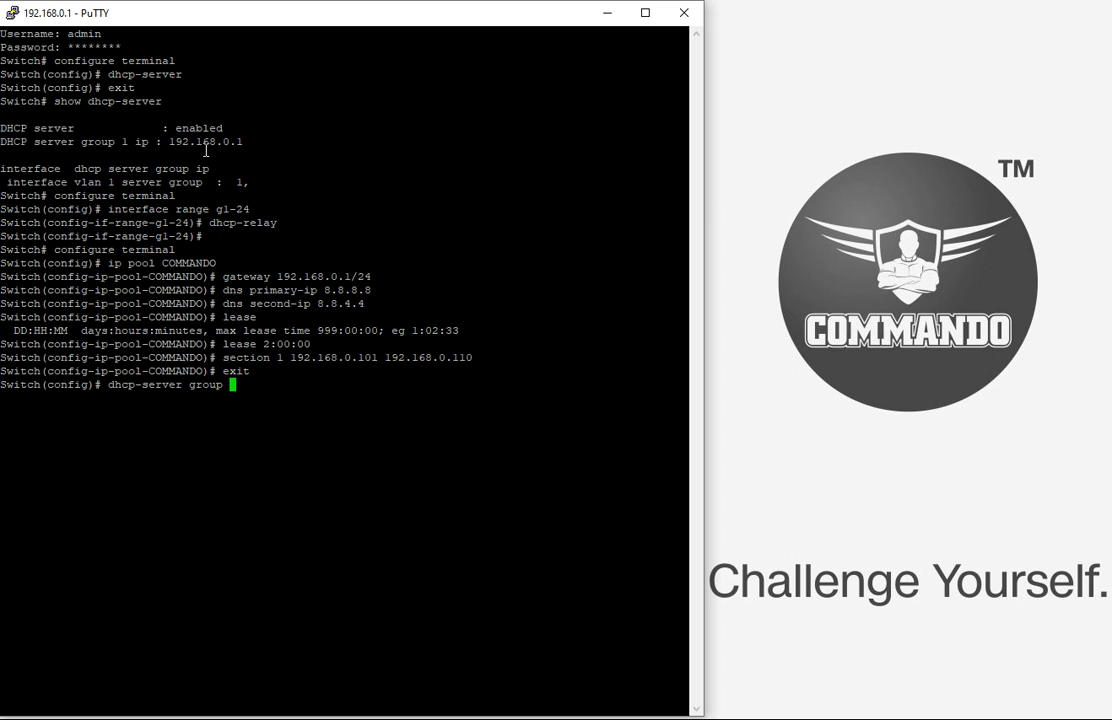
key("Return")
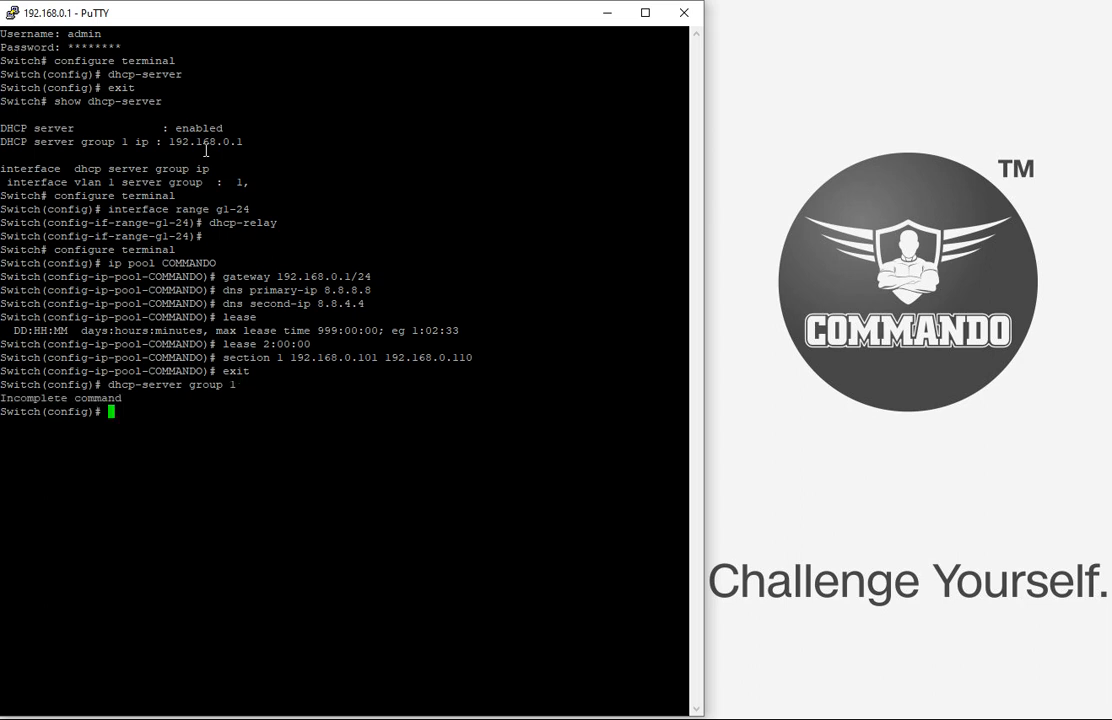
type("dhcp-")
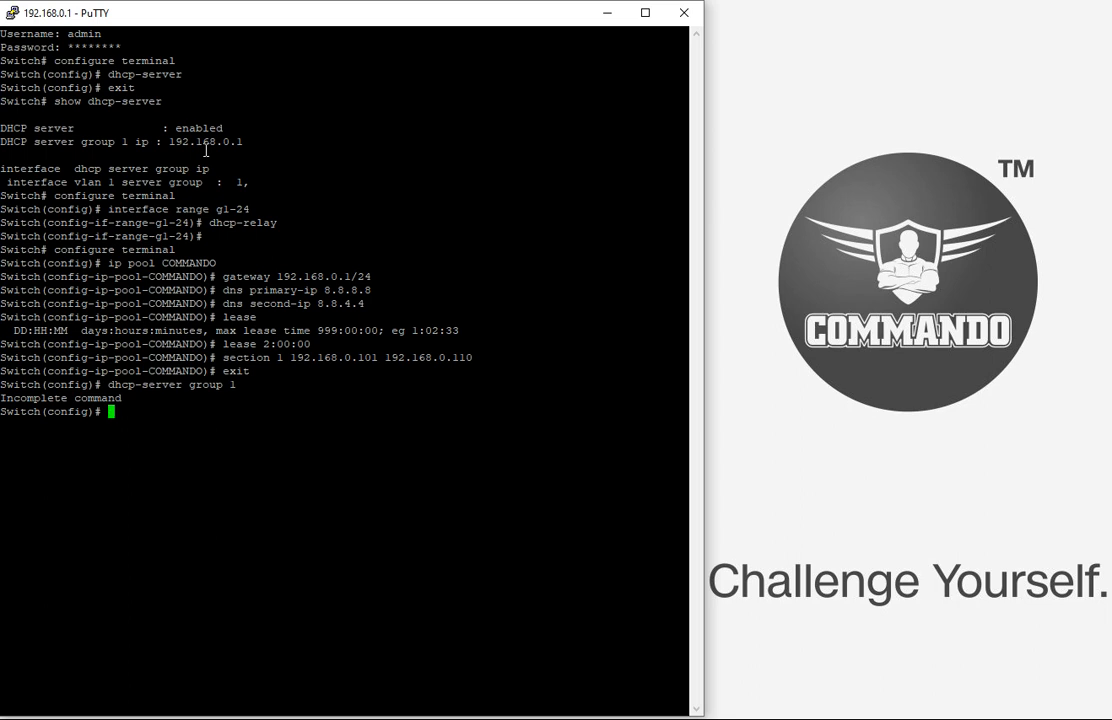
type("dhcp-server group 1")
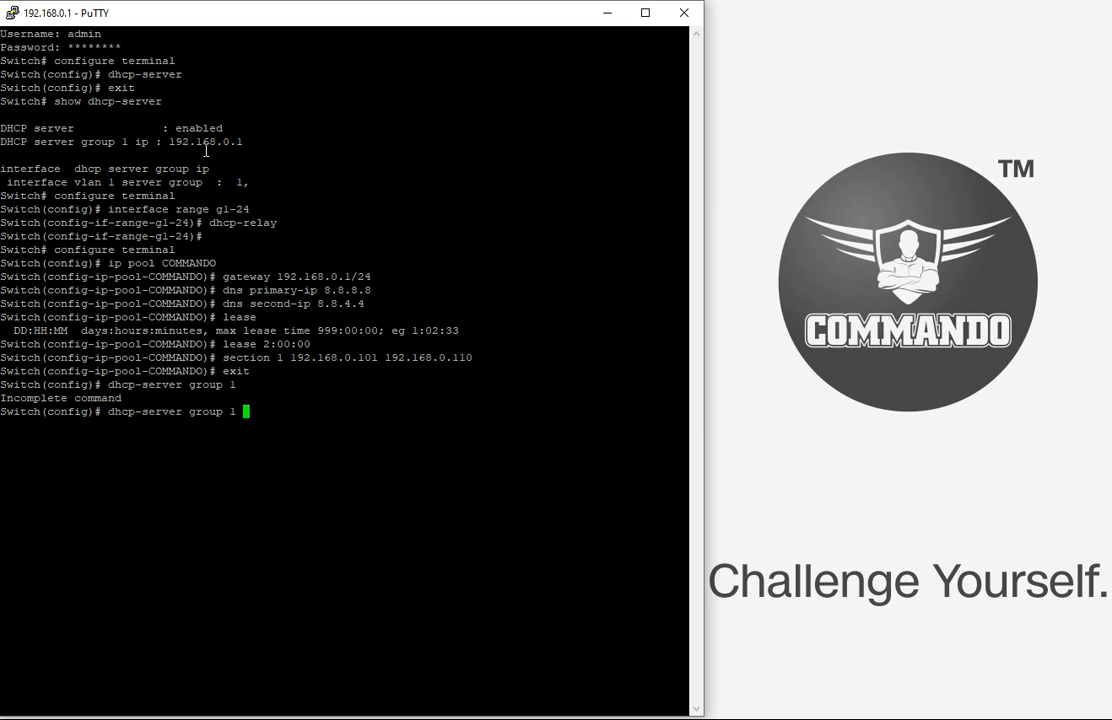
type("ip 19")
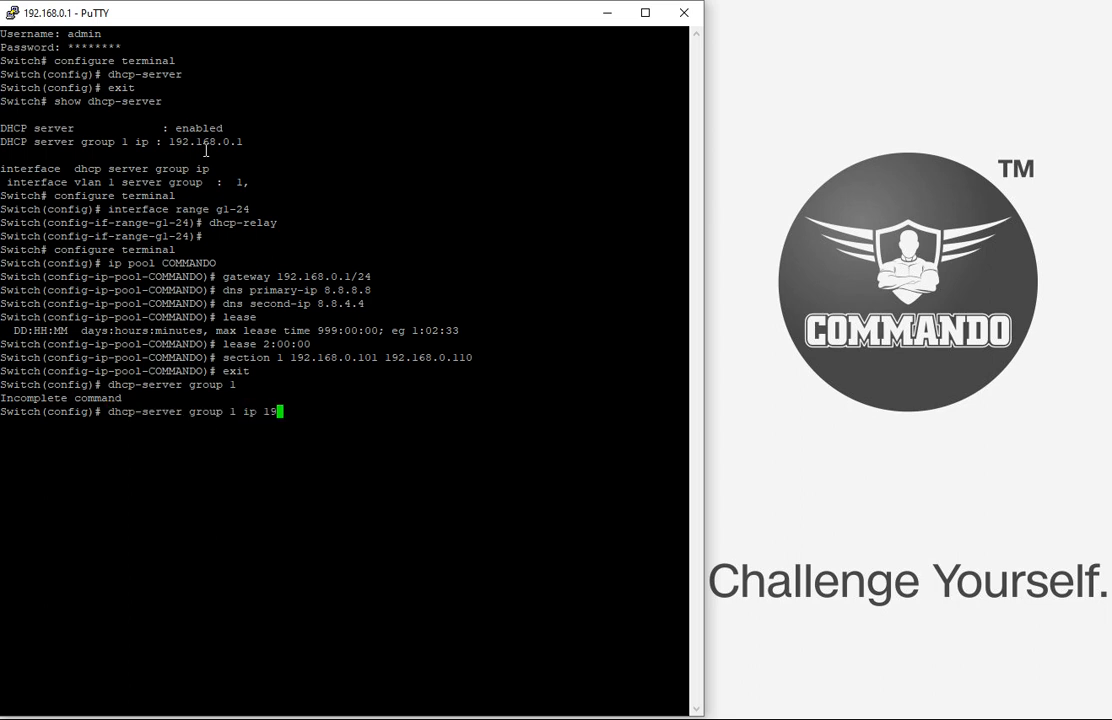
type("2.168")
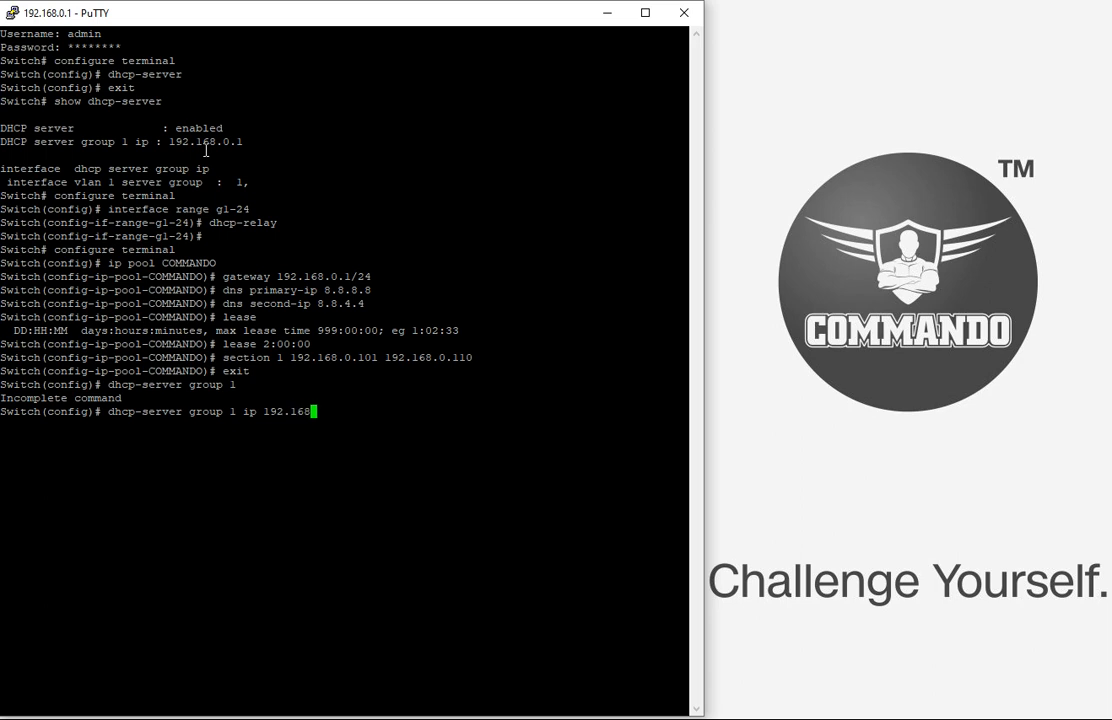
key("Return")
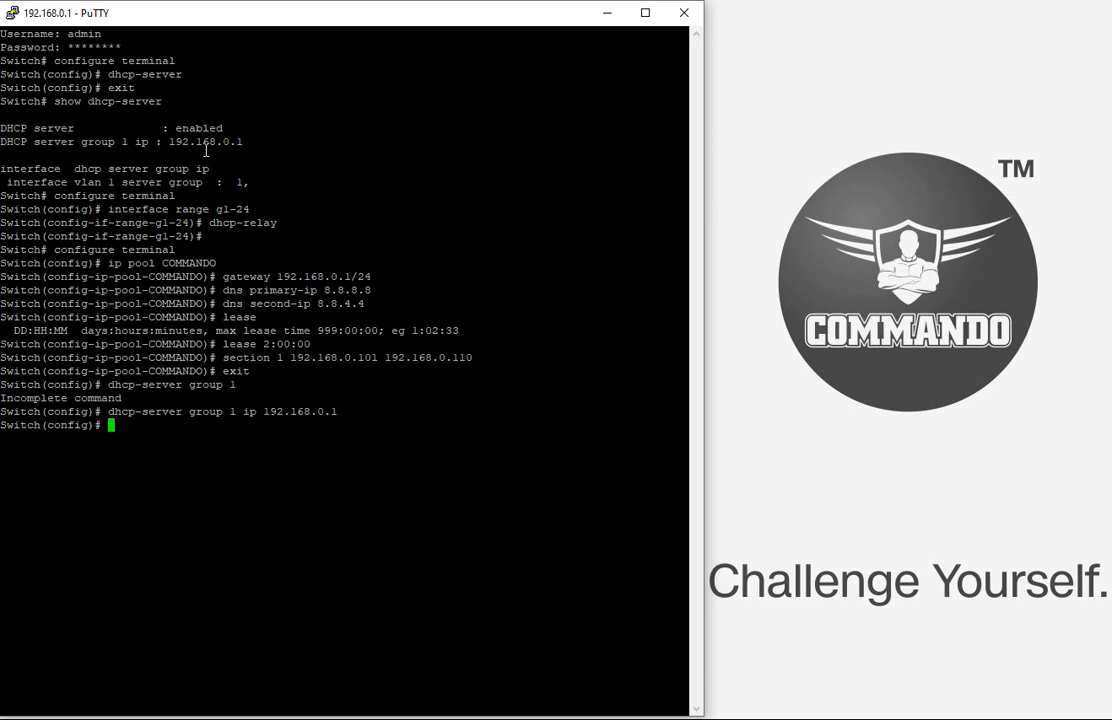
type("in")
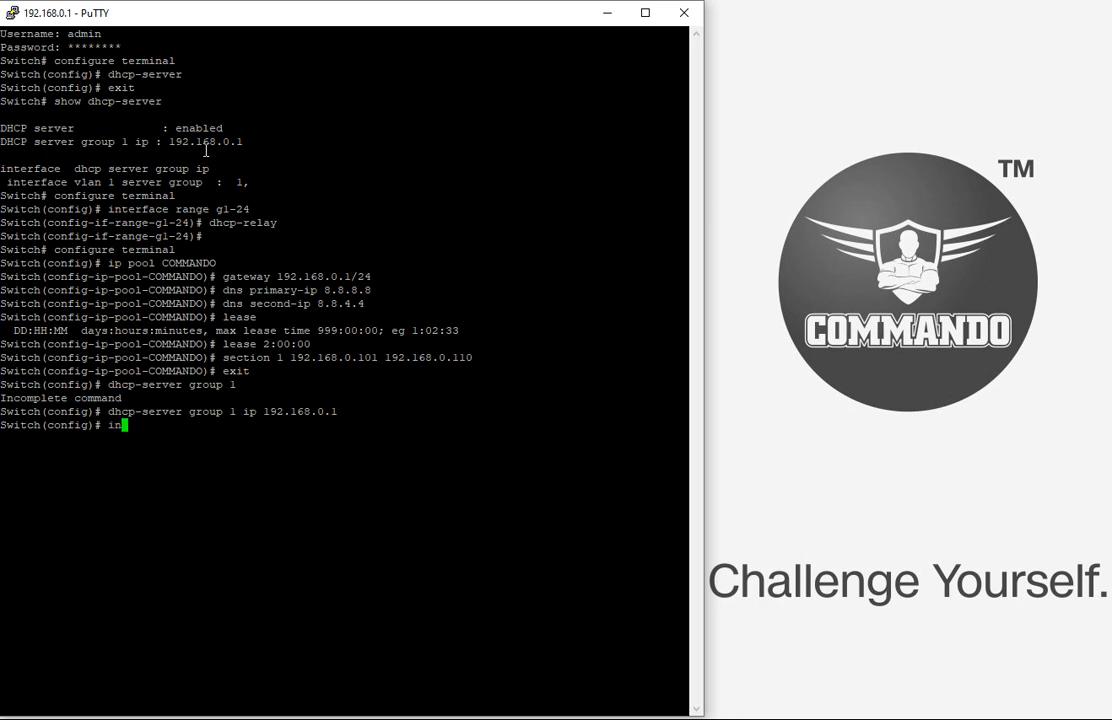
Create VLAN 2 and assign its interface to DHCP server group 1.
type("v")
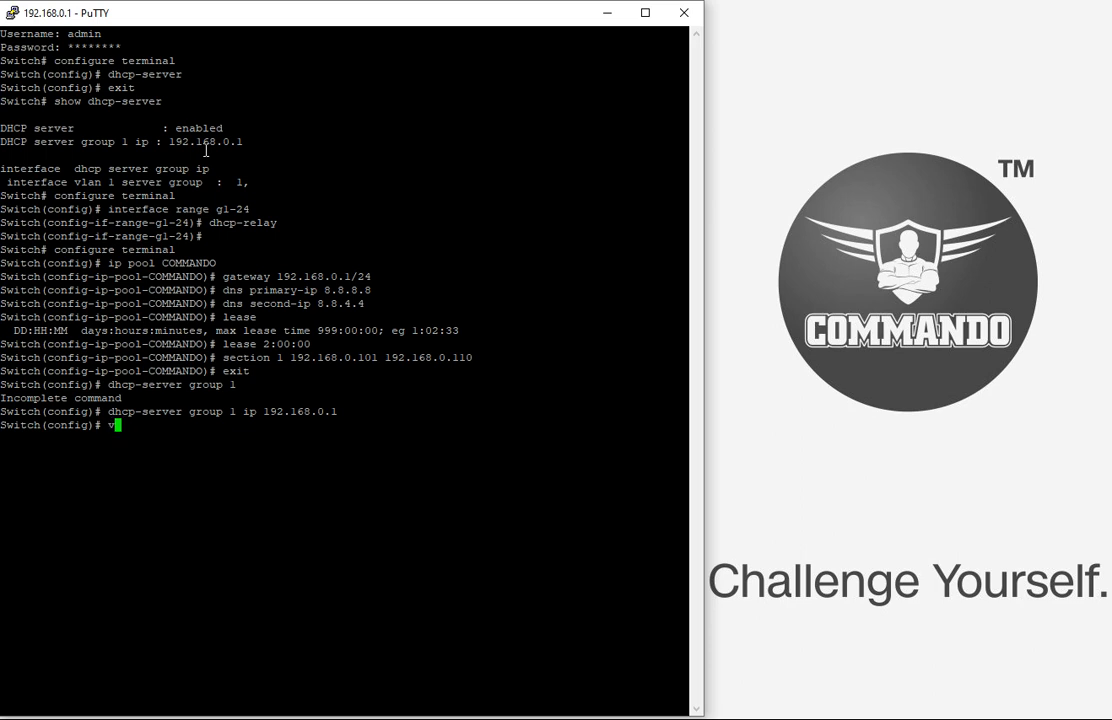
key("Return")
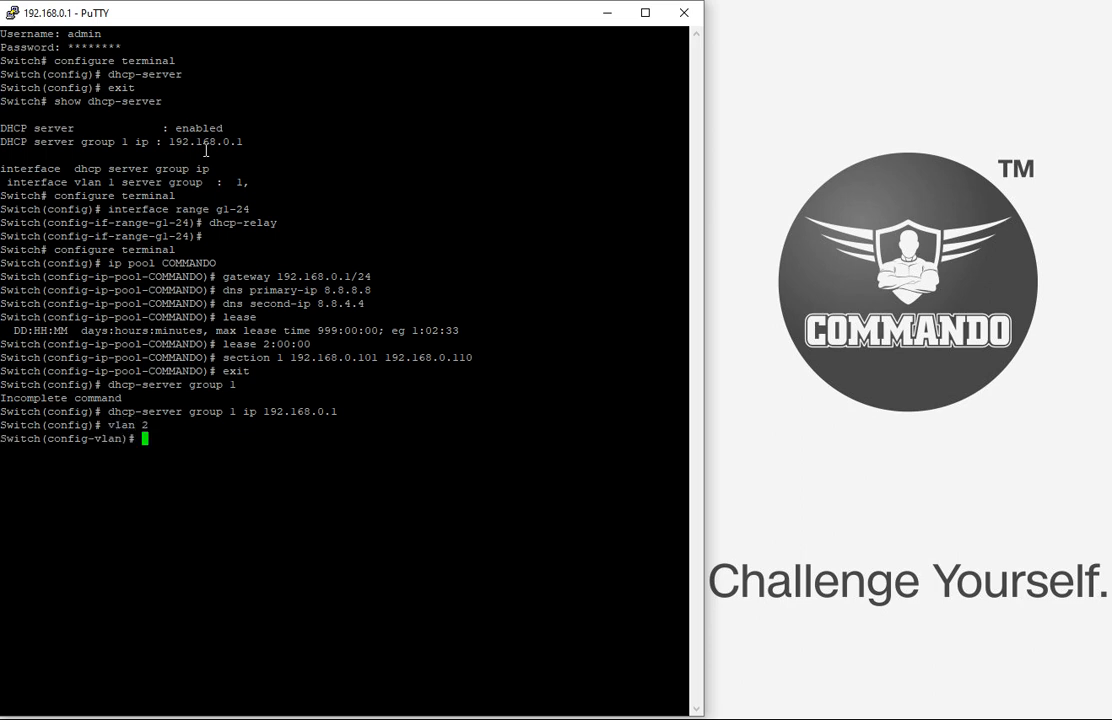
type("exit")
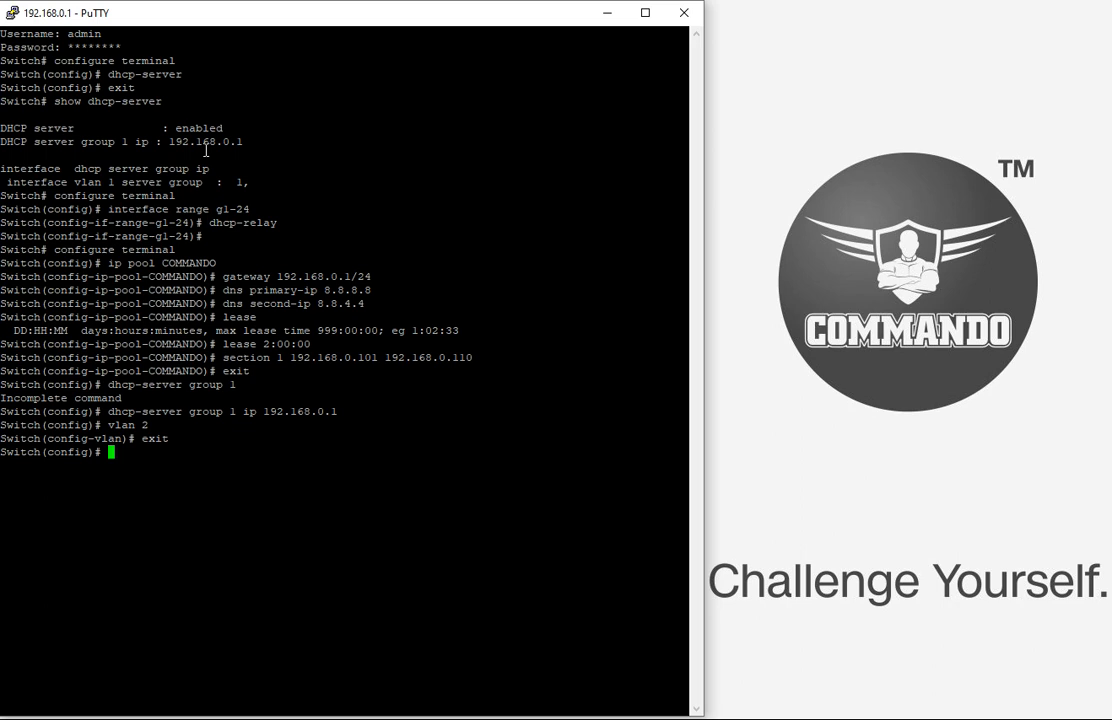
type("interface")
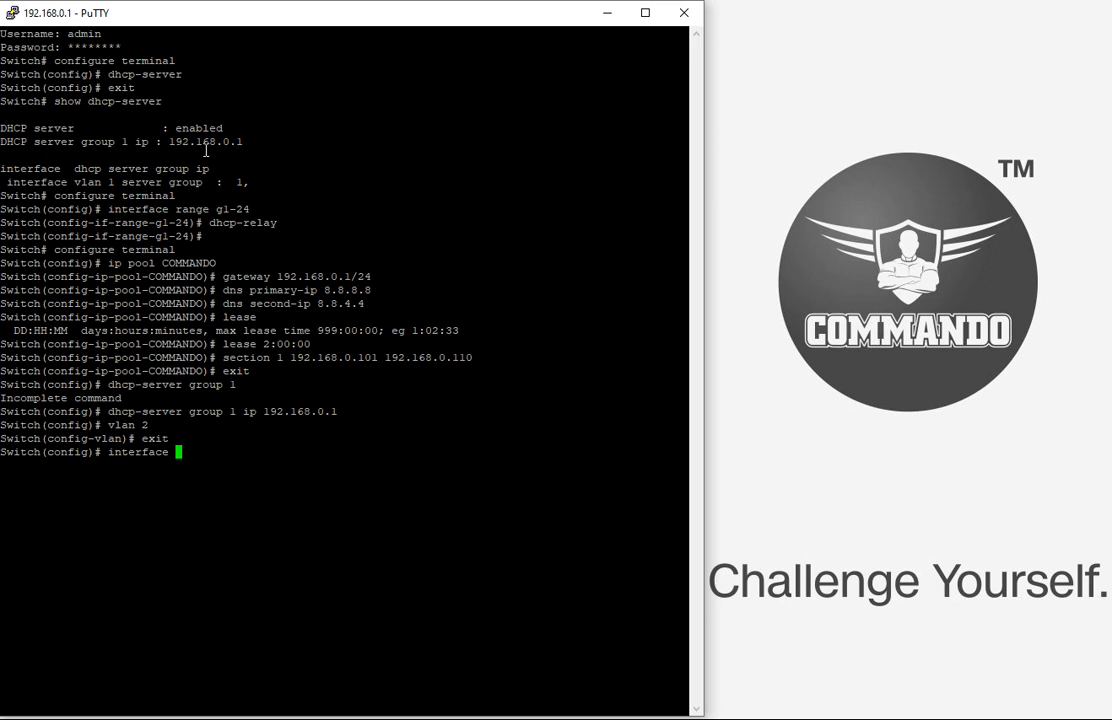
type("vlan 2")
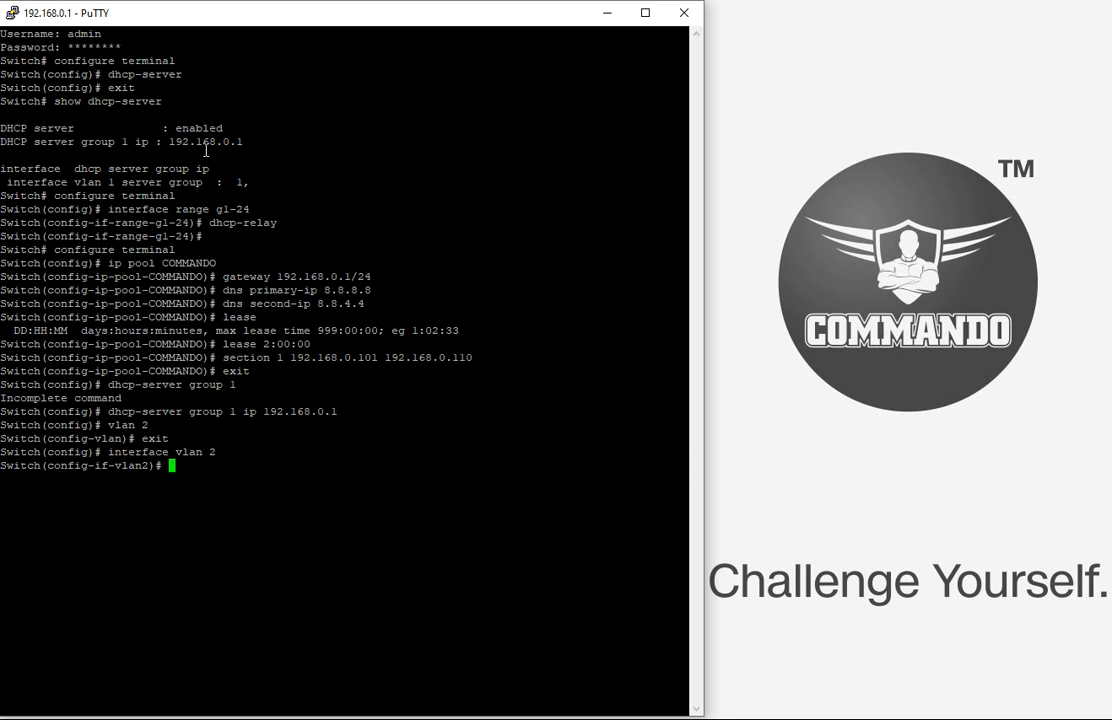
type("dhcp-server")
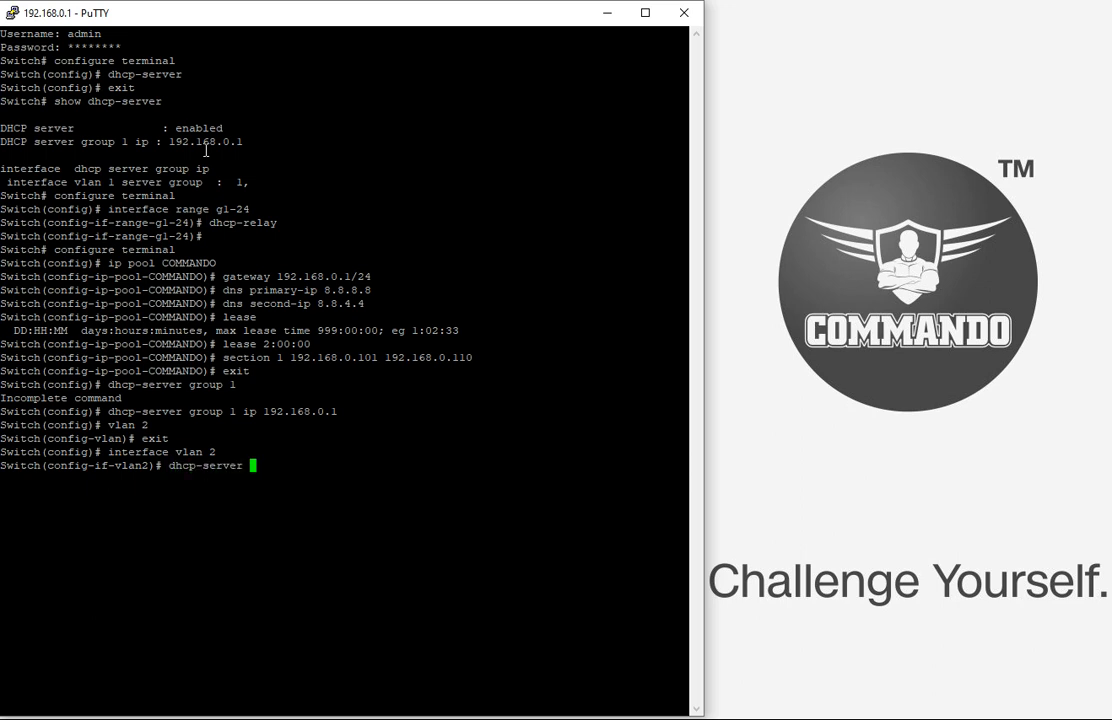
type("group")
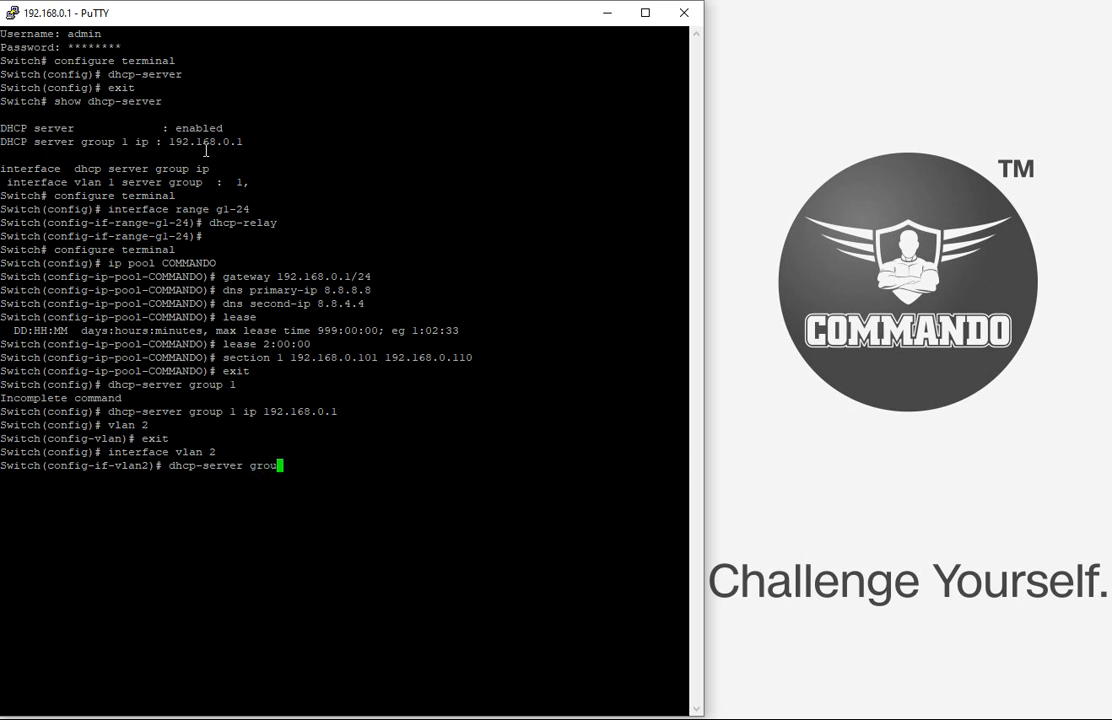
type("p")
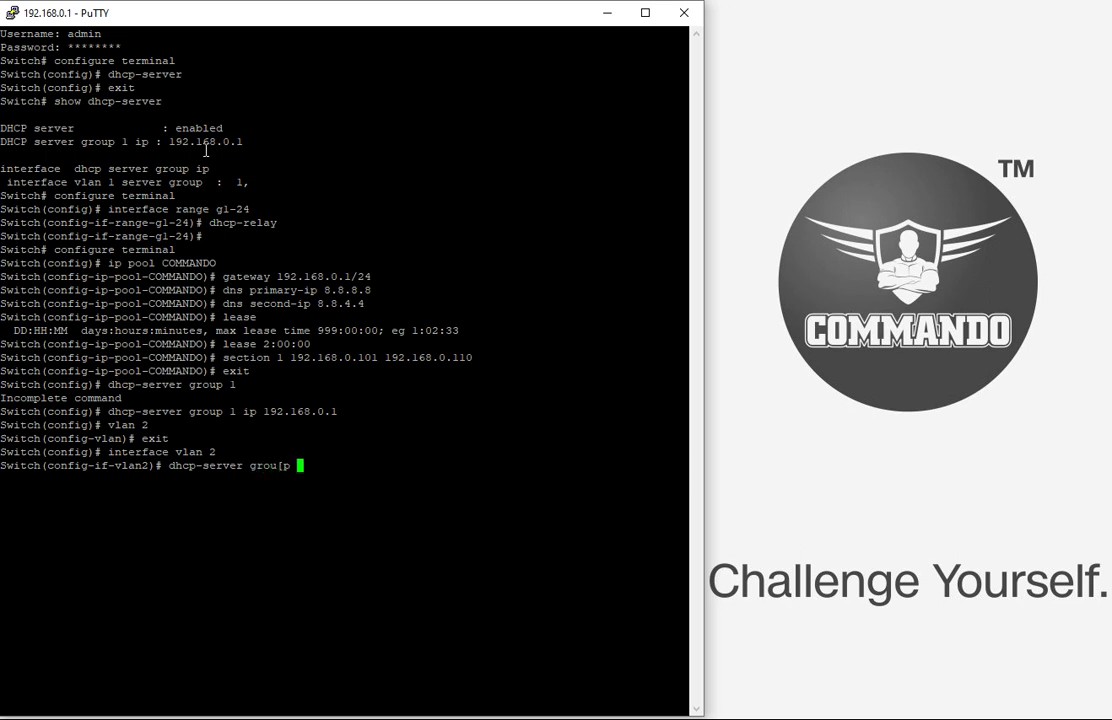
type("p")
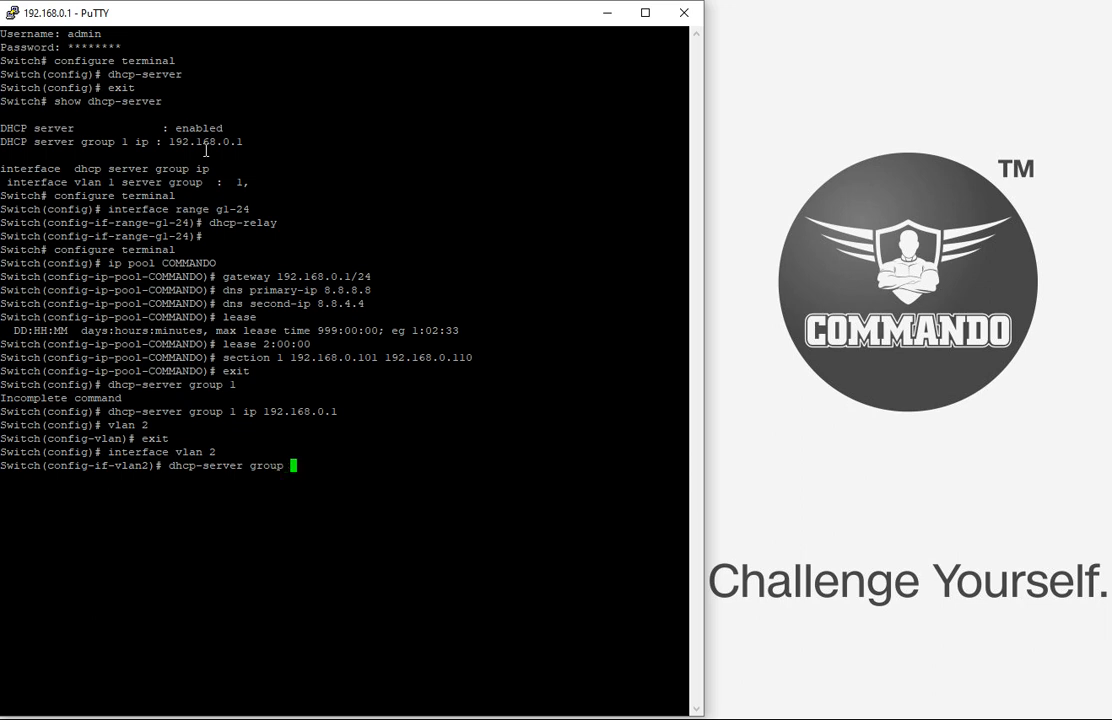
key("Return")
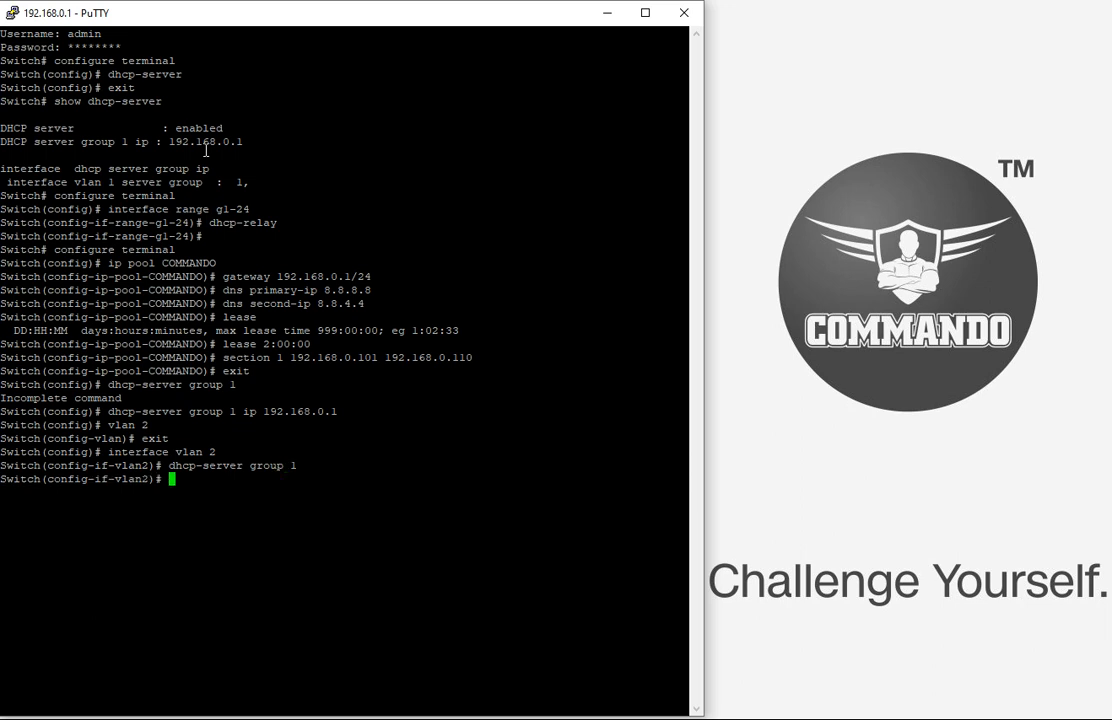
Set group 1 server IP 192.168.0.1 on interface VLAN 2, then return to global config.
type("dh")
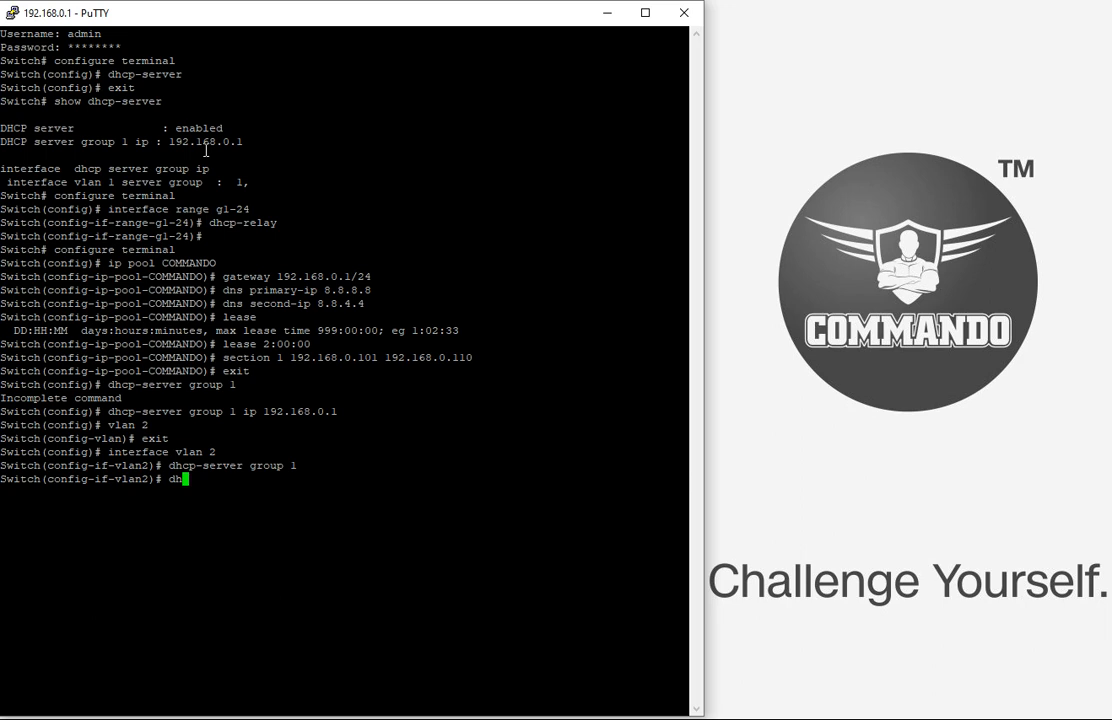
type("cp-server")
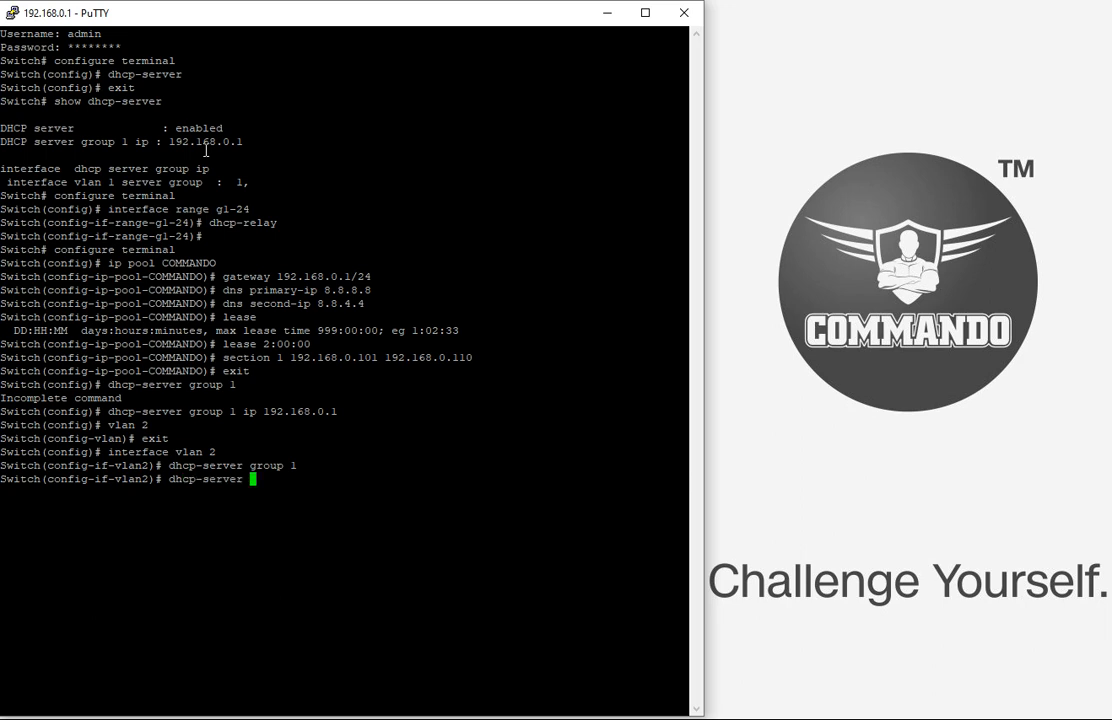
type("group 1")
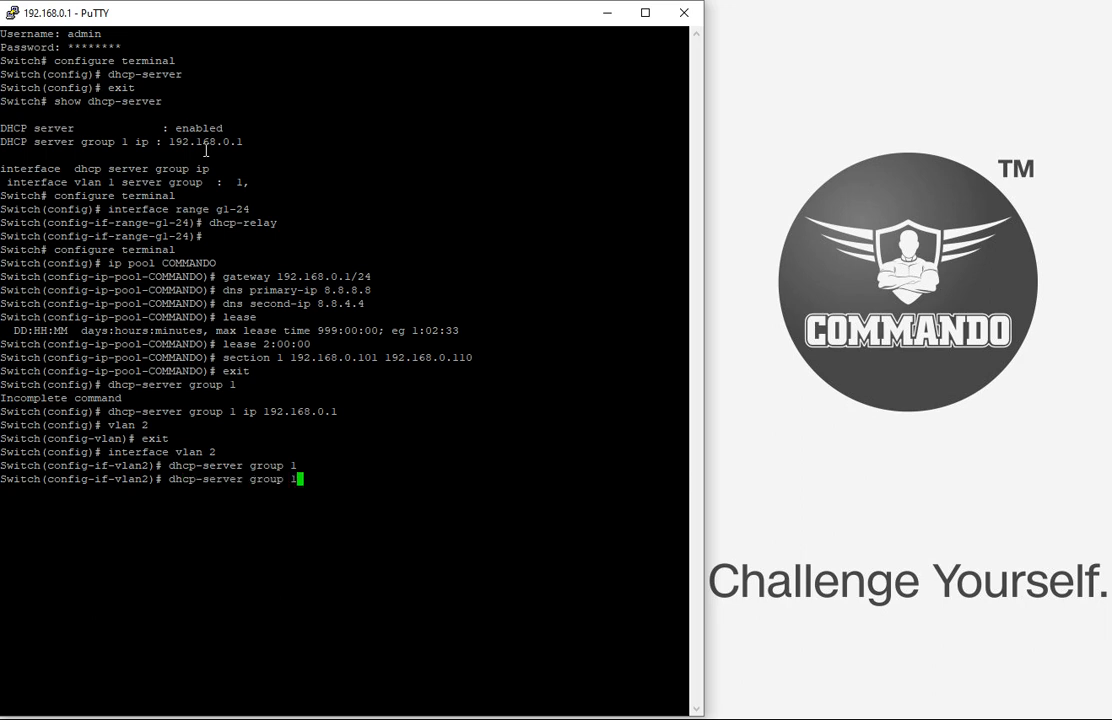
type("ip 192.168.")
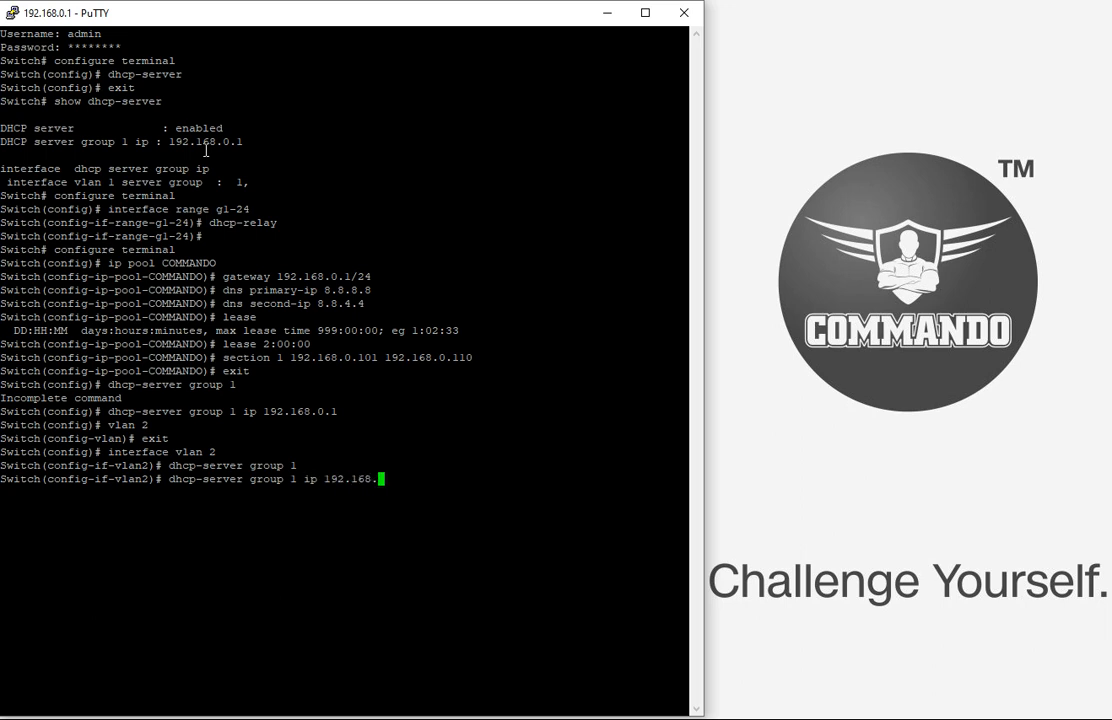
key("Return")
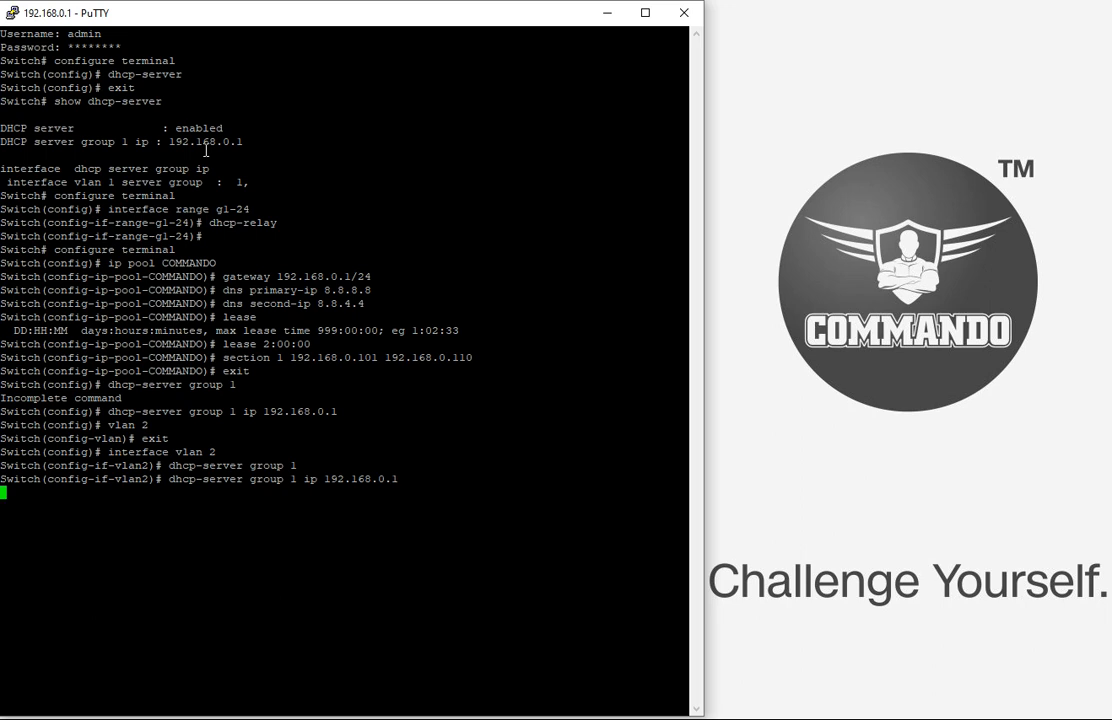
key("Return")
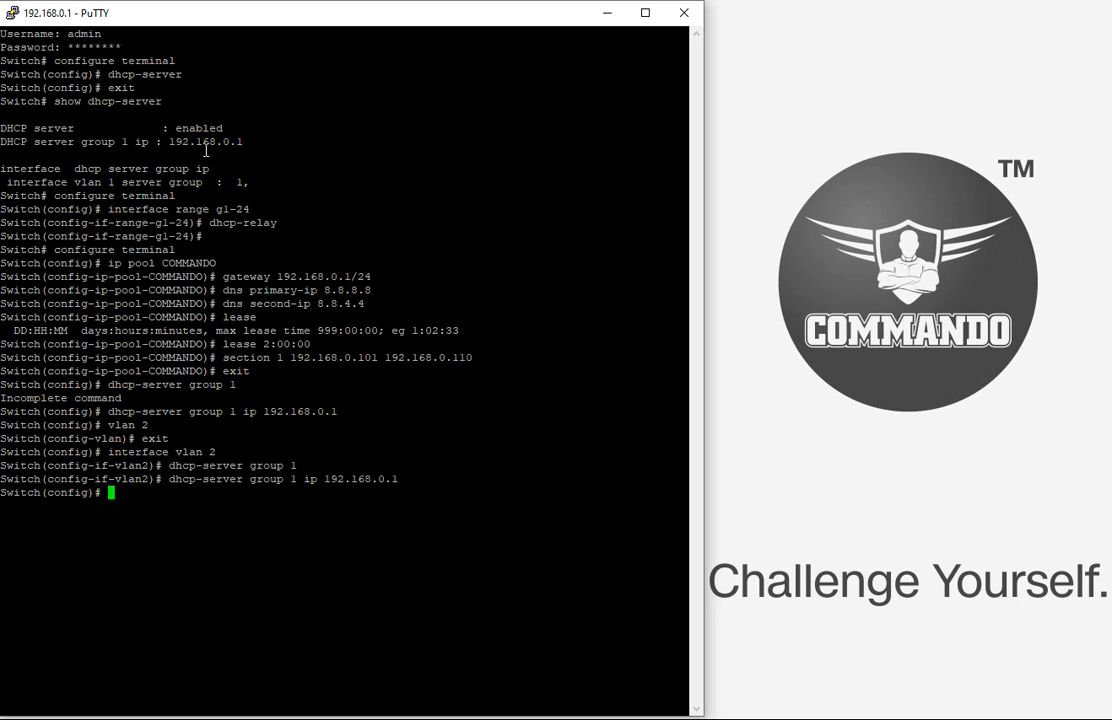
type("show")
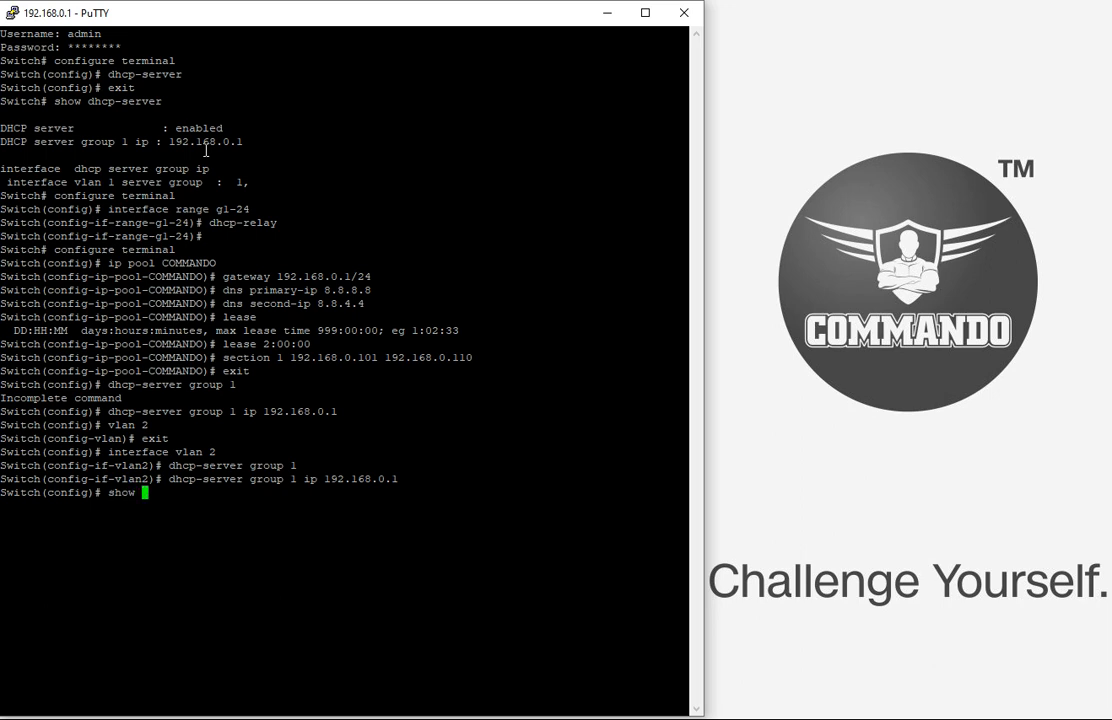
Run show dhcp-client to view the binding table, which reports zero entries.
type("dhcp")
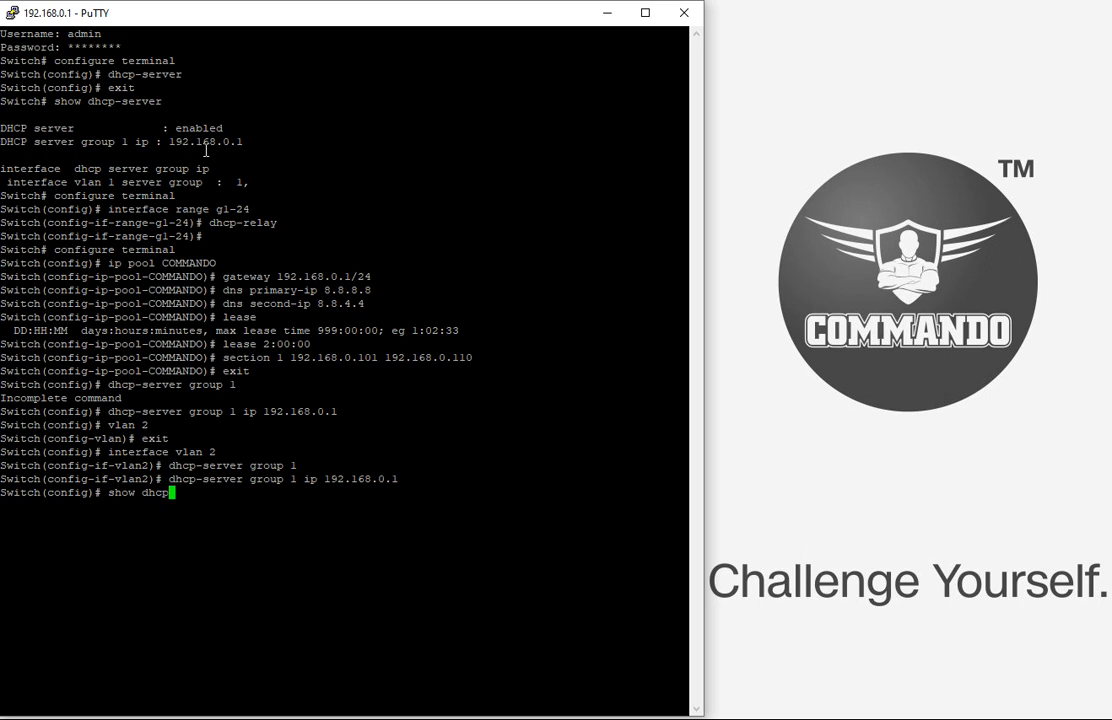
type("-client")
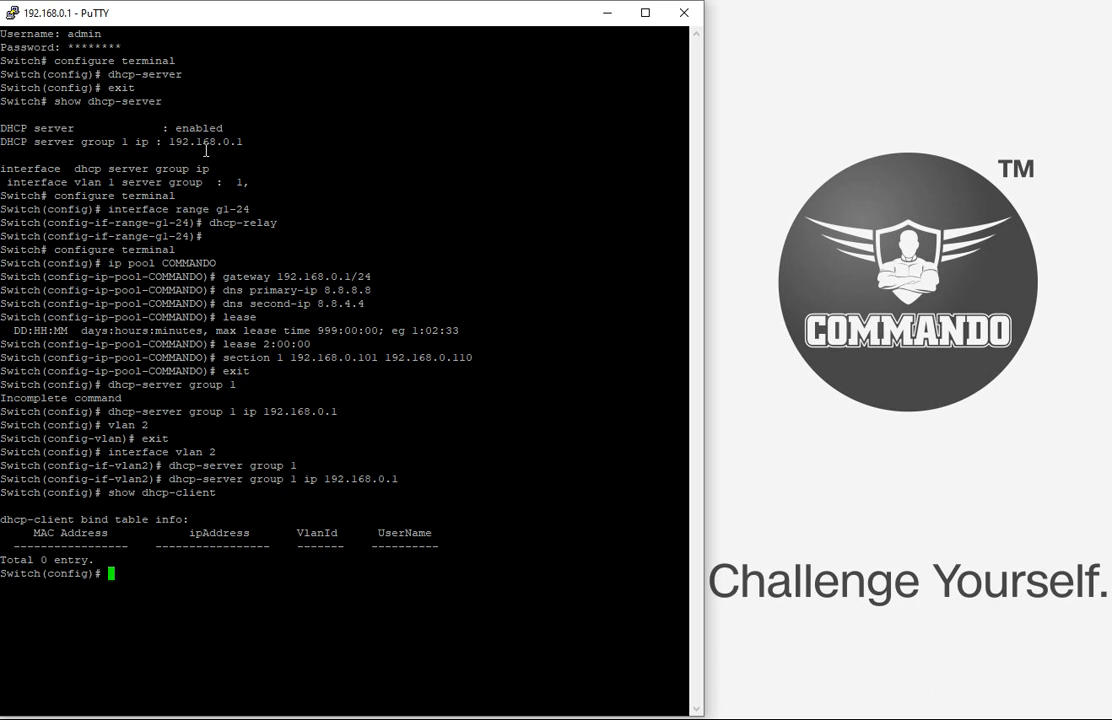
type("int")
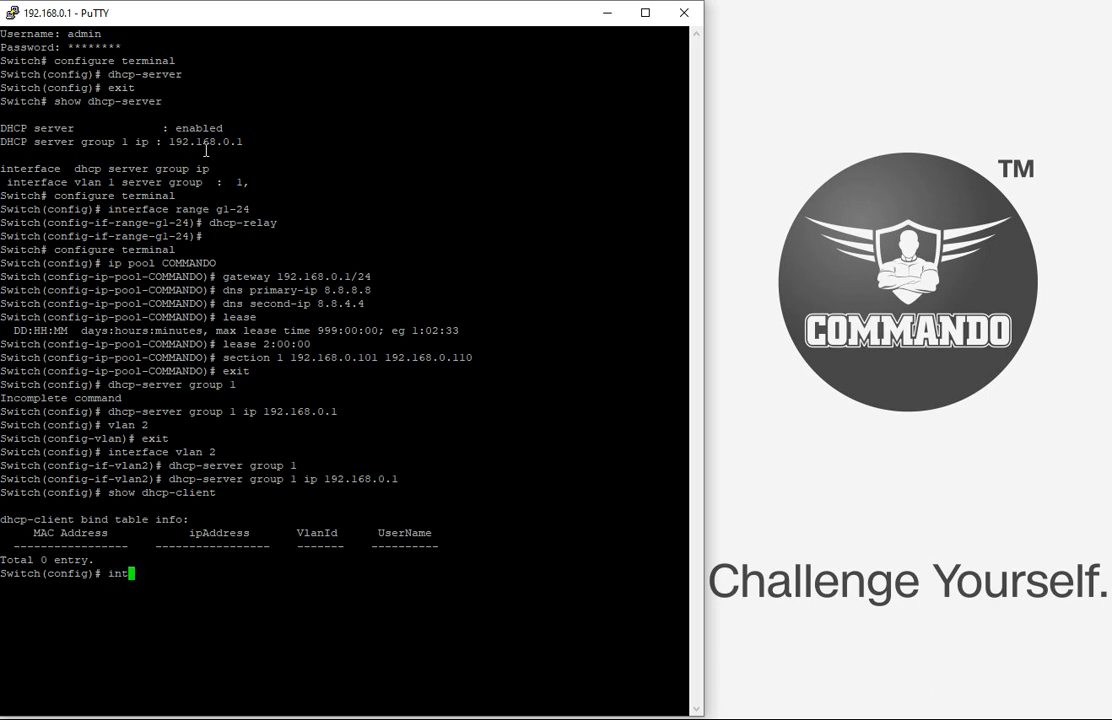
Enable ip dhcp snooping option on interface g2 and exit to the privileged prompt.
type("erface")
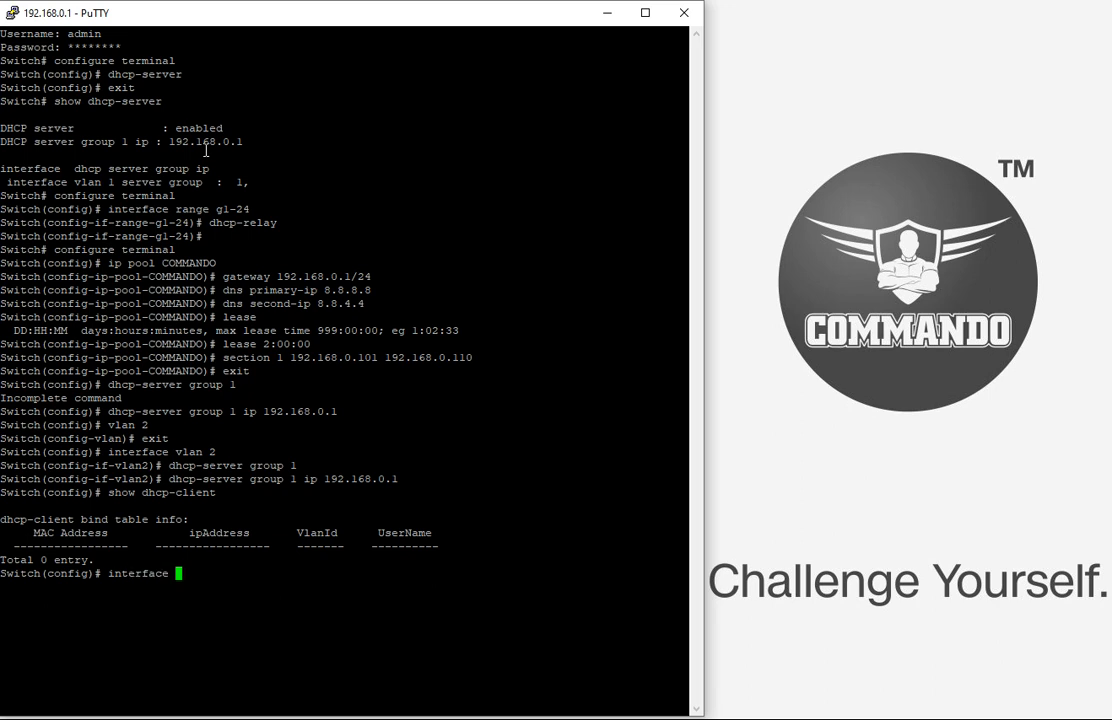
type("g")
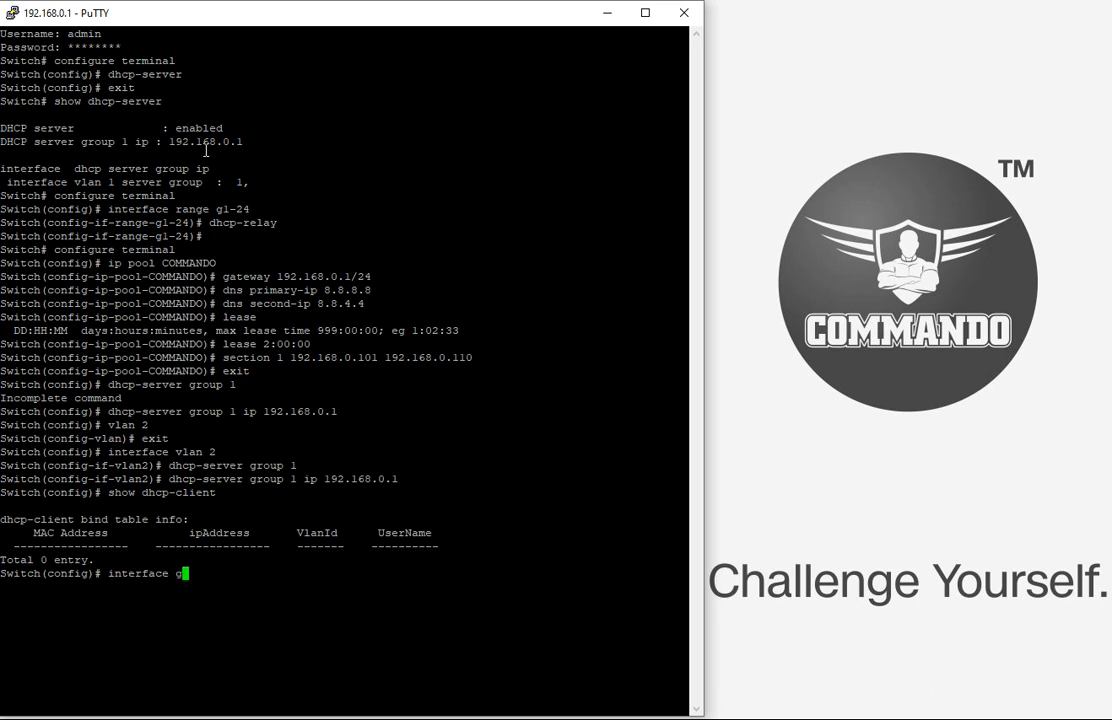
key("Return")
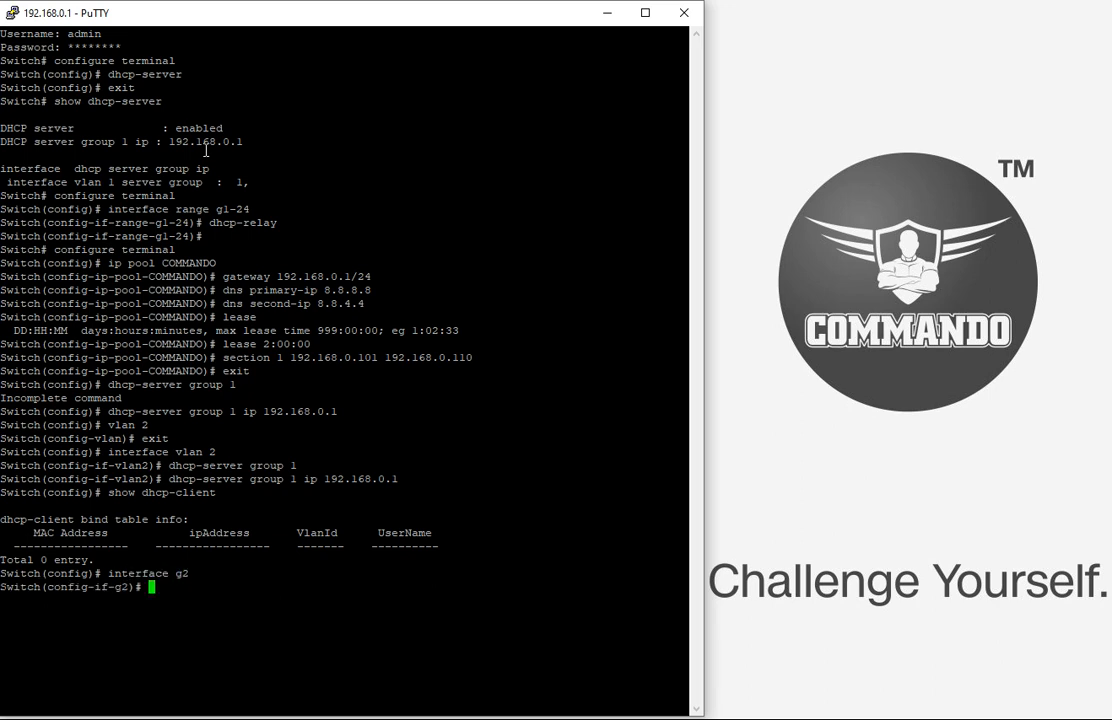
type("ip dh")
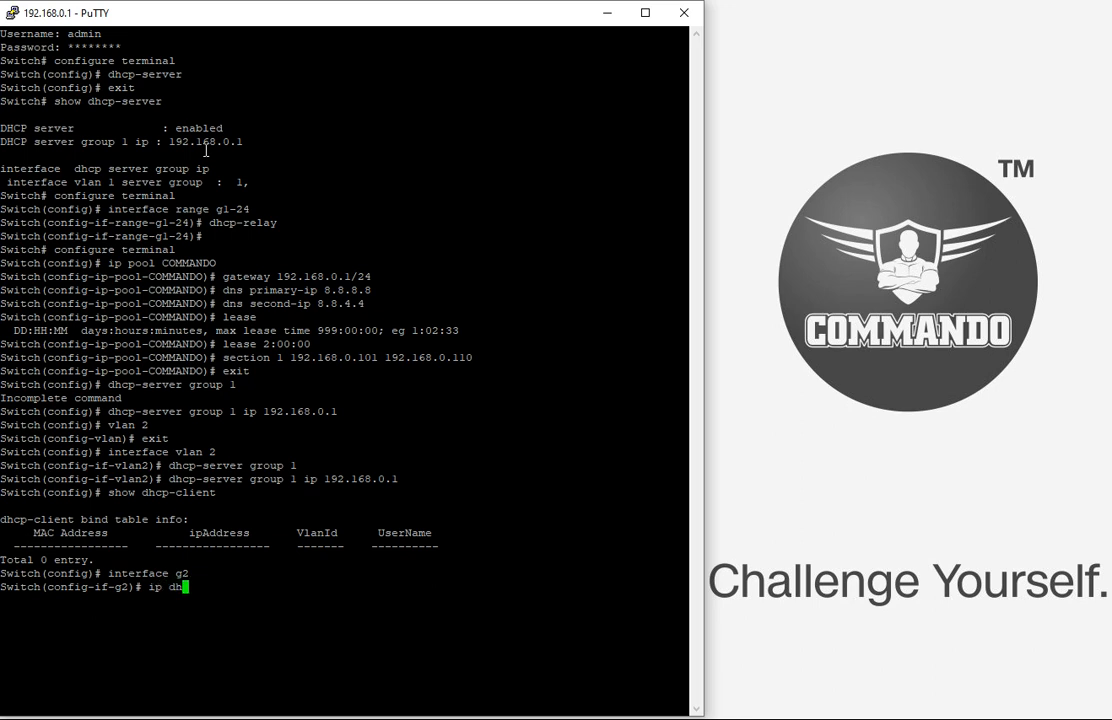
type("p")
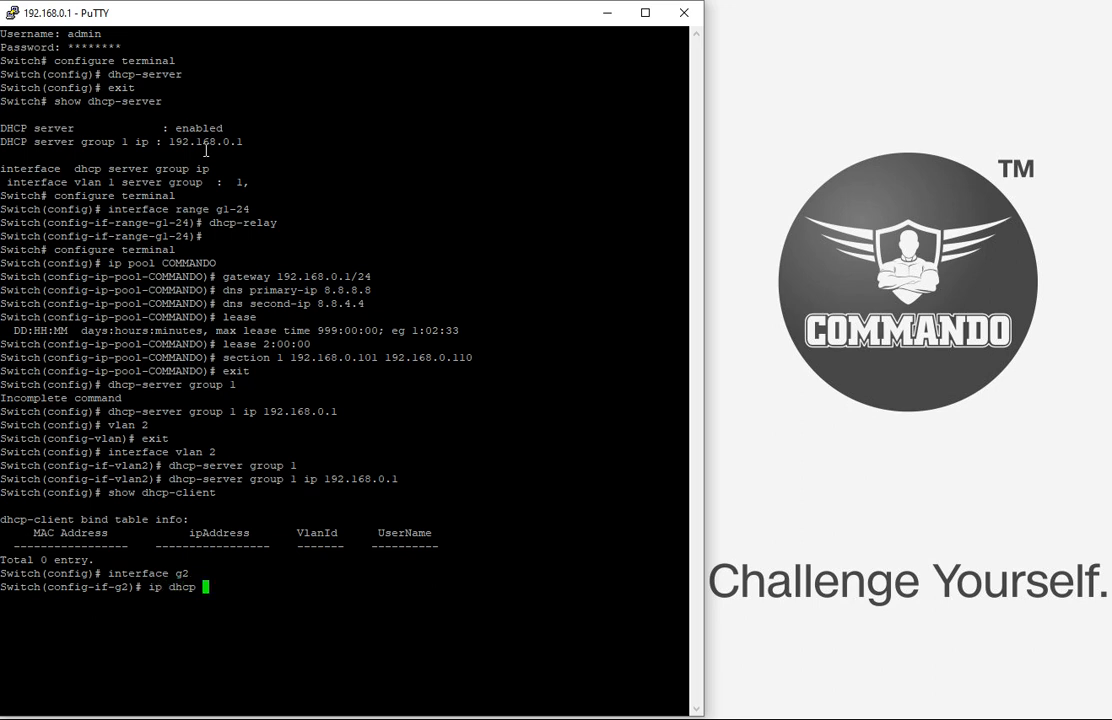
type("snooping")
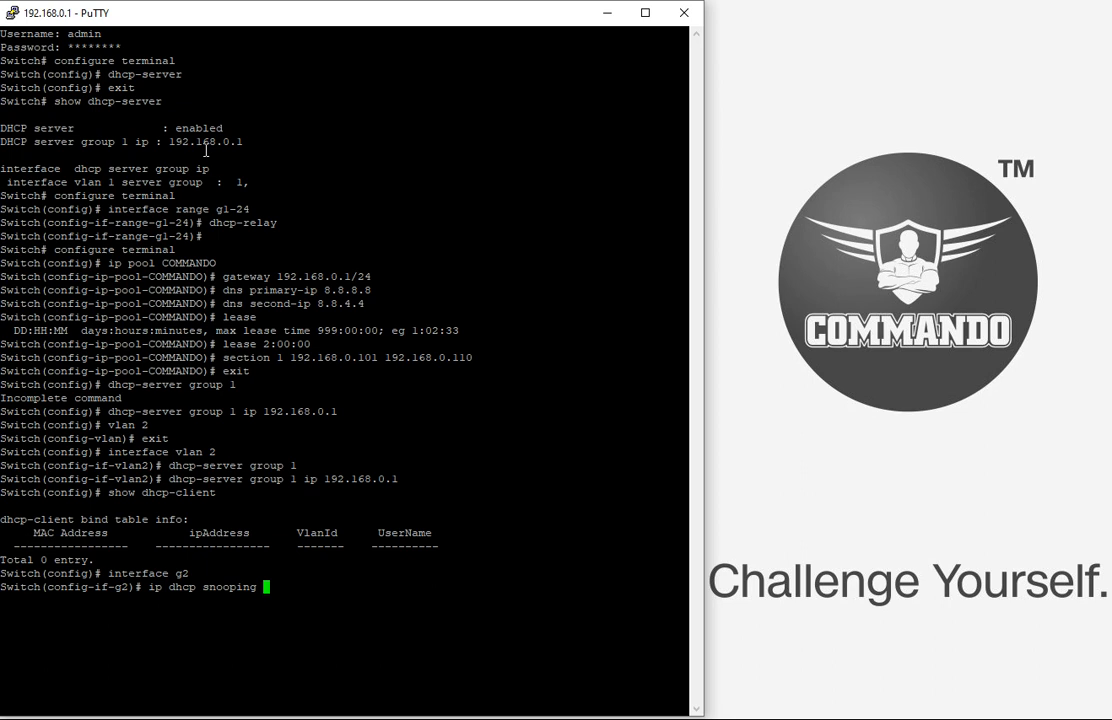
type("option")
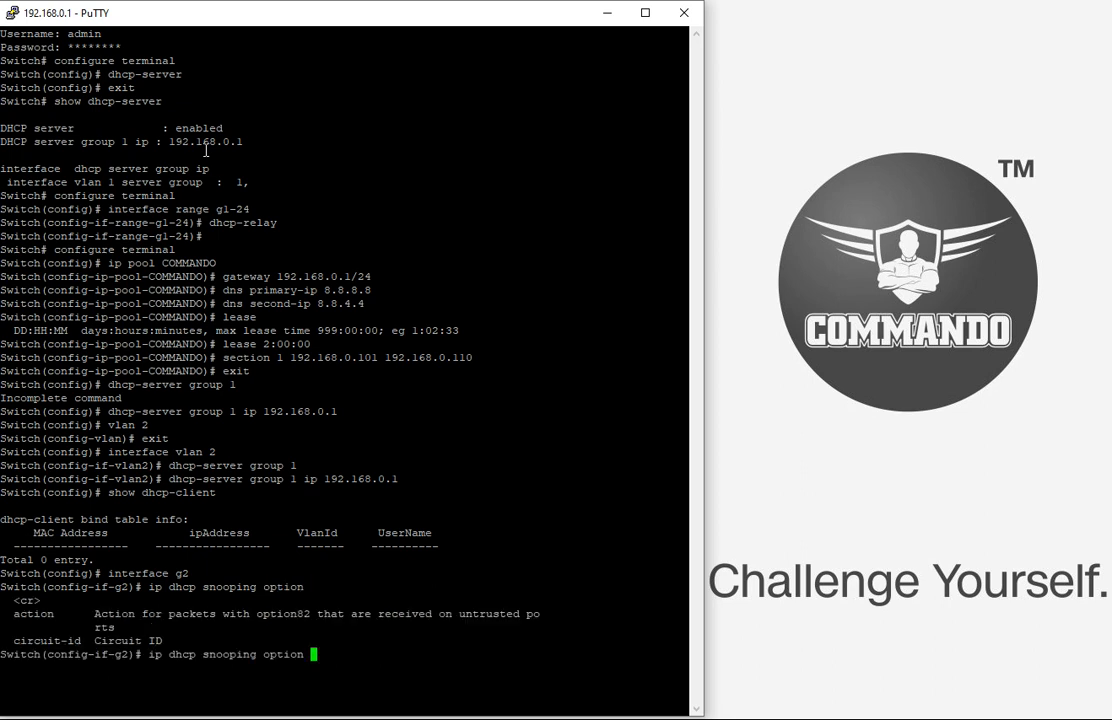
key("Return")
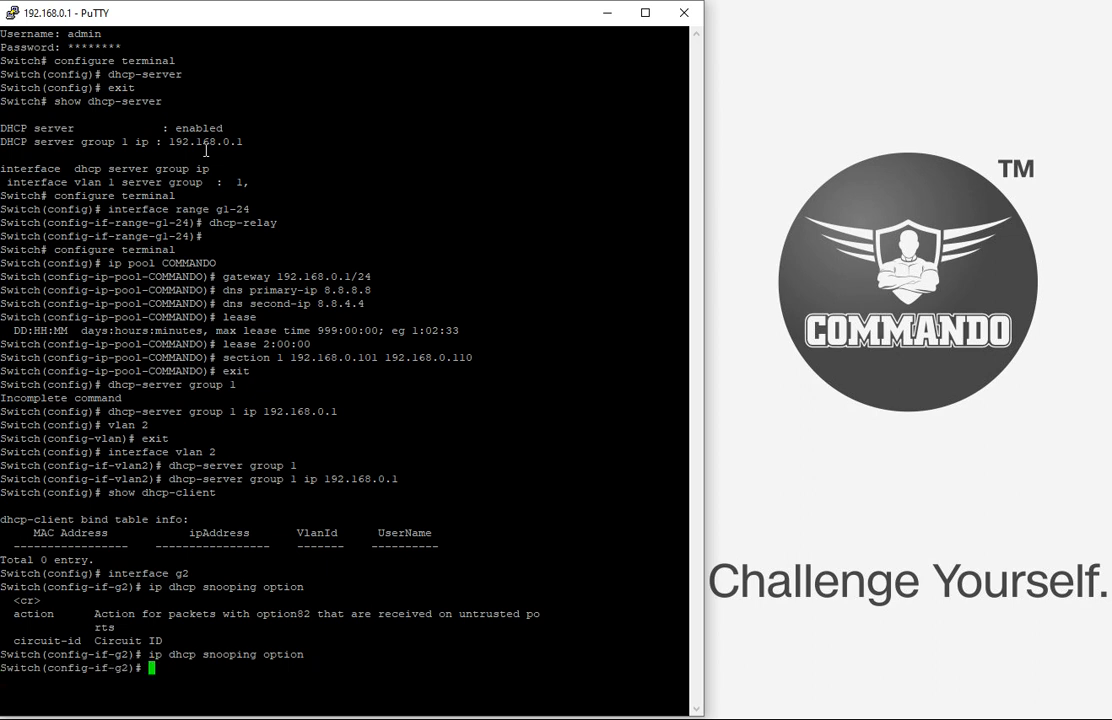
type("exit")
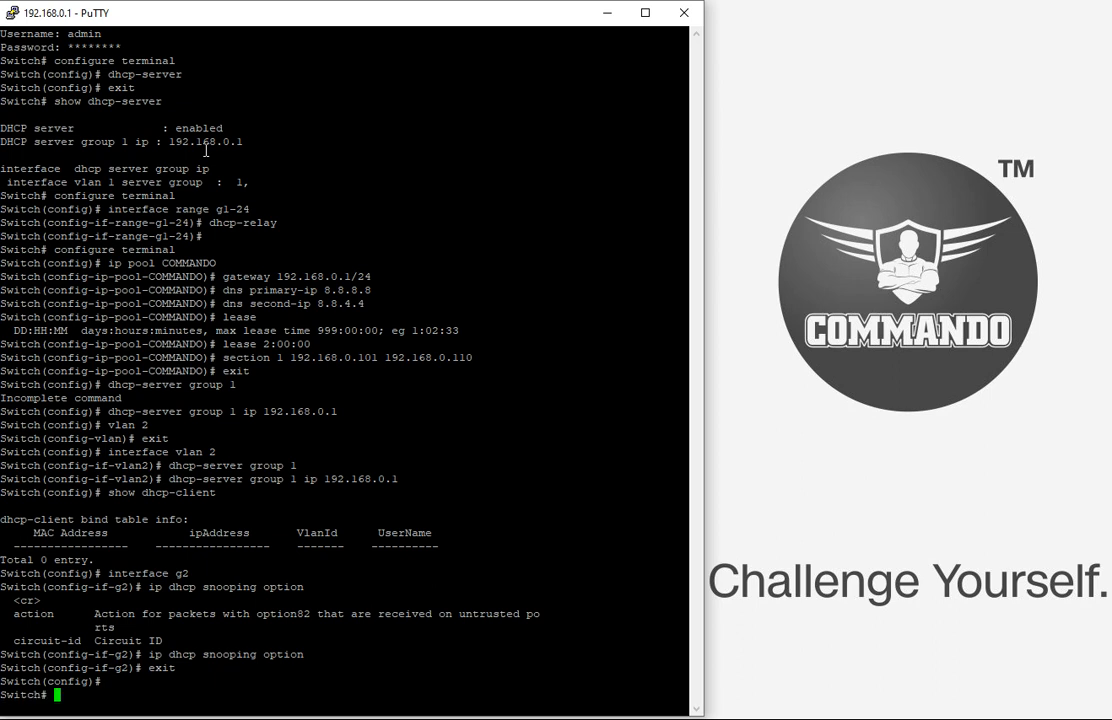
type("a")
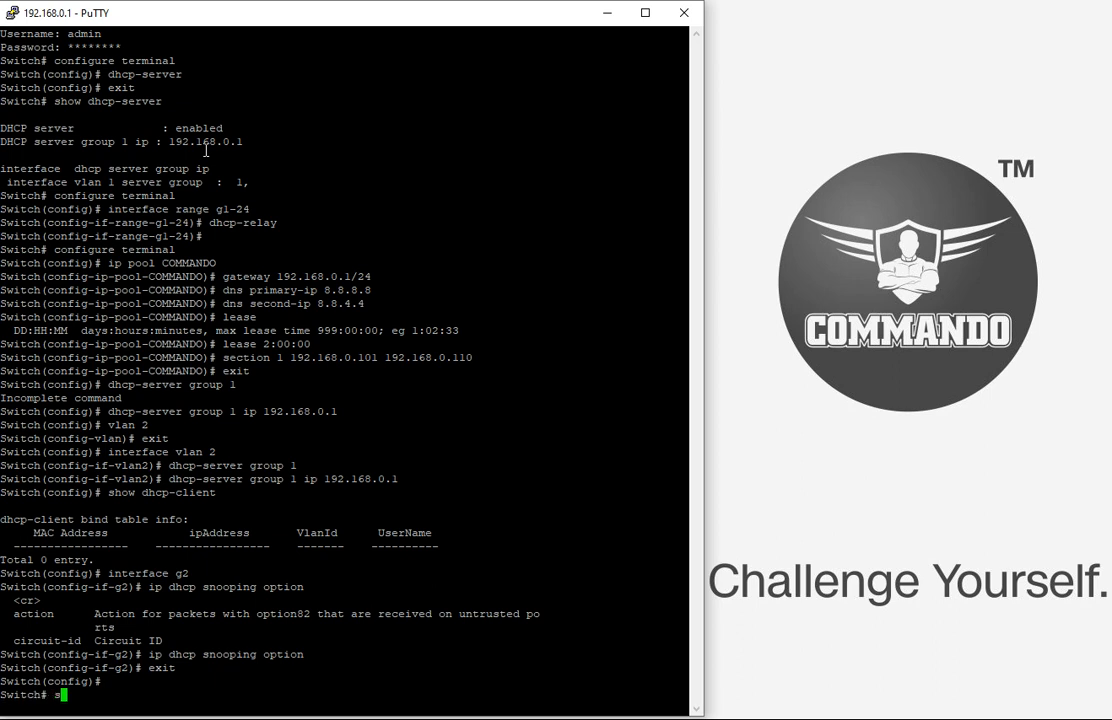
Show g2 snooping status: untrusted, no rate limit, Option82 insertion enabled.
type("show i")
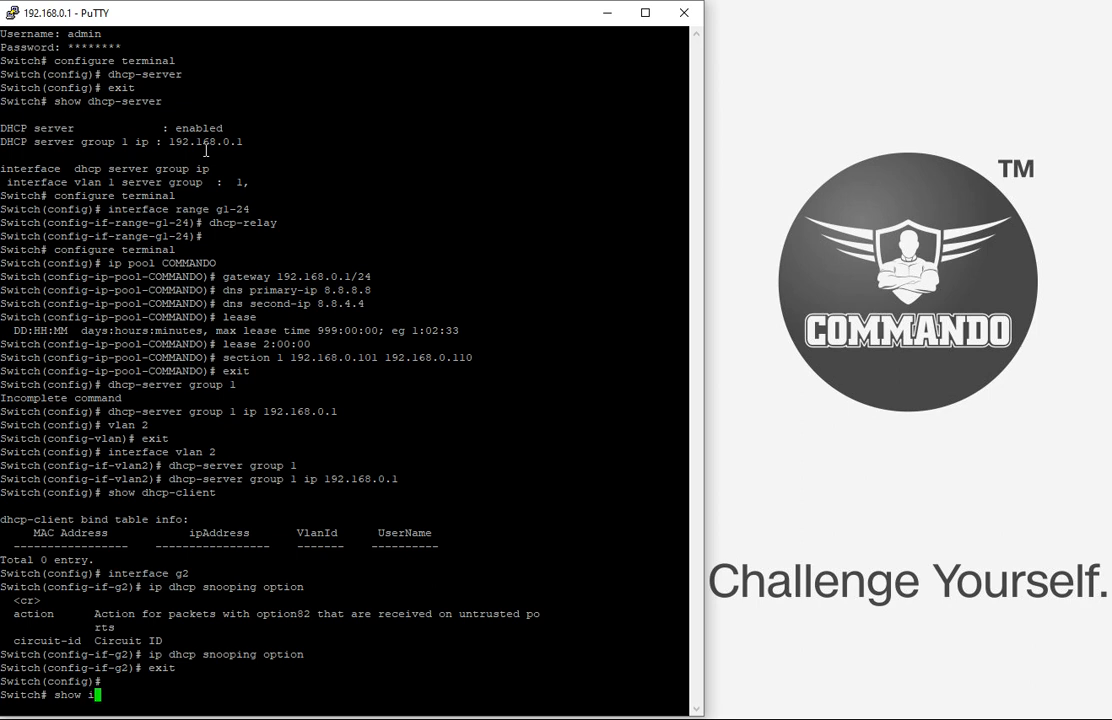
type("p dhc")
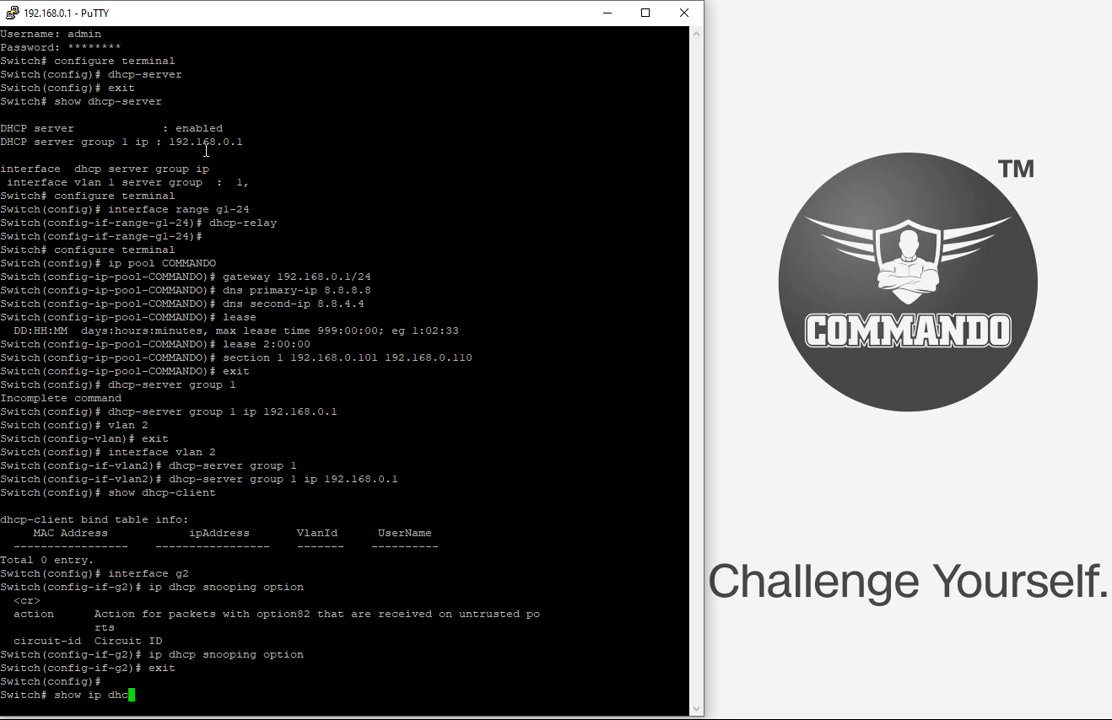
type("snooping")
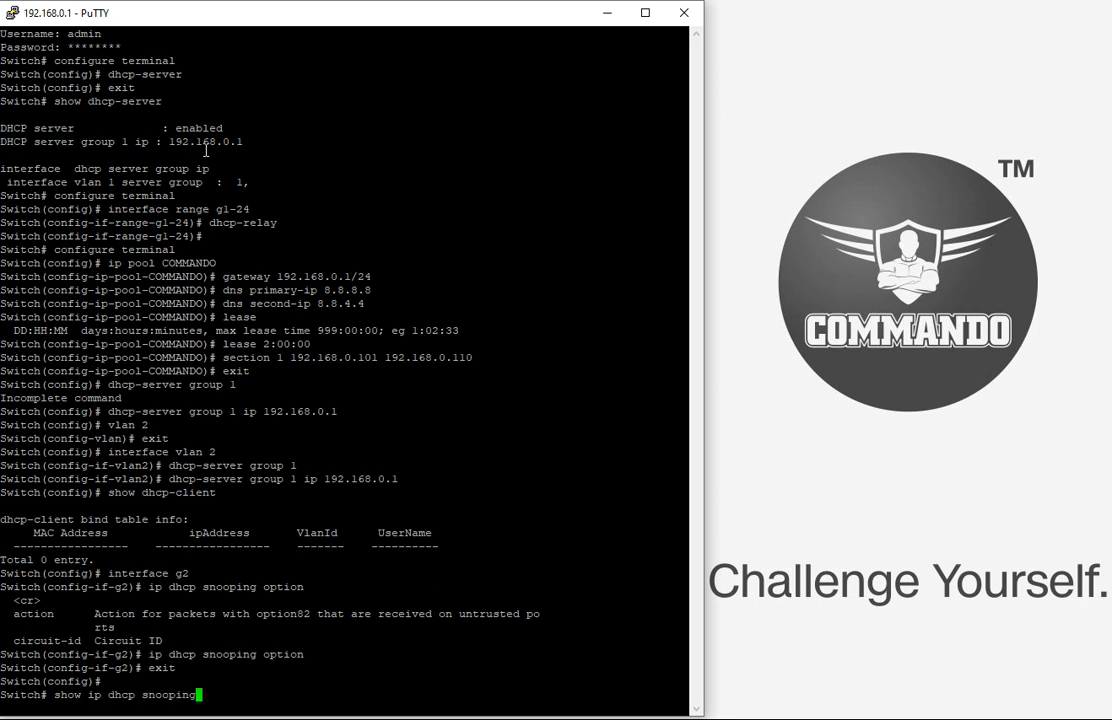
type("int g2")
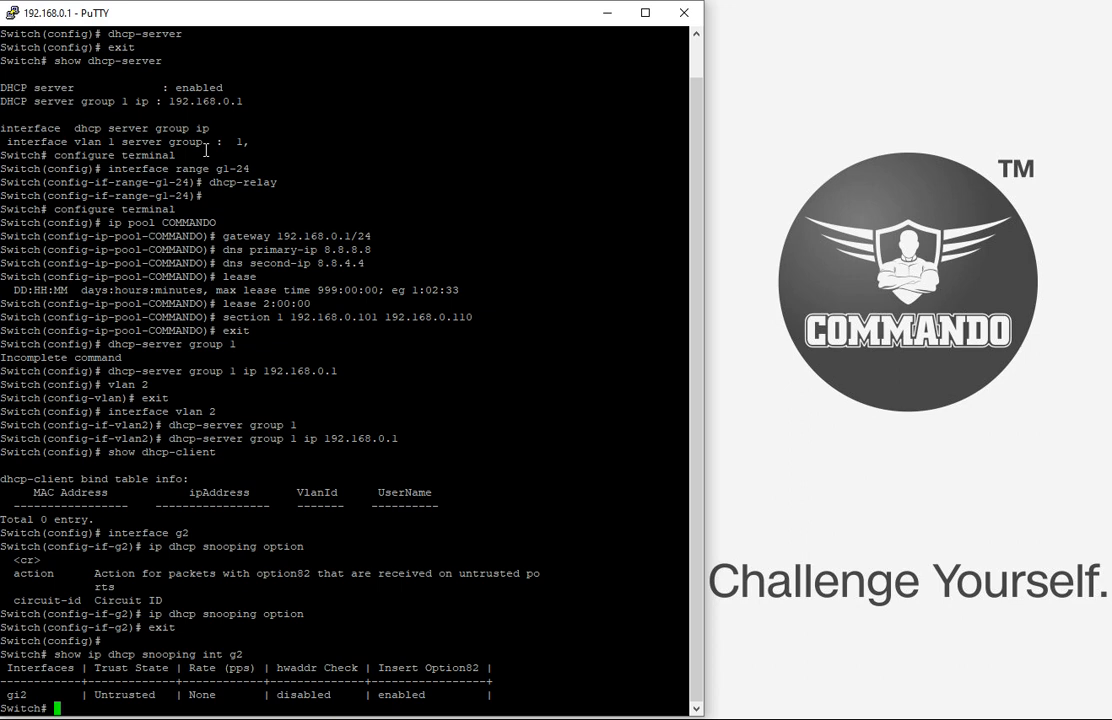
mouse_move(503, 172)
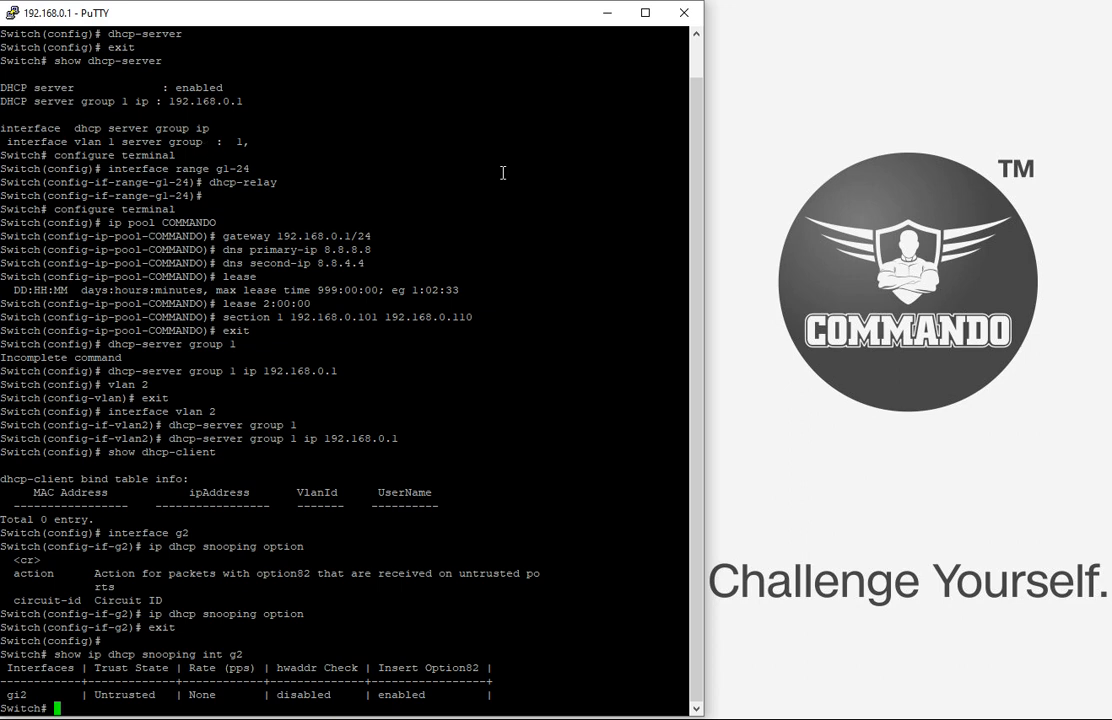
mouse_move(384, 667)
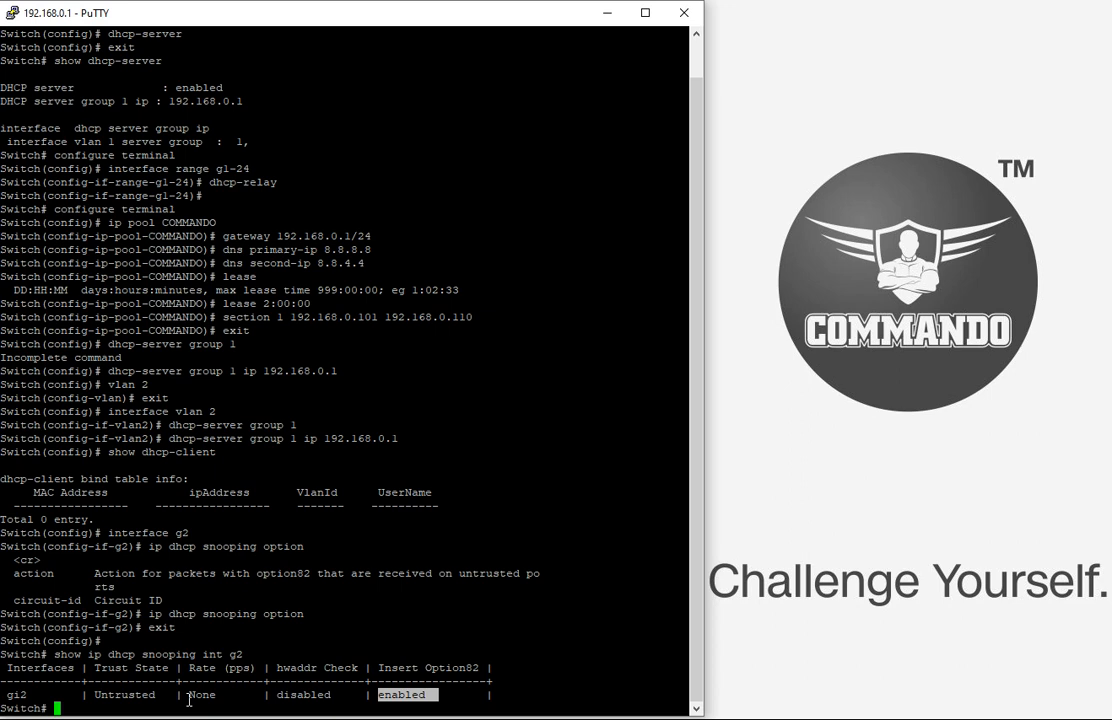
type("configure t")
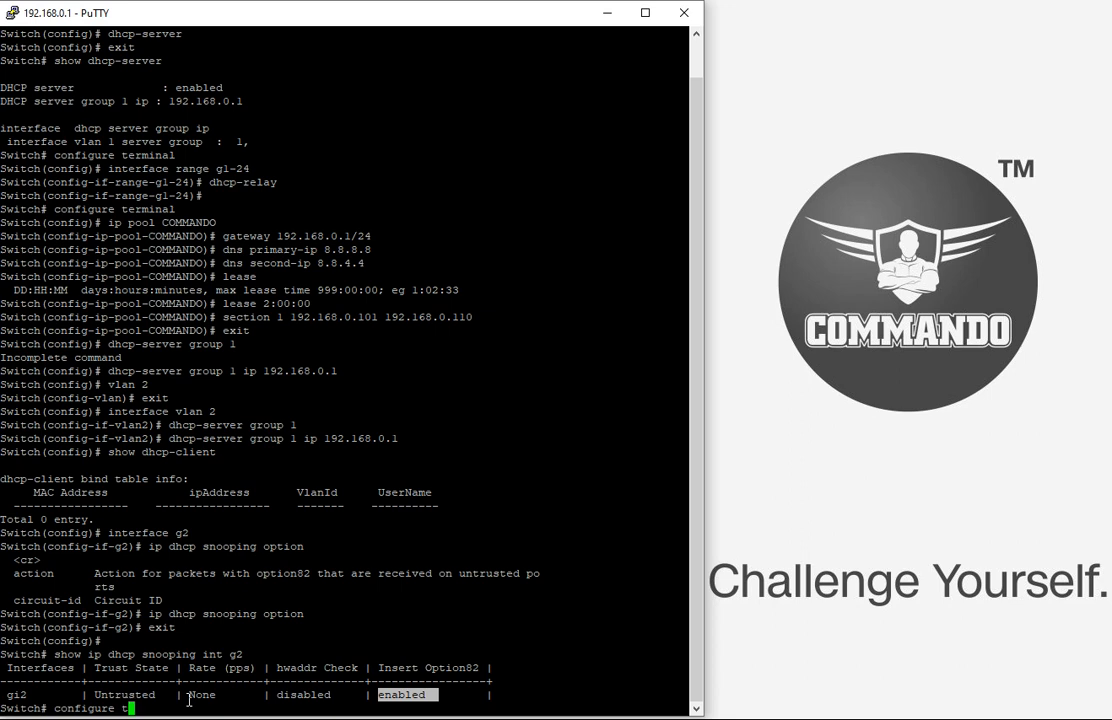
Run 'ip dhcp snooping vlan 1', check status lists VLAN 1, then re-enter configure mode.
key("Return")
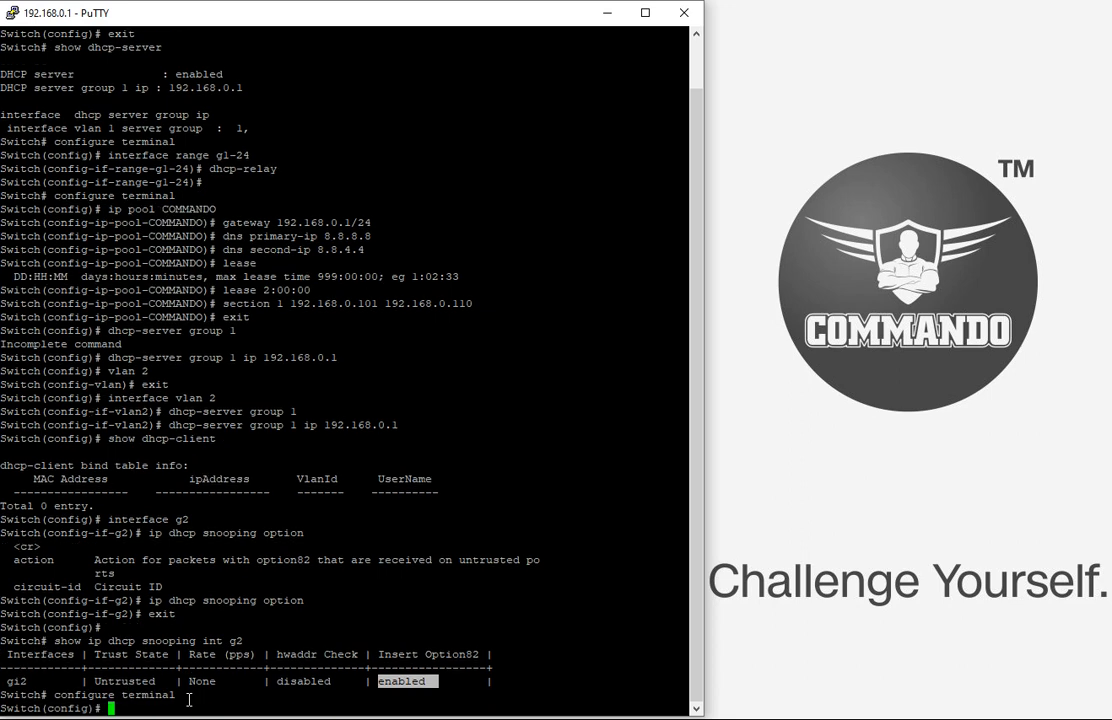
mouse_move(318, 567)
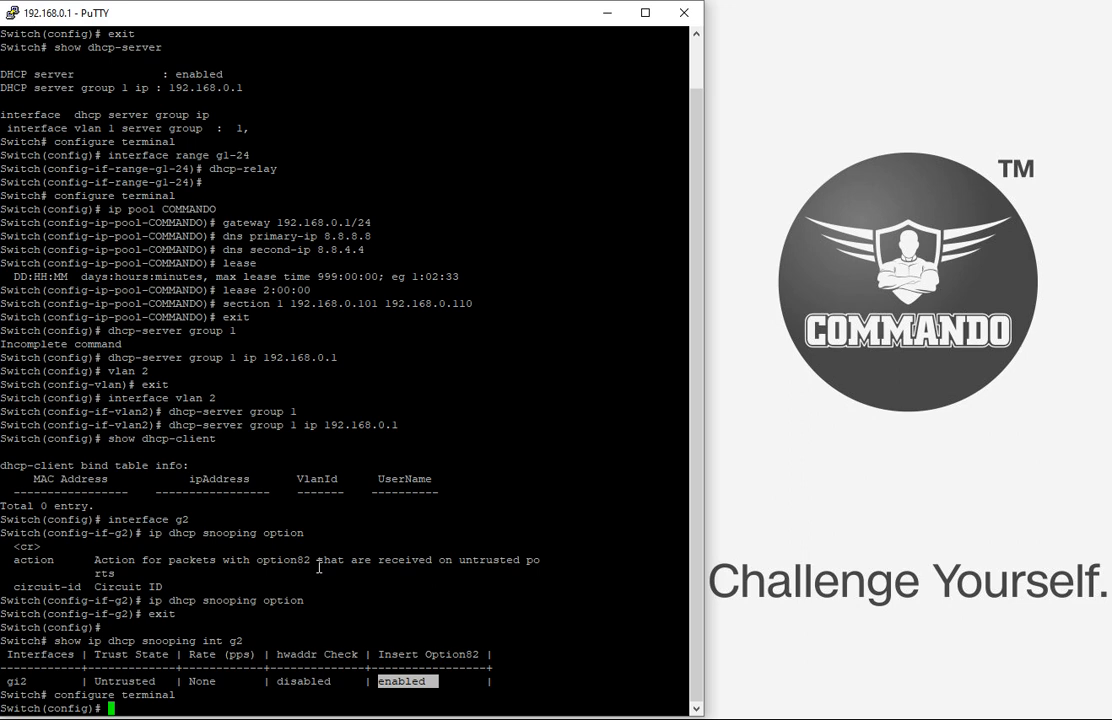
type("ip")
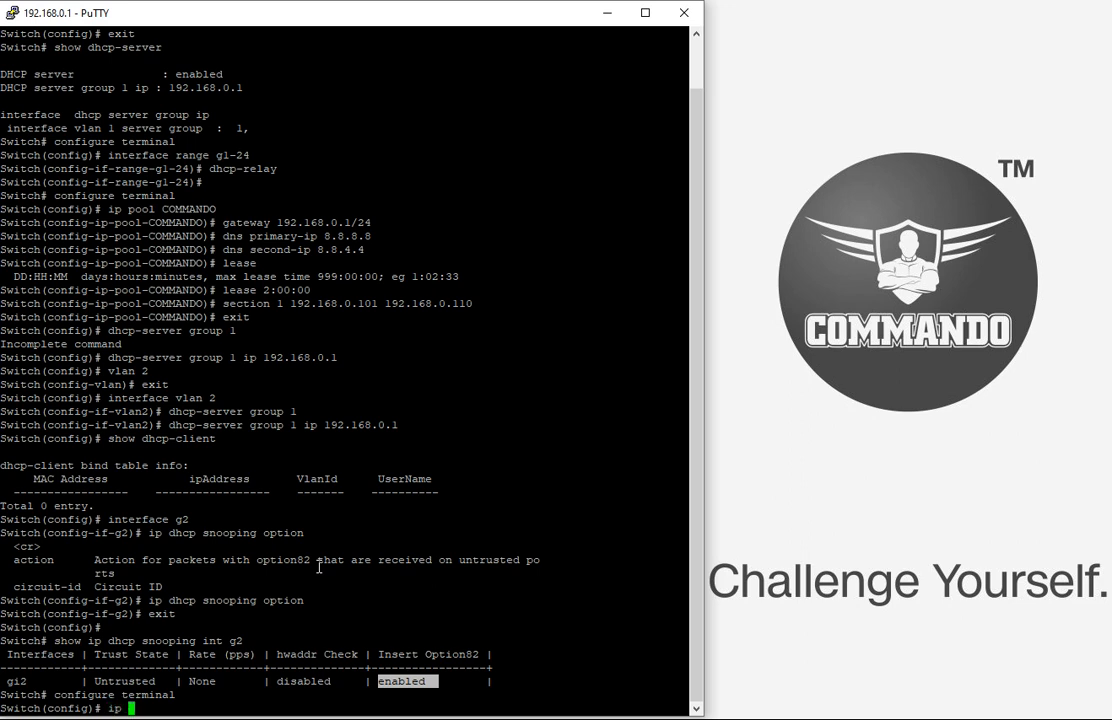
type("dhcp s")
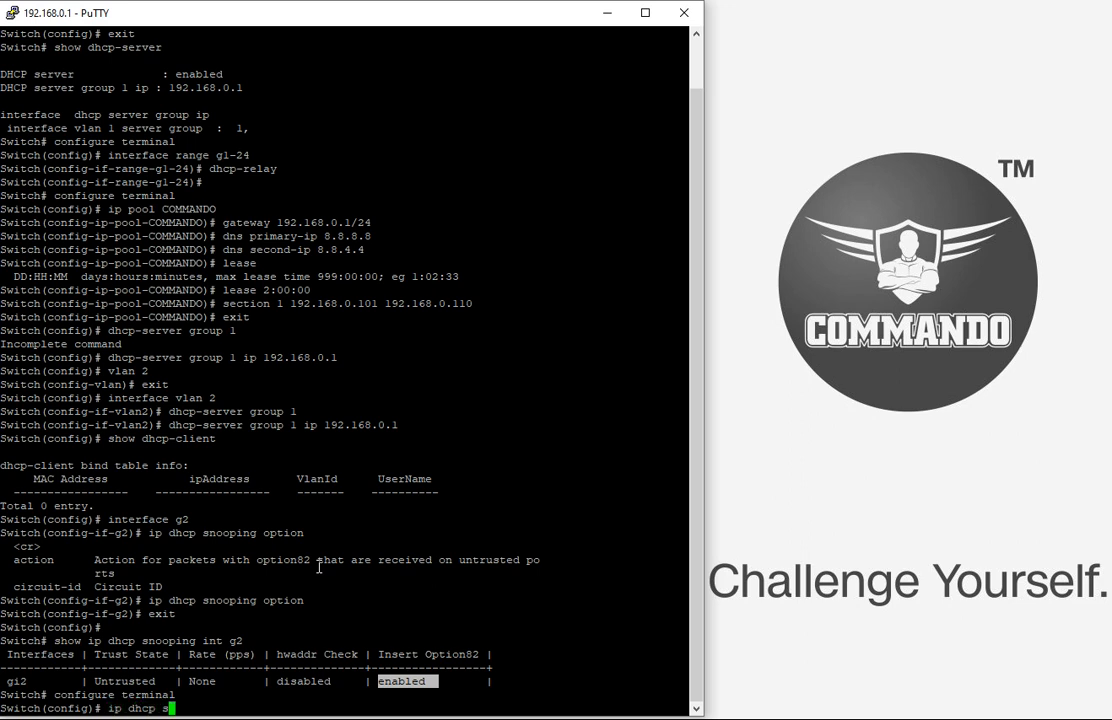
type("nooping")
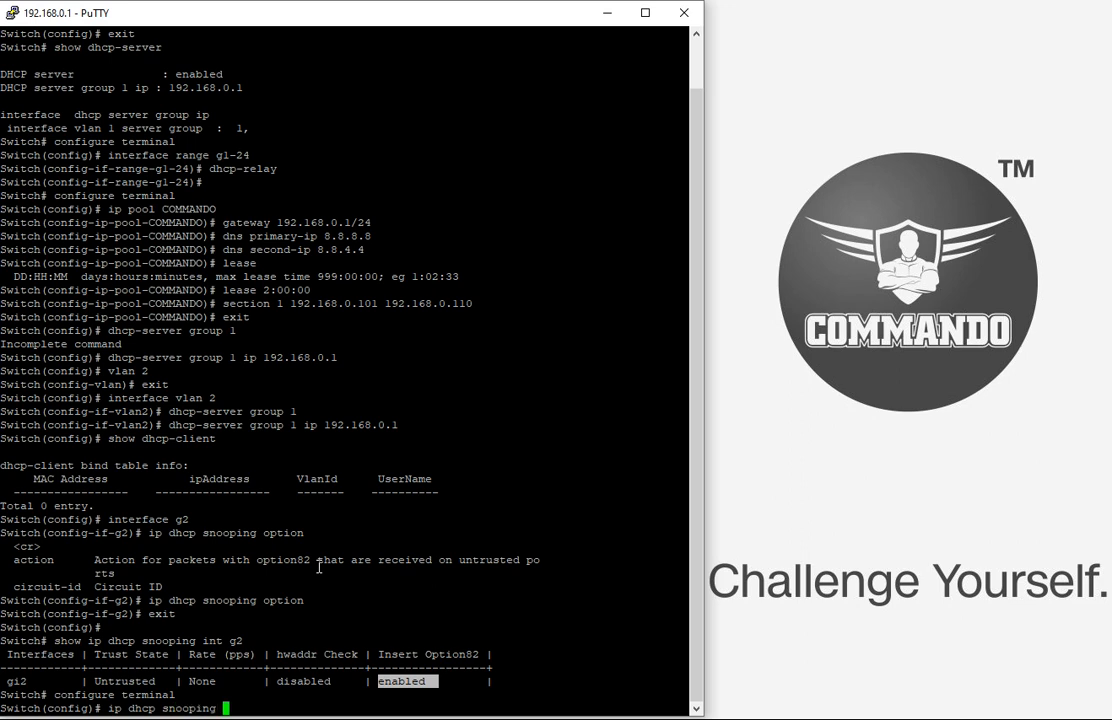
type("vlan 1")
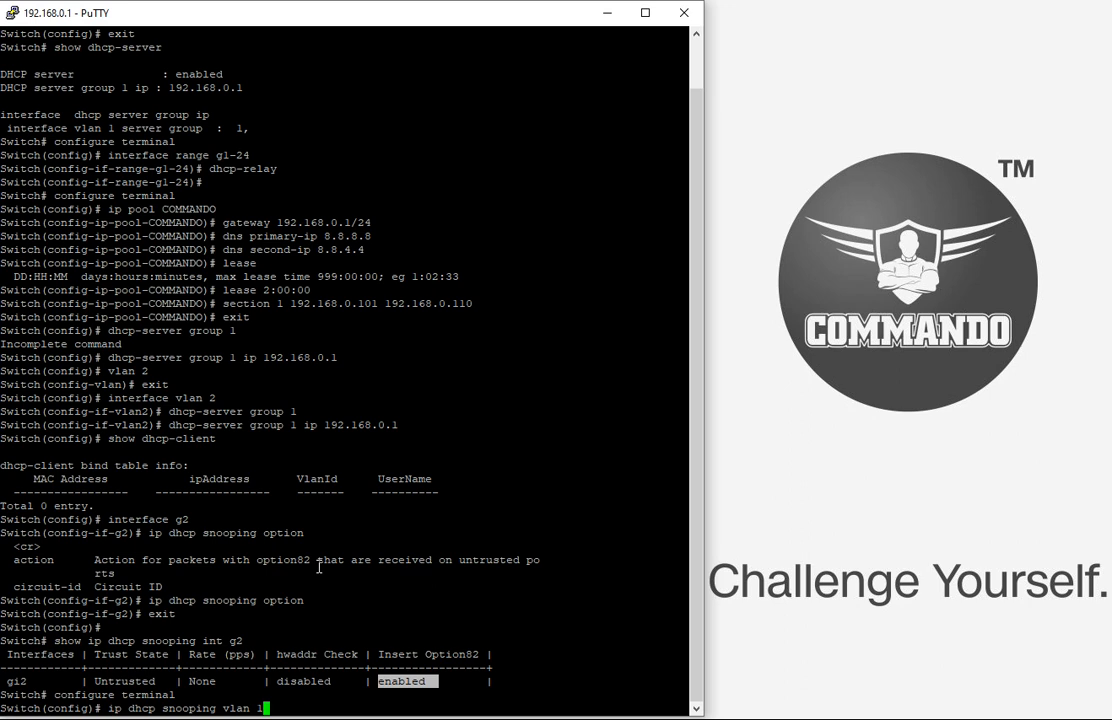
key("Return")
type("sh")
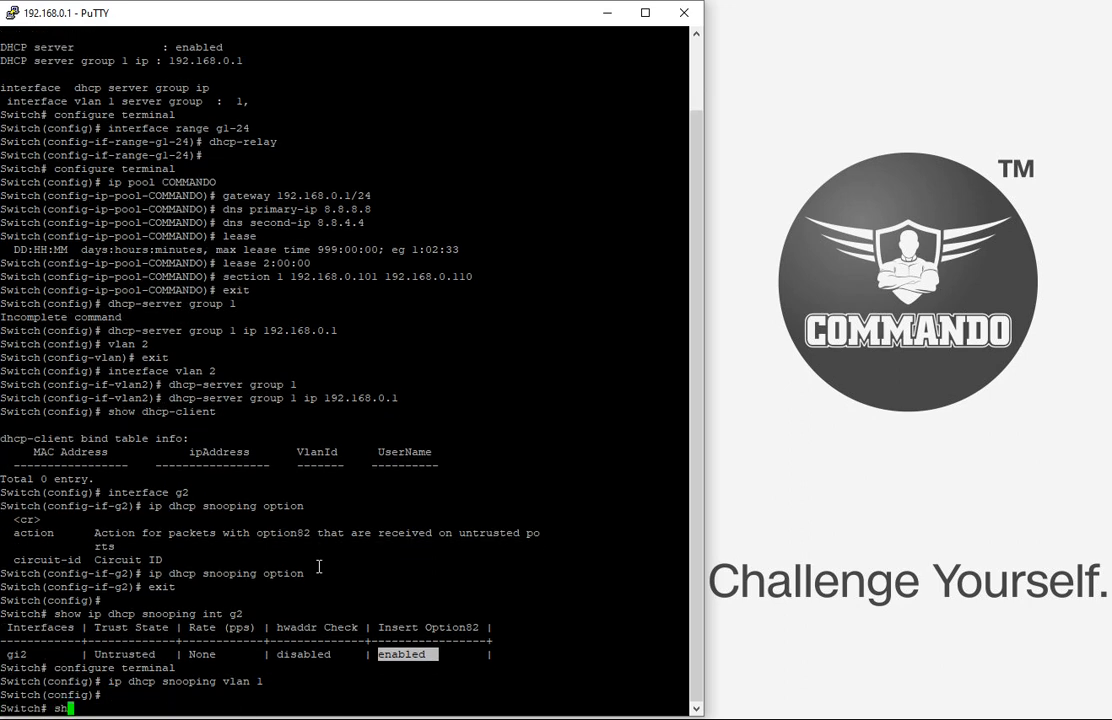
type("ow ip dhcp snooping")
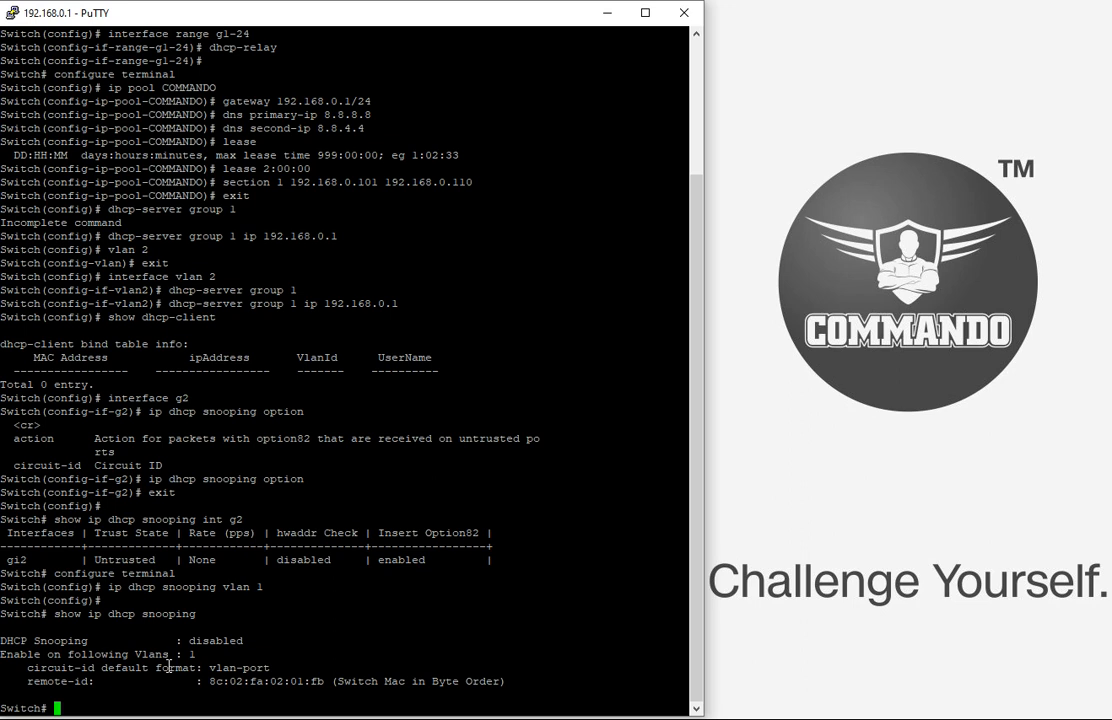
type("configure terminal")
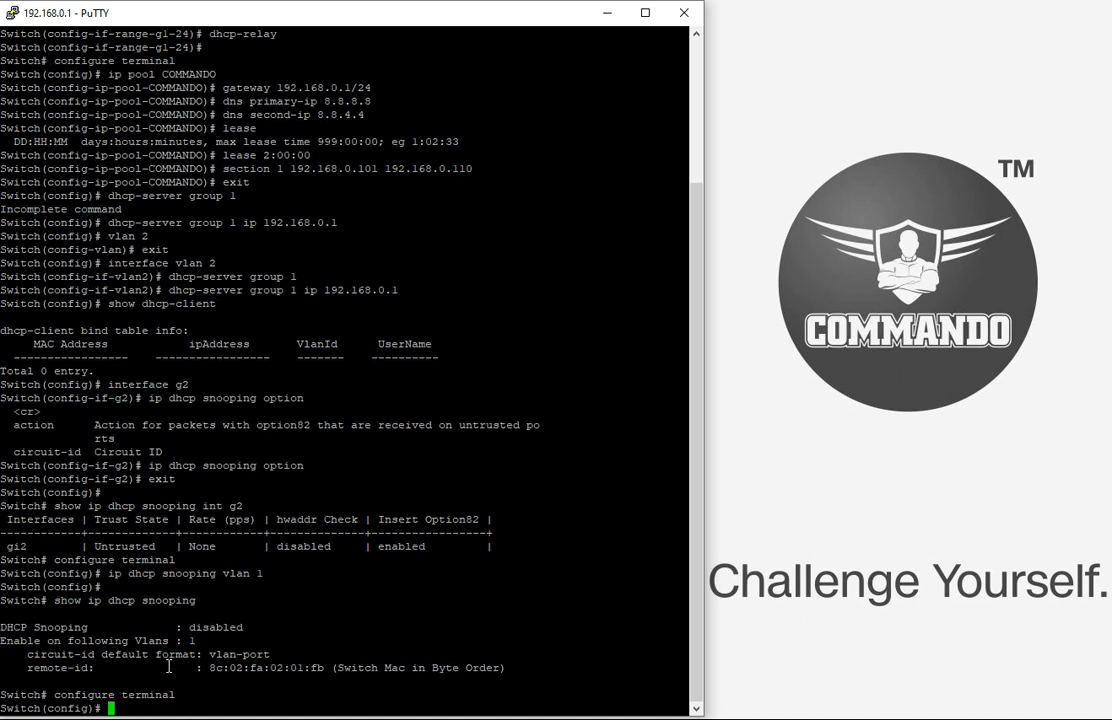
Create VLANs 1-100 and enter their VLAN configuration mode.
type("vlan")
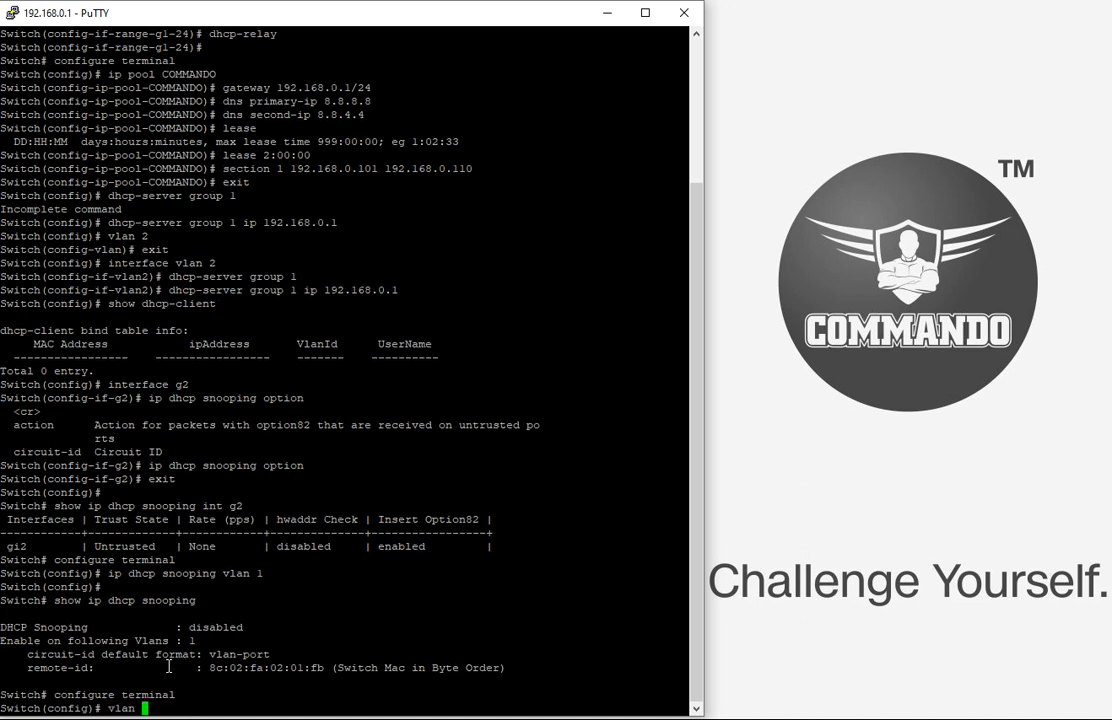
type("1-100")
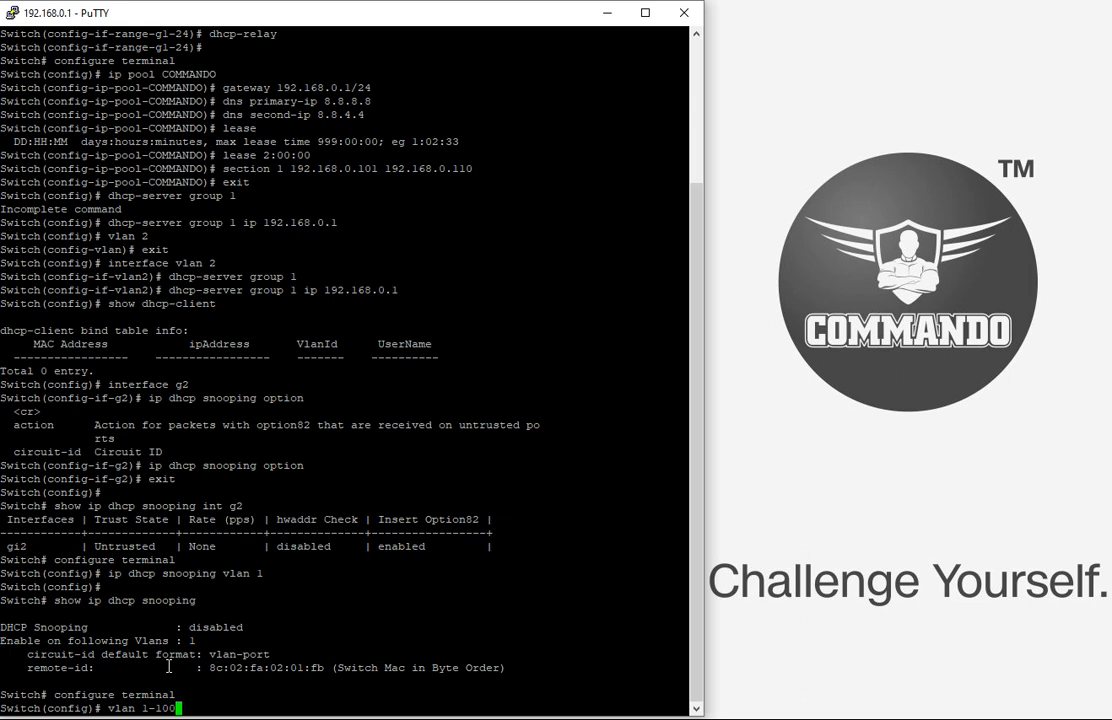
key("Return")
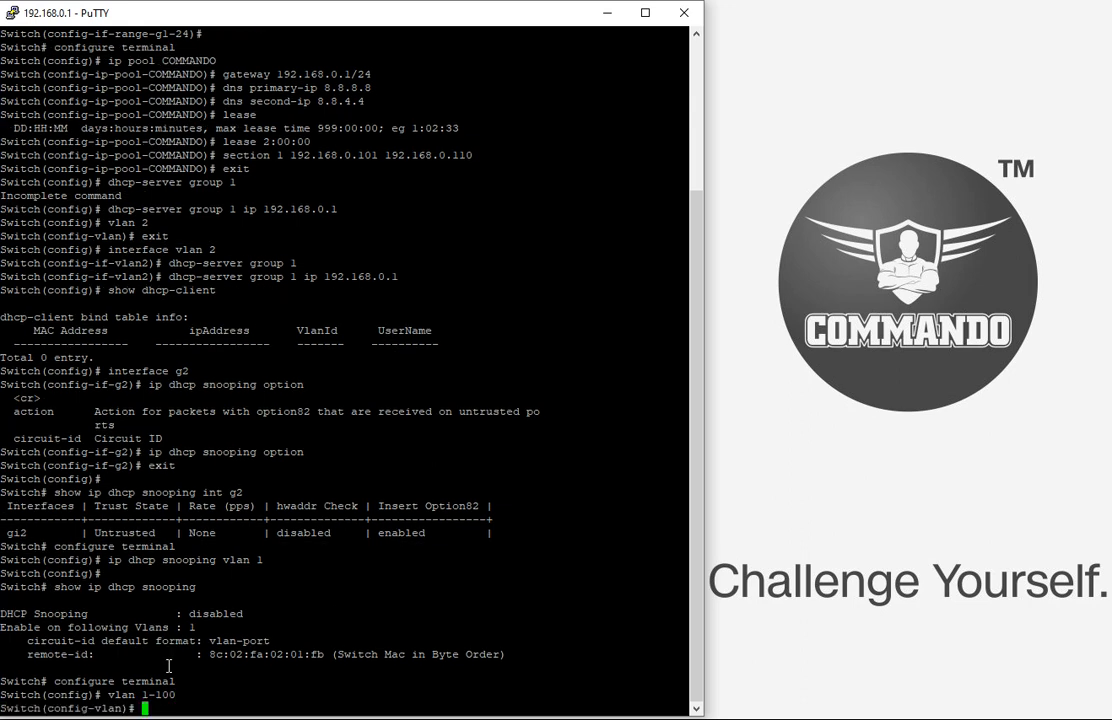
Try the DHCP snooping command inside VLAN mode, then exit to global configuration.
type("ip")
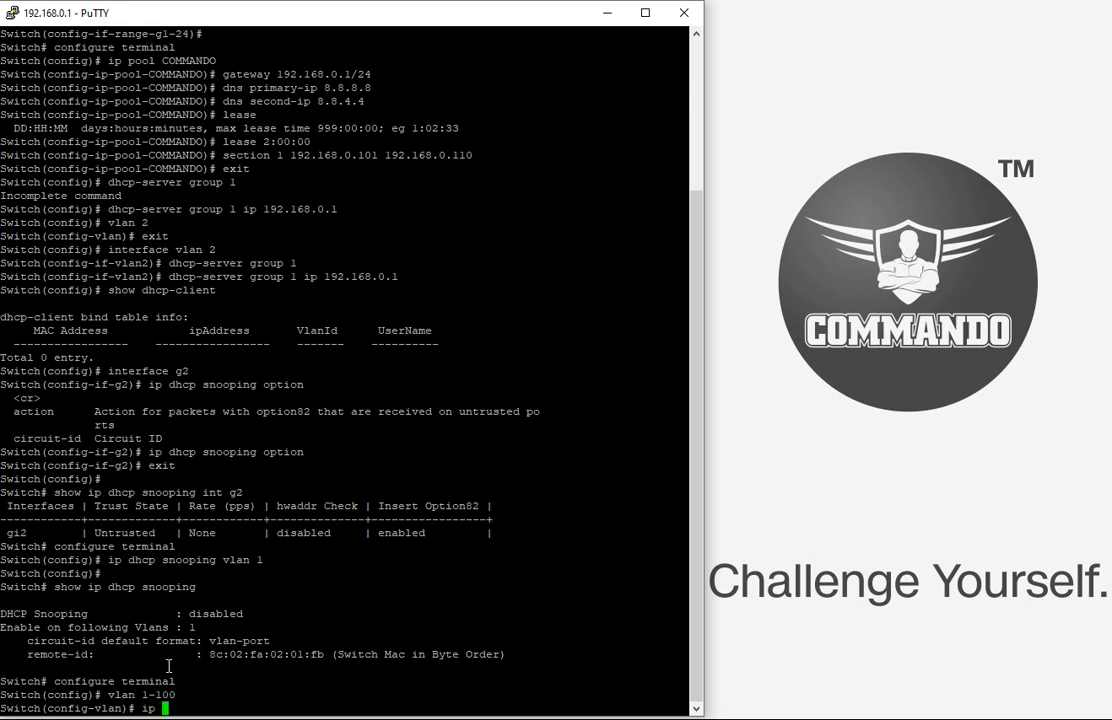
type("dh")
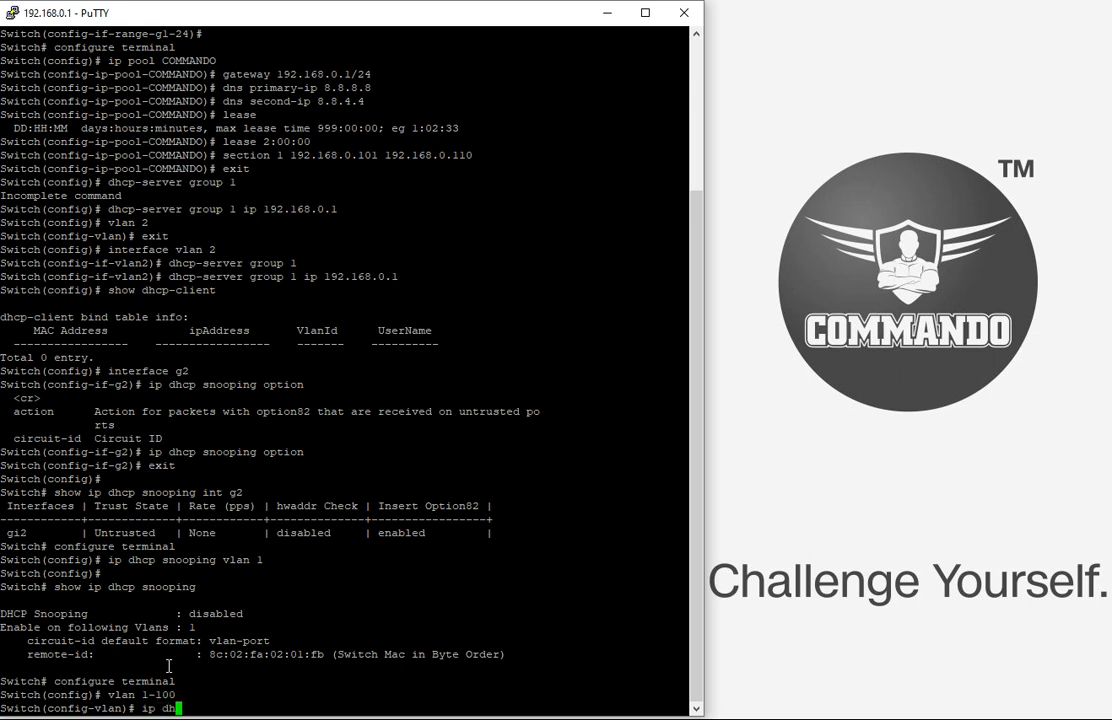
type("p")
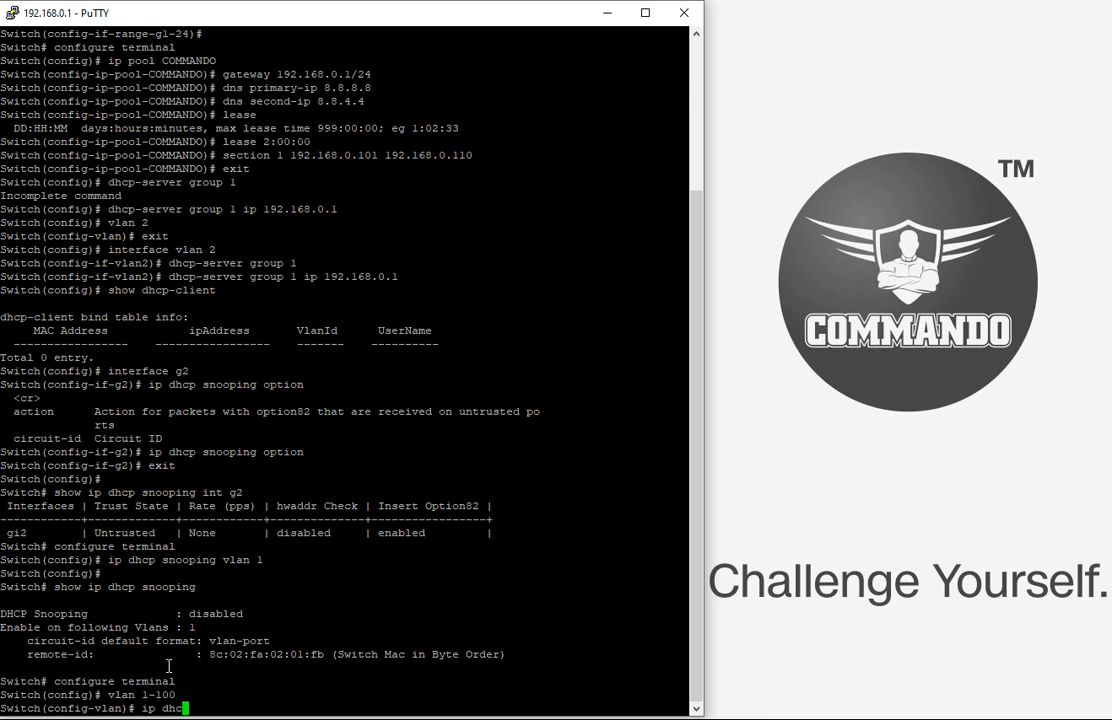
key("BackSpace")
type("i")
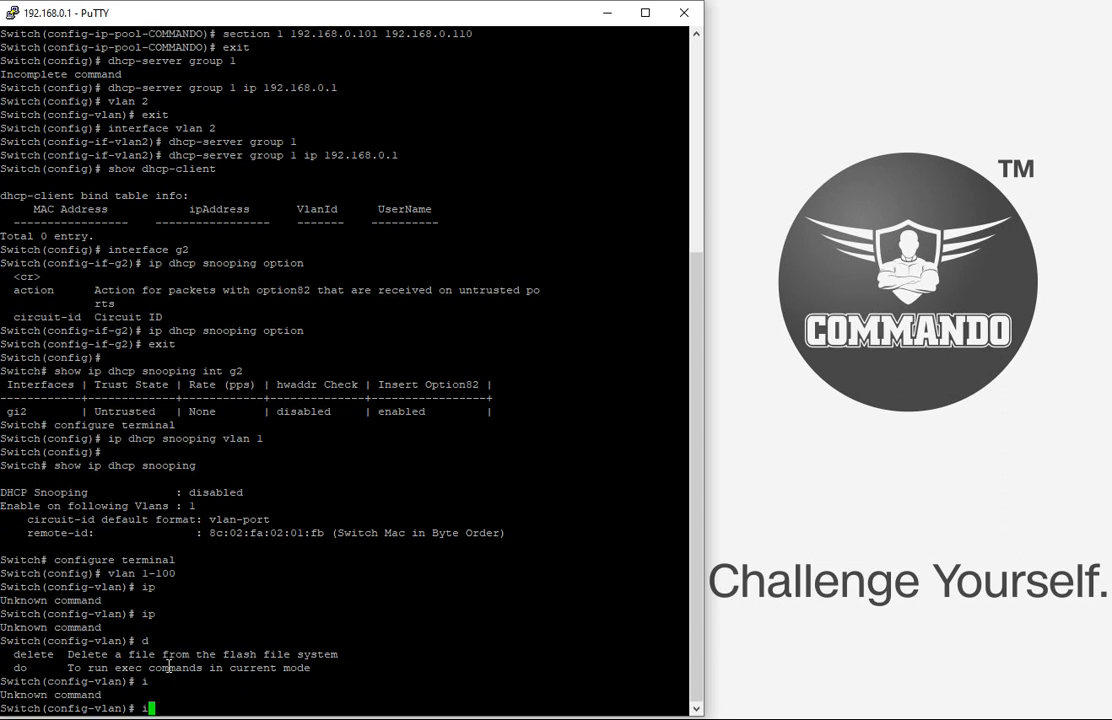
type("xit")
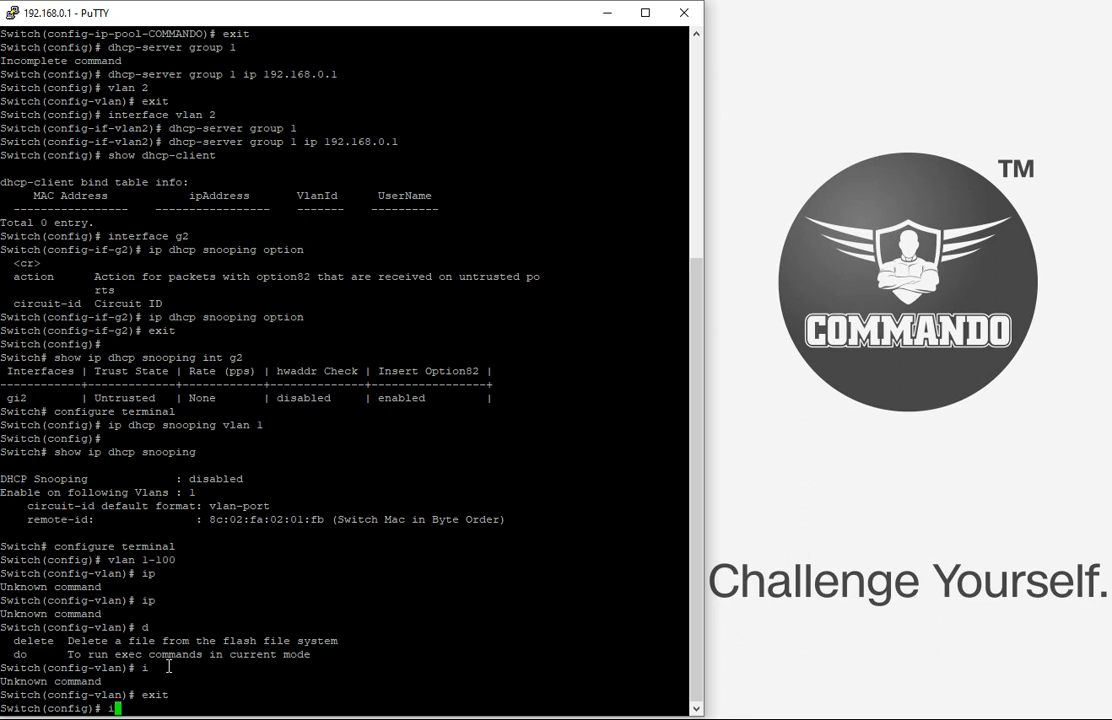
Enable DHCP snooping on VLANs 1-100 and display the snooping status.
type("p dhcp")
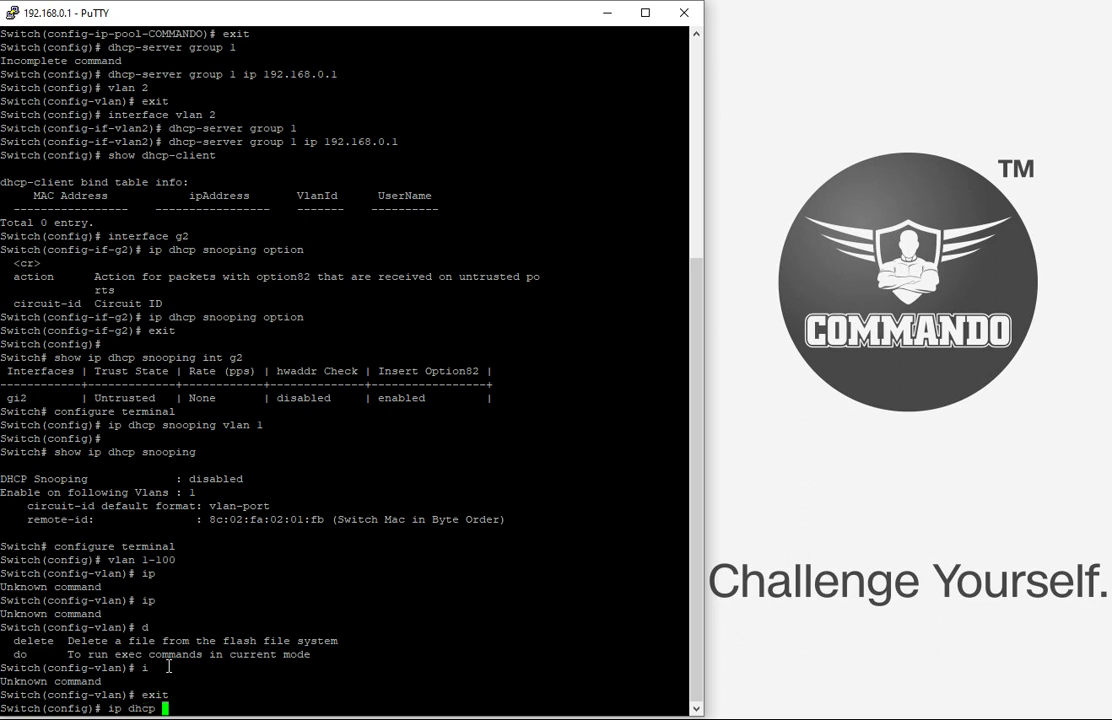
type("snooping")
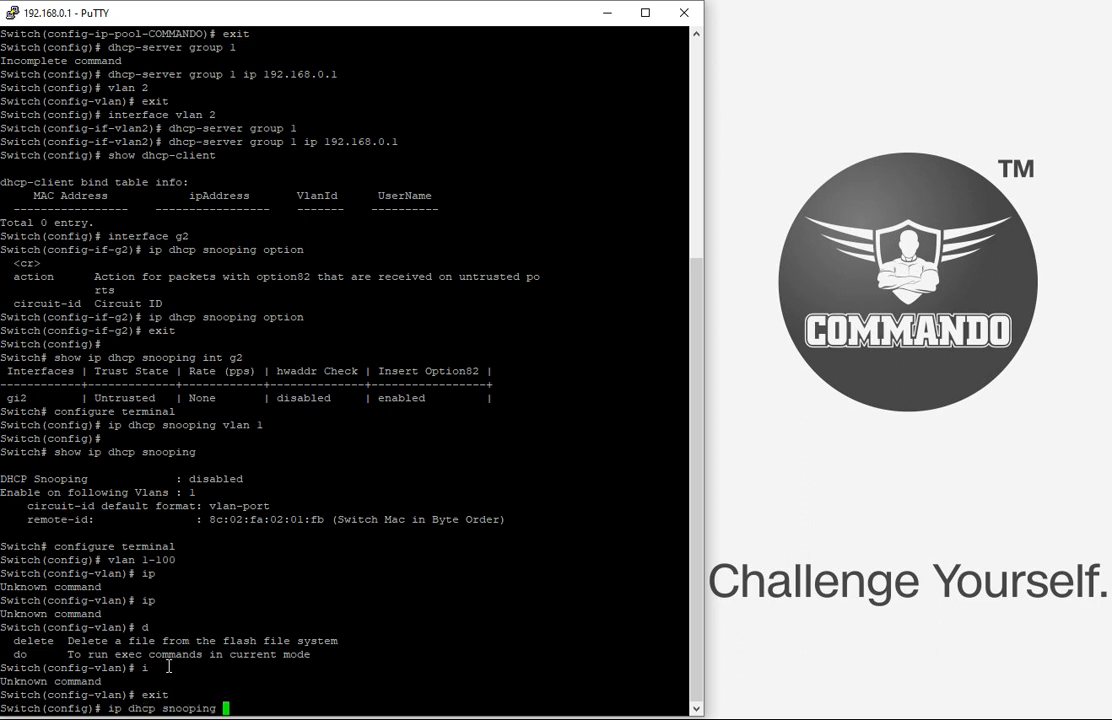
type("vlan 1-1")
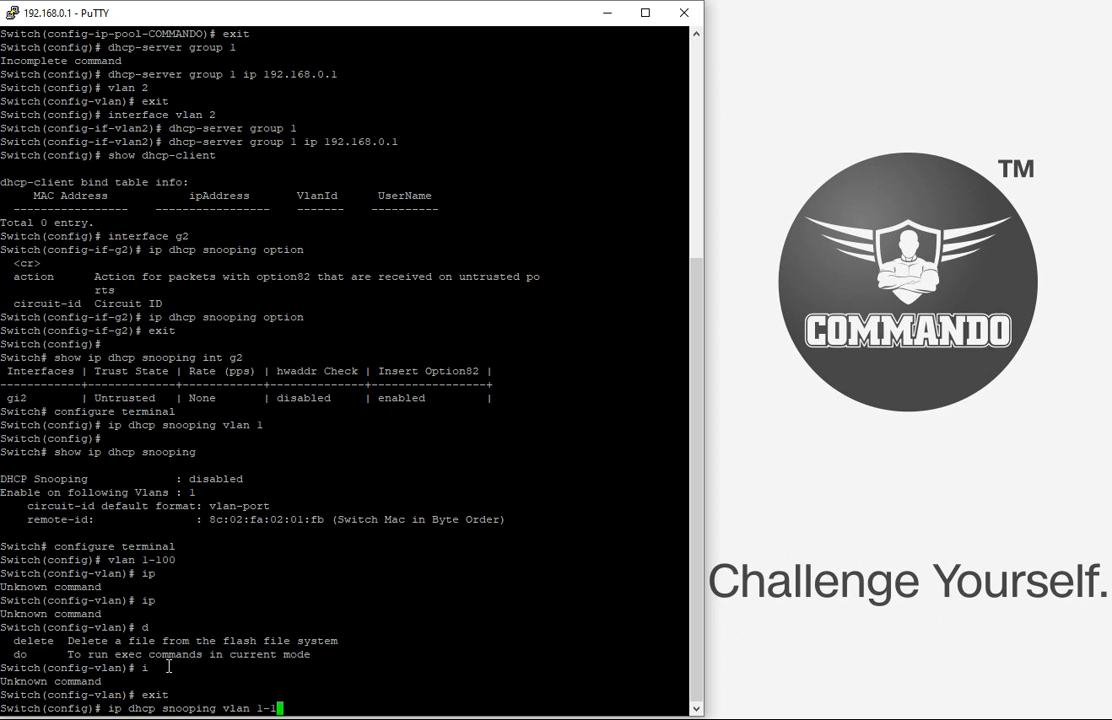
key("Return")
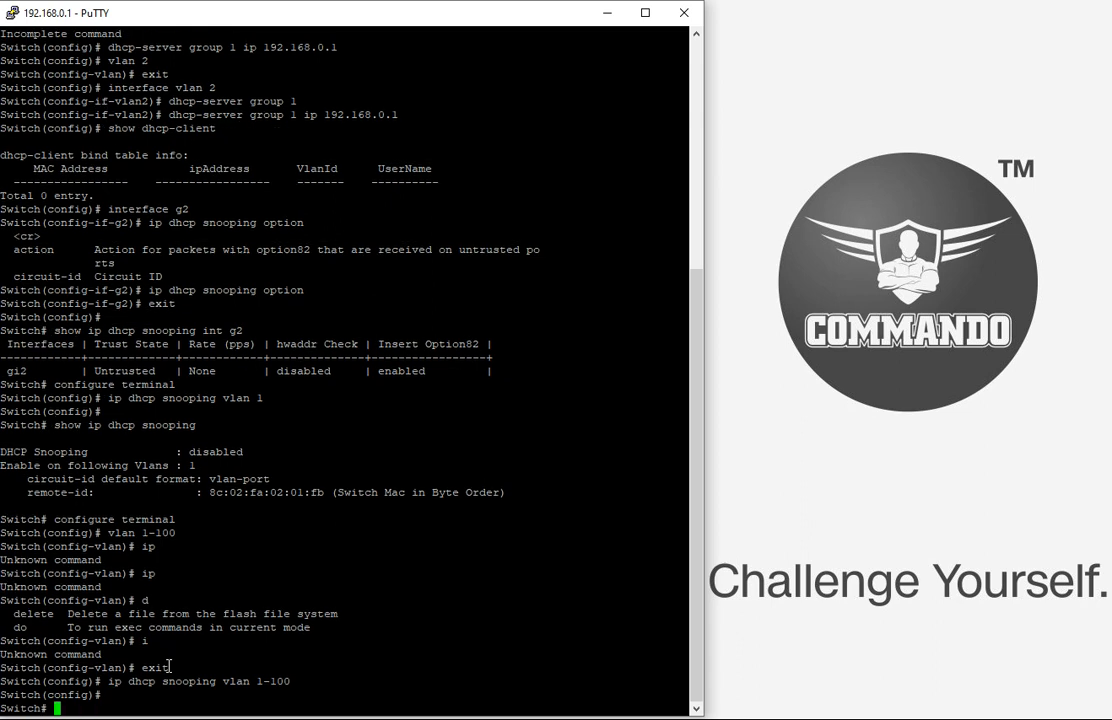
type("vlan 1-100")
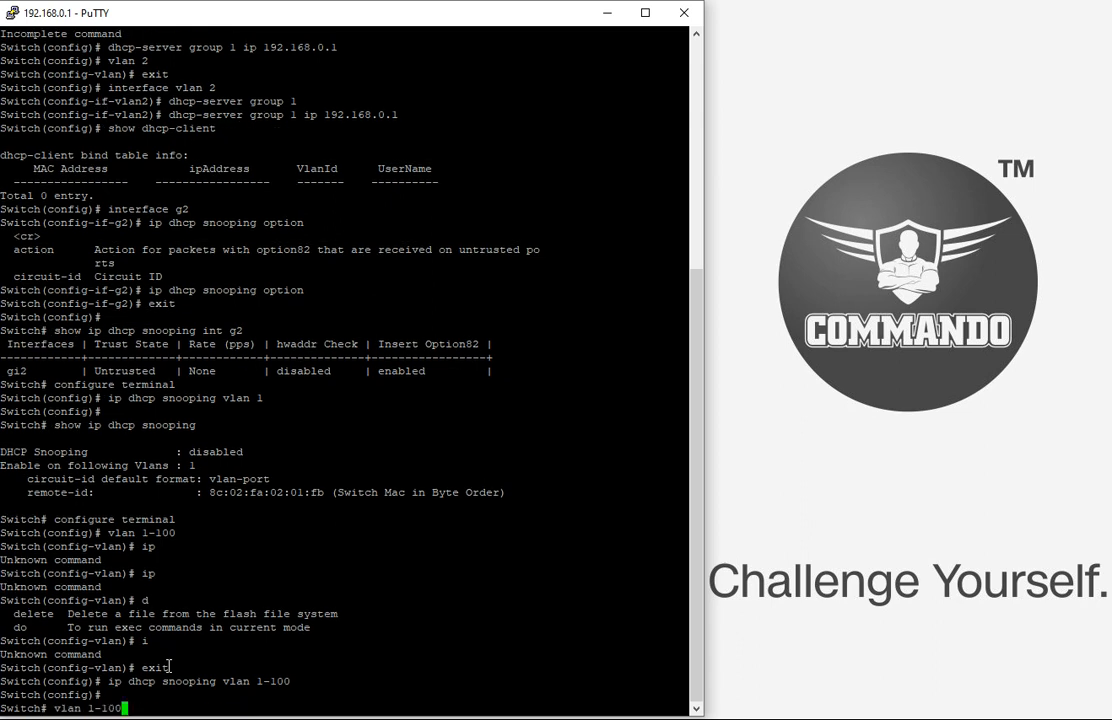
type("show ip dhcp snooping")
key("Return")
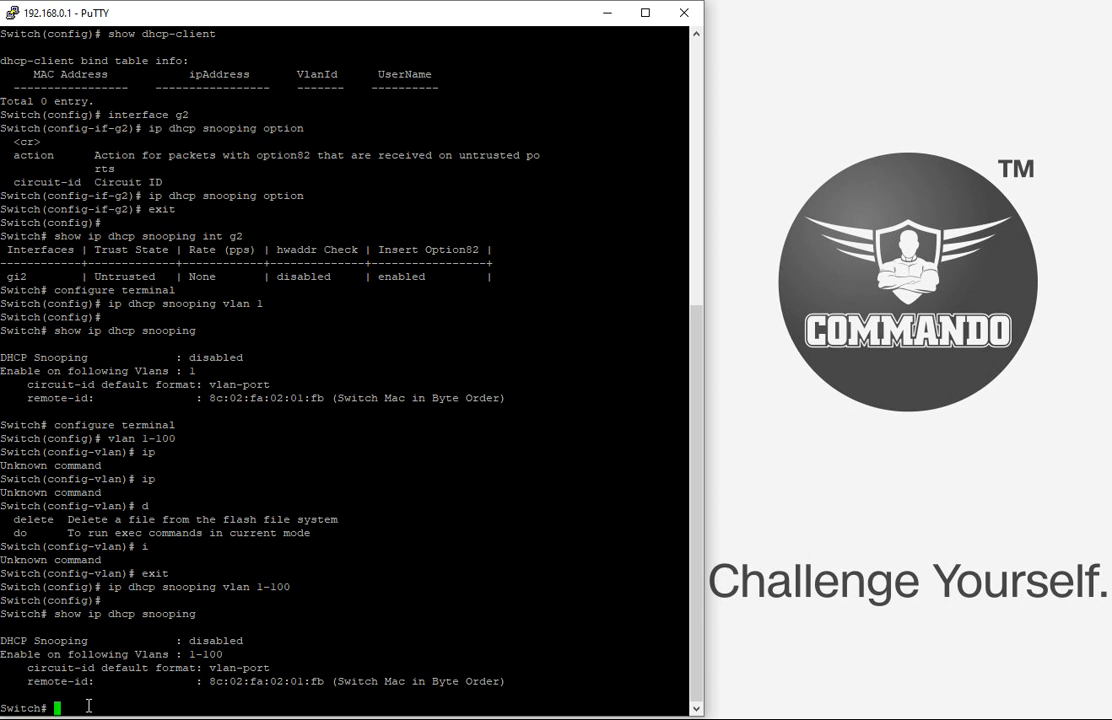
Enable DHCP snooping globally with 'ip dhcp snooping' and confirm it reads enabled.
type("con")
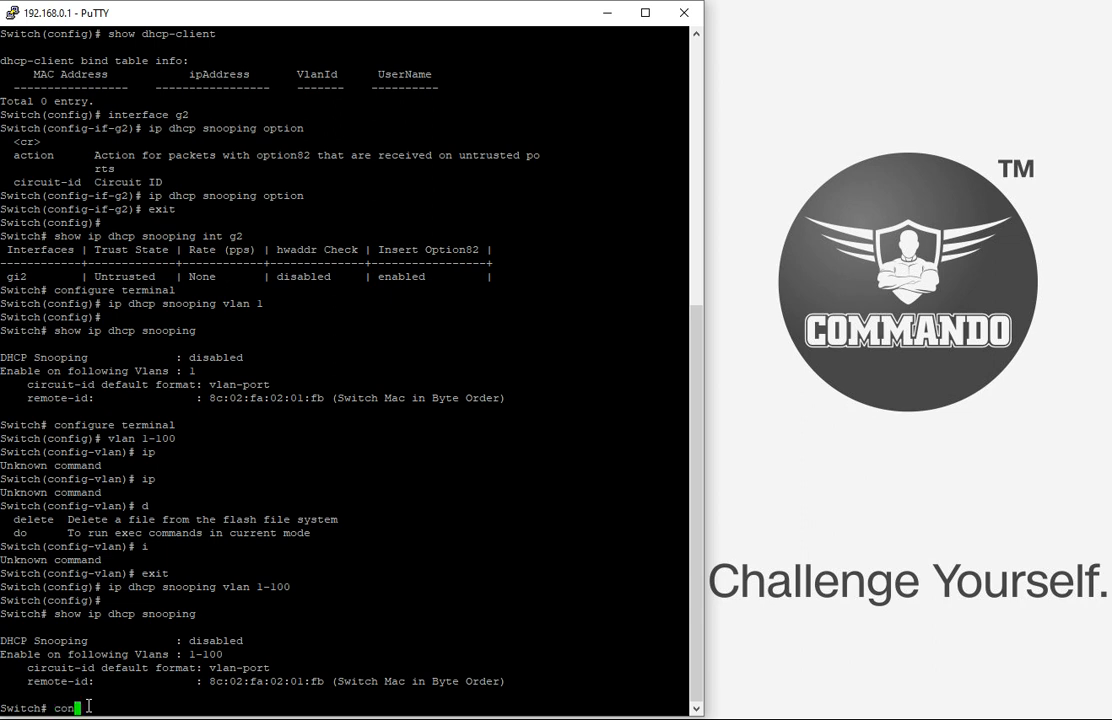
type("figure t")
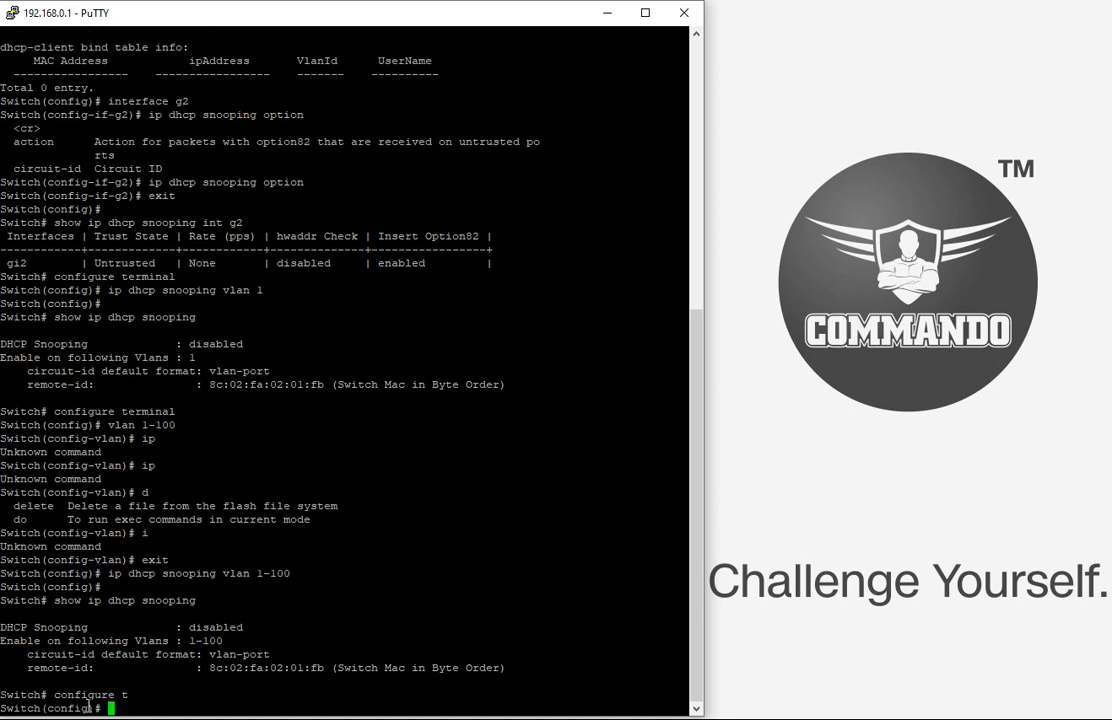
type("ip d")
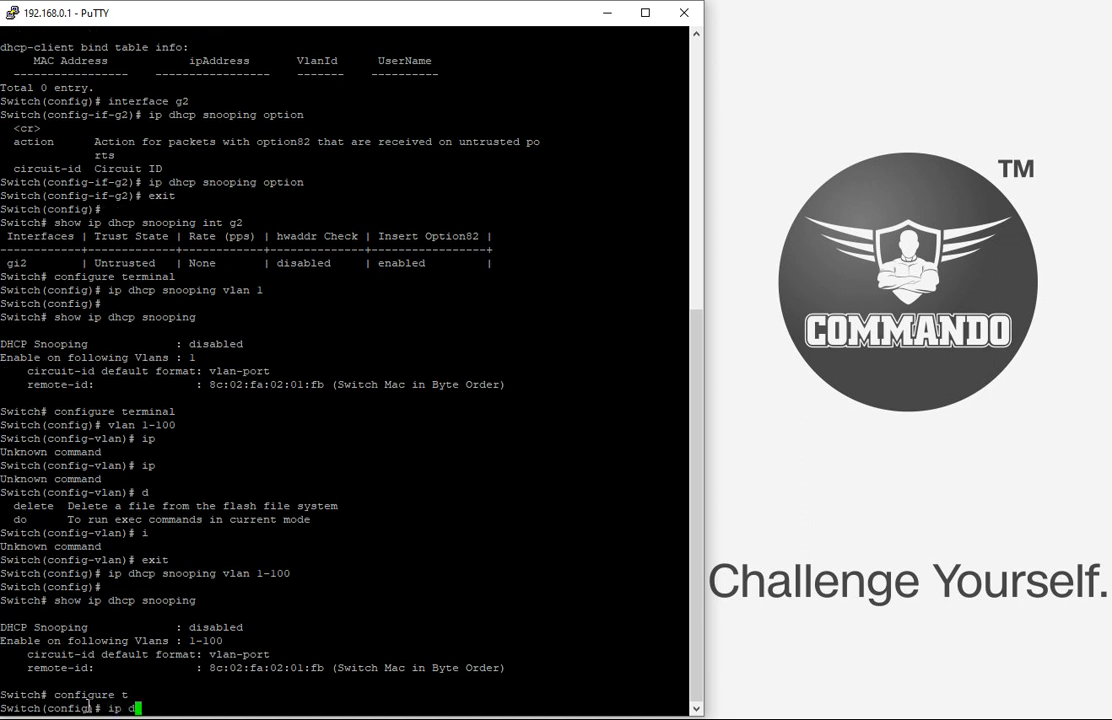
type("hcp snooping")
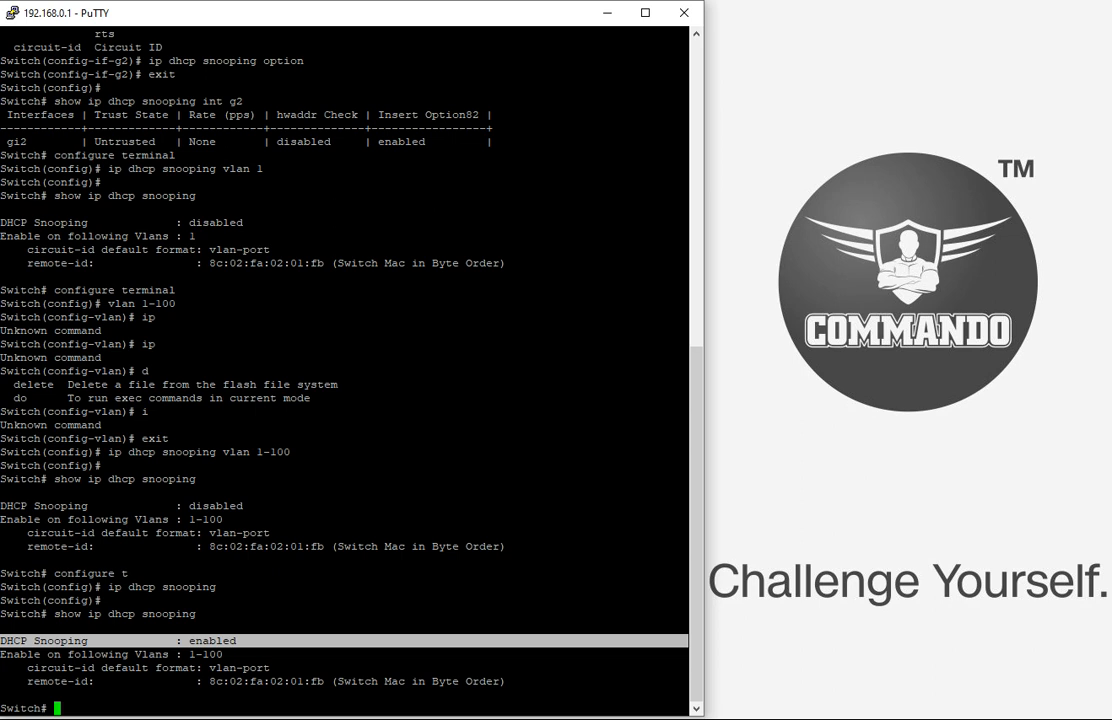
type("configure terminal")
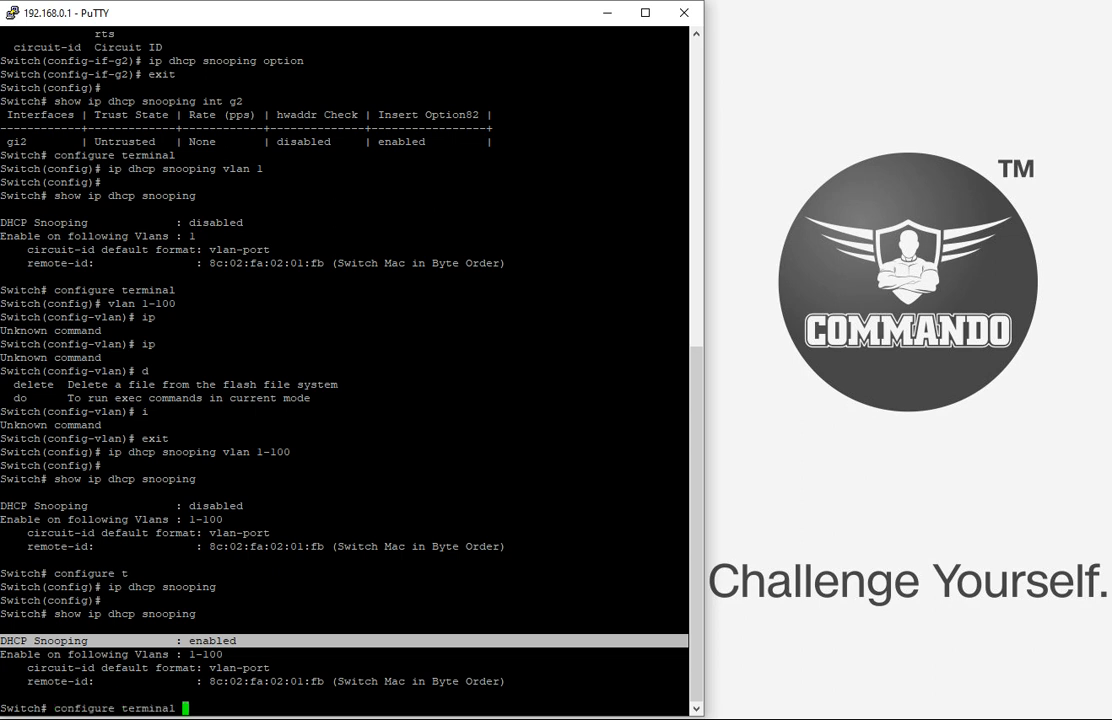
Select interface g2 and mark it as a trusted DHCP snooping port.
type("interface g2")
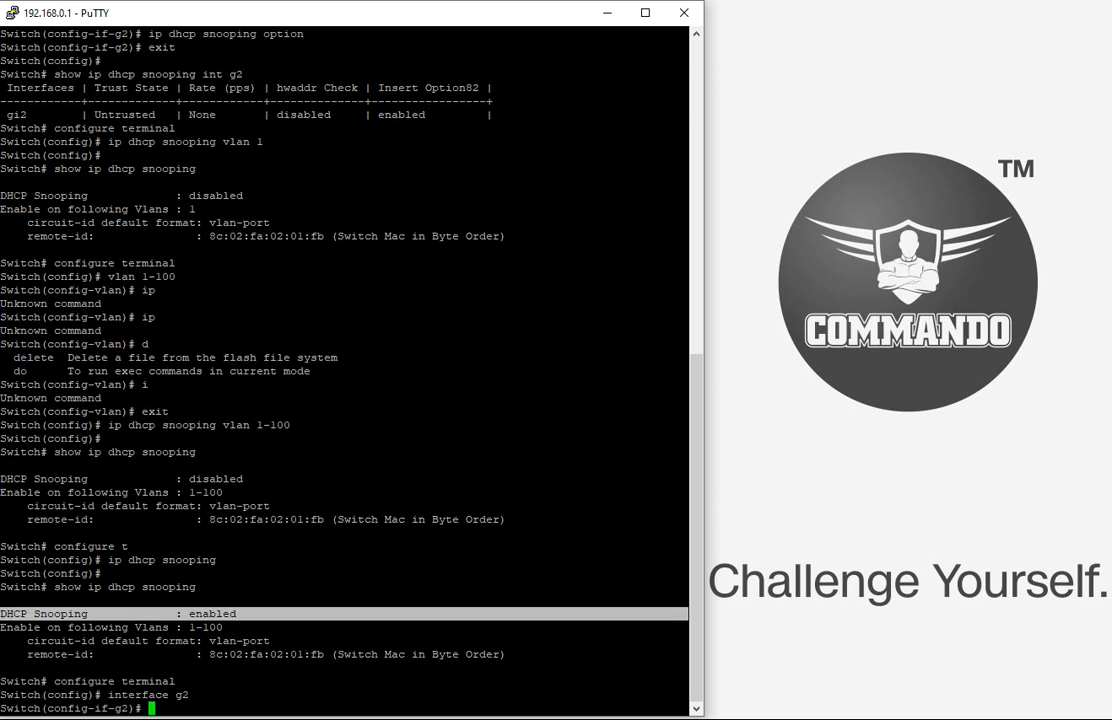
type("ip dhcp")
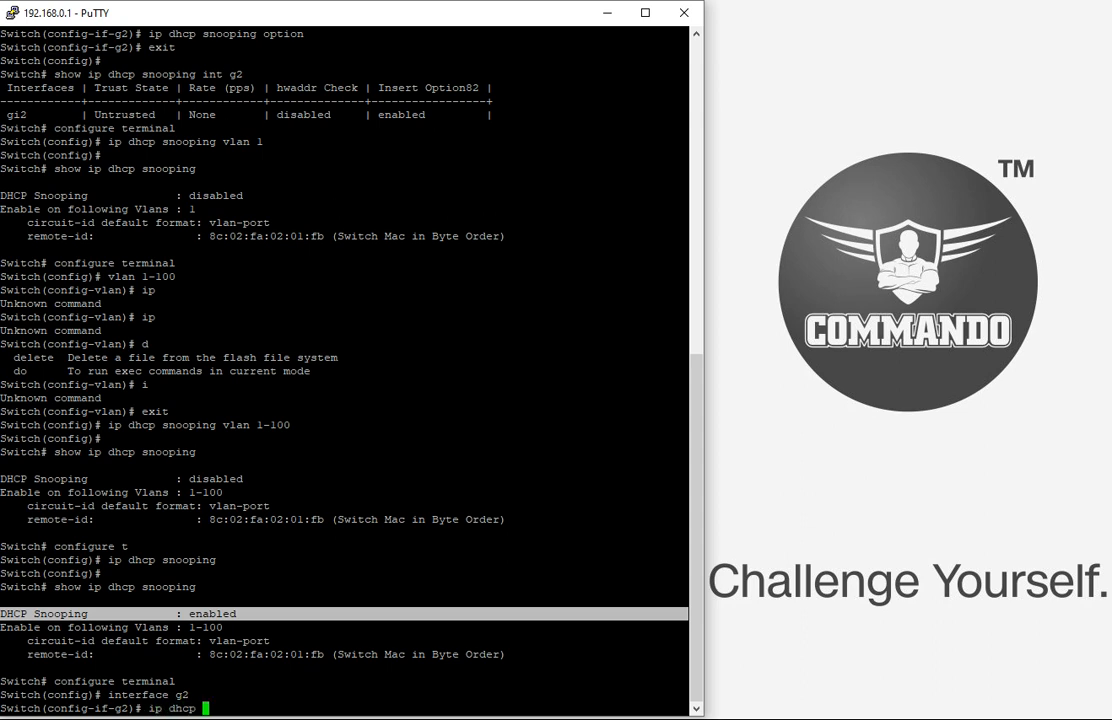
type("snooping trust")
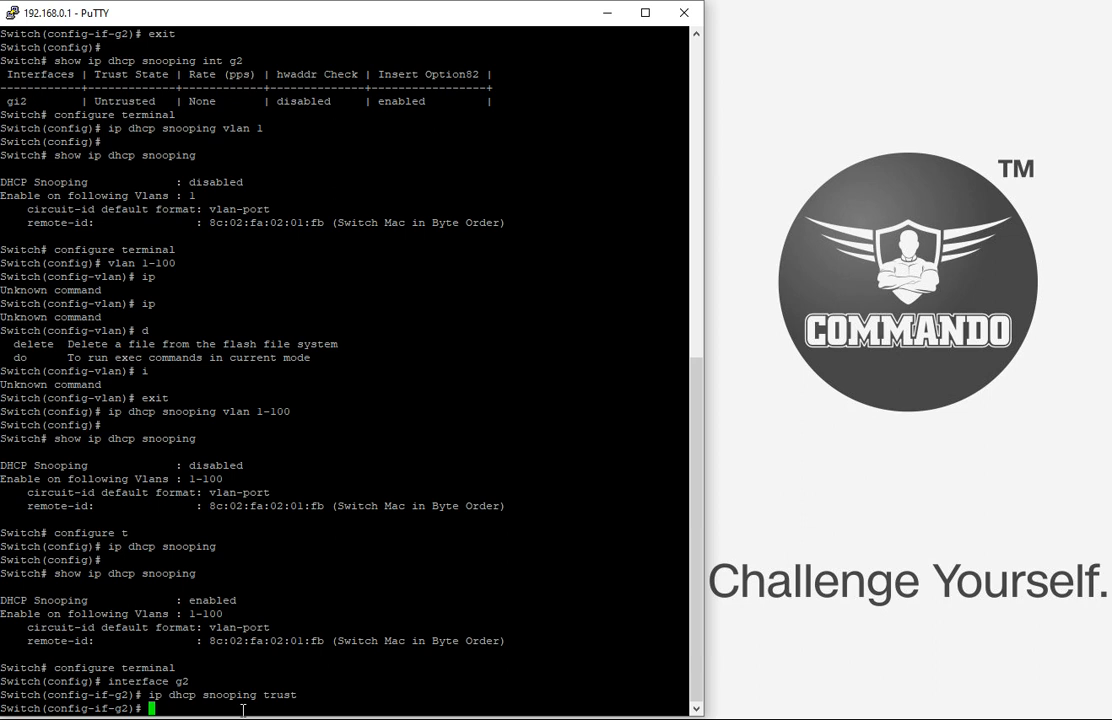
Set the DHCP snooping rate limit on g2 to 30.
type("ip")
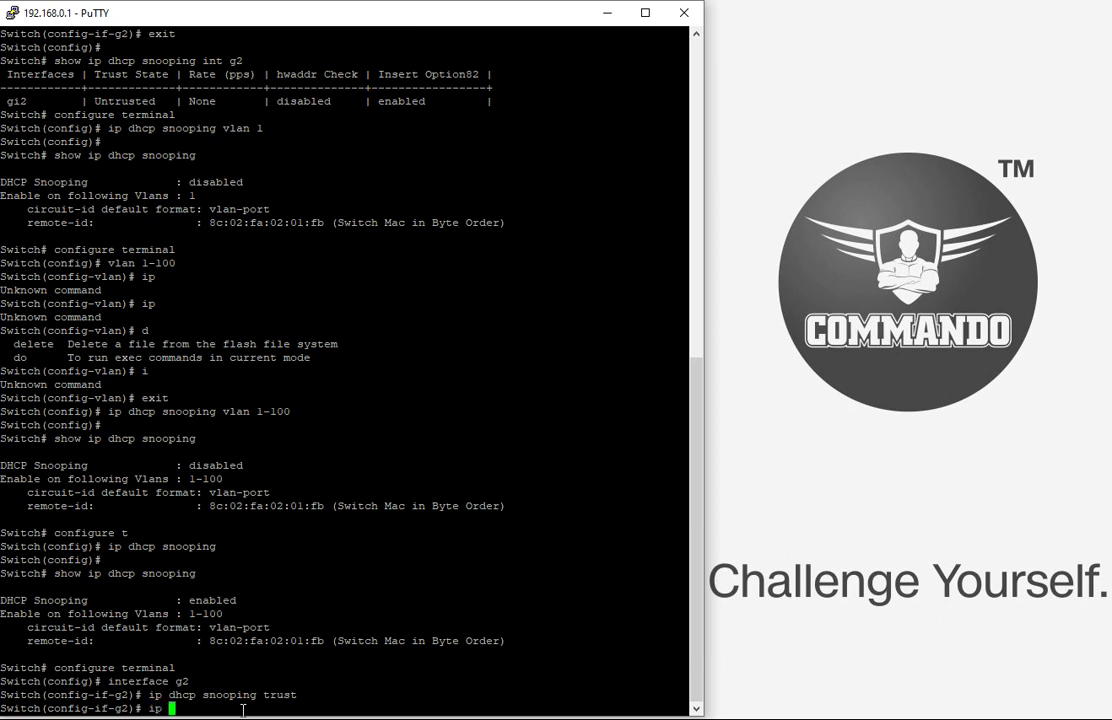
type("dhcp")
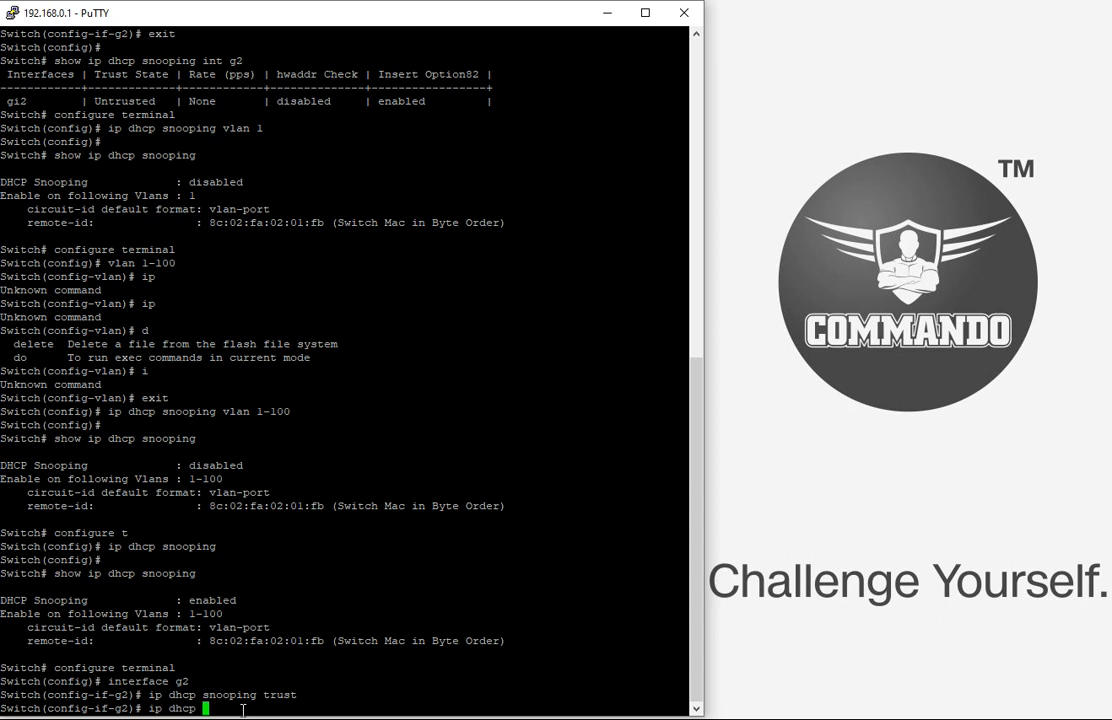
type("snooping")
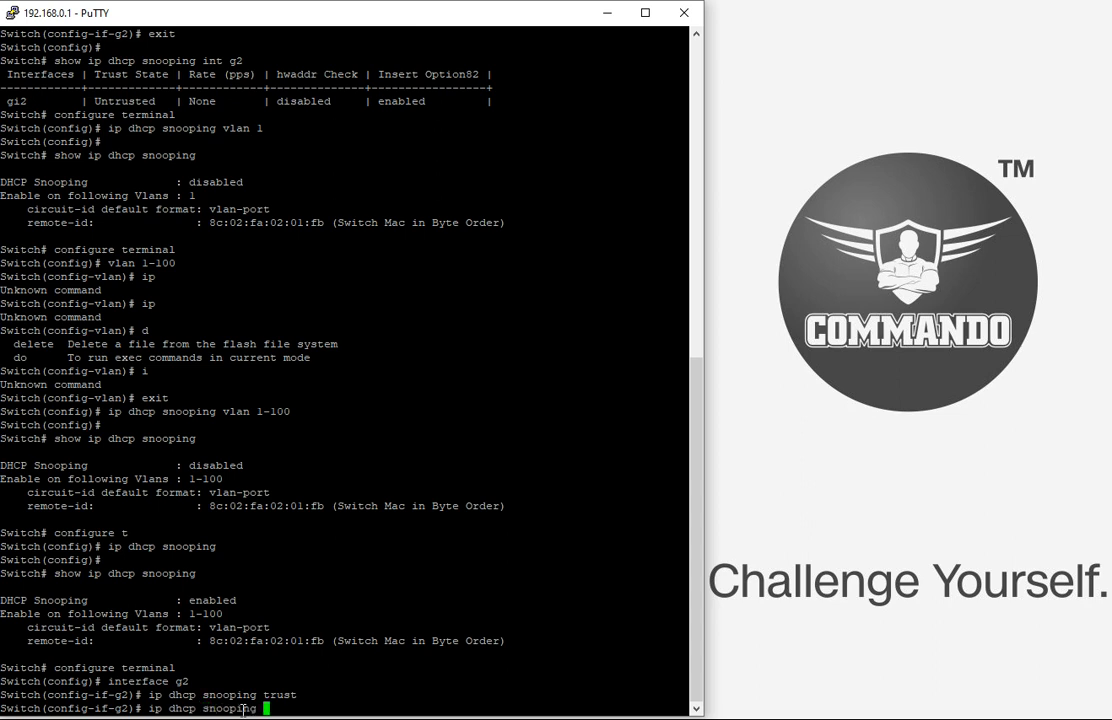
type("rate-limit")
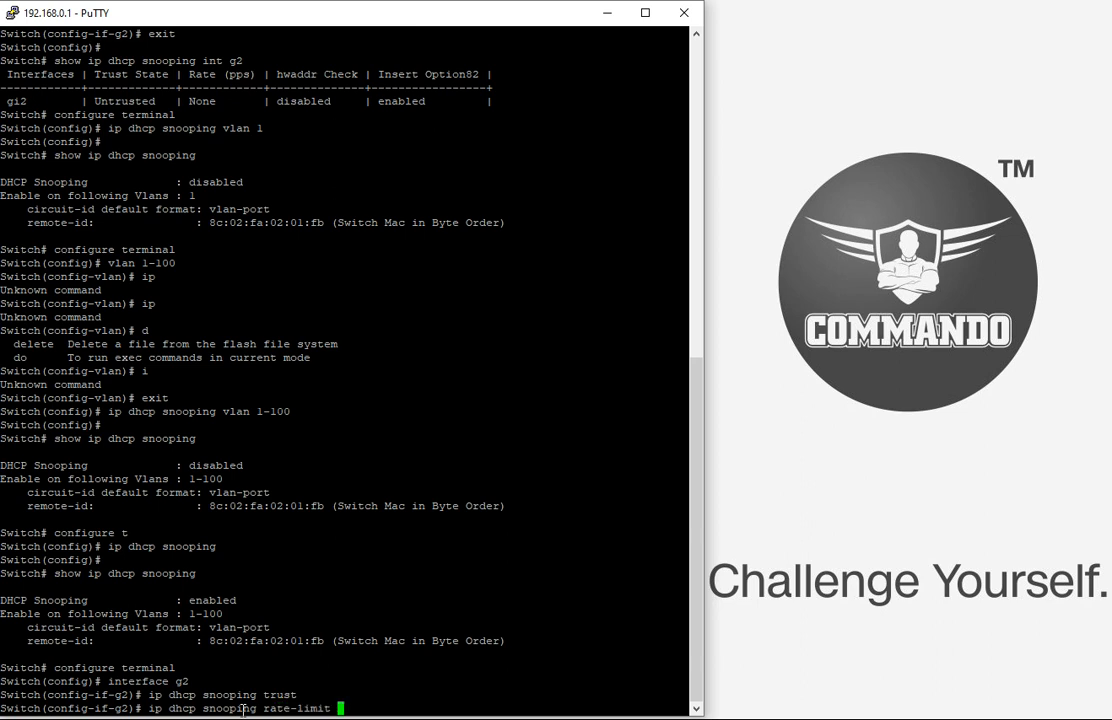
type("30")
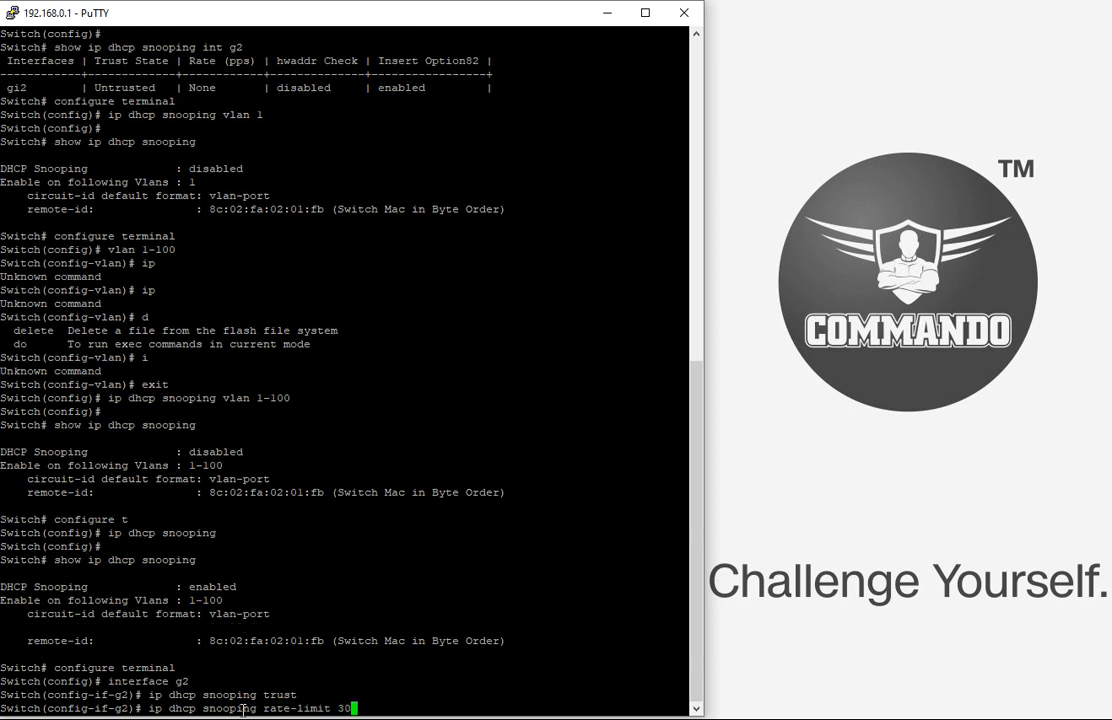
key("Return")
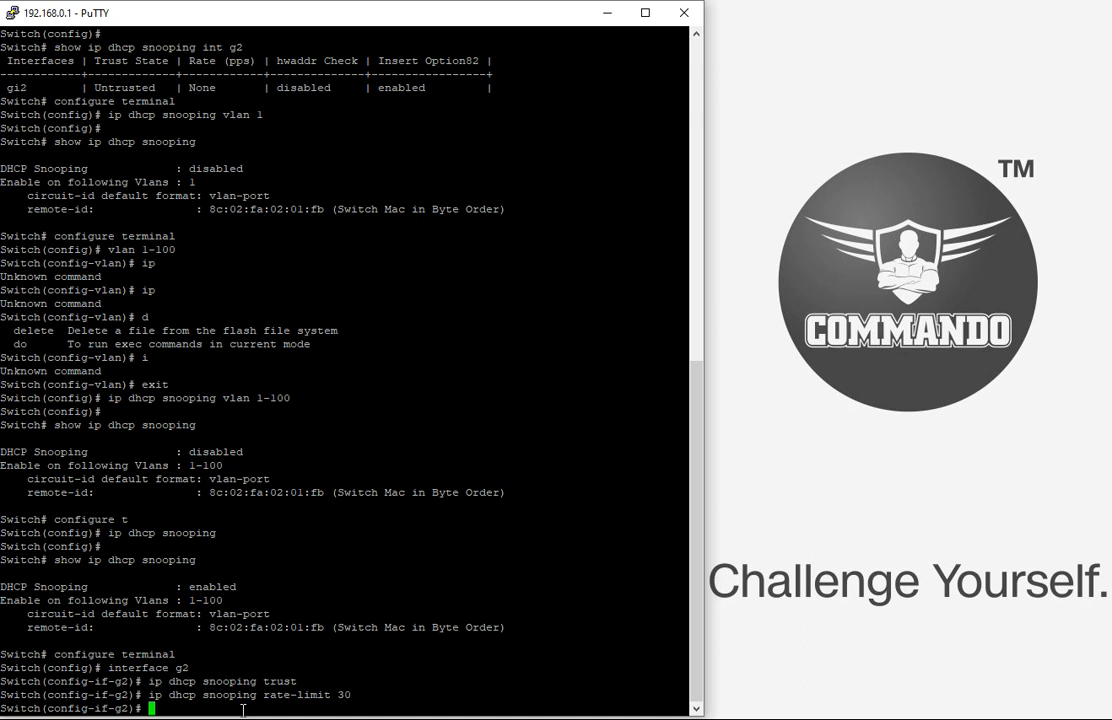
Set circuit-id 'test' for VLAN 1 on g2, then recheck snooping status for VLANs 1-100.
type("ip")
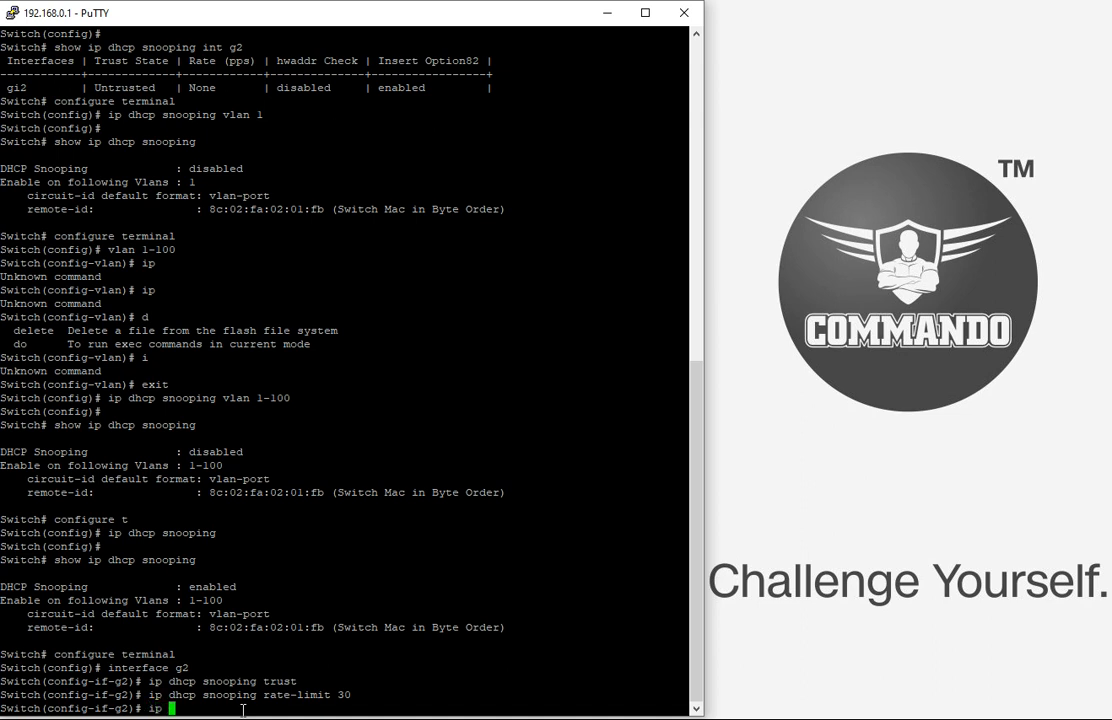
type("dhcp")
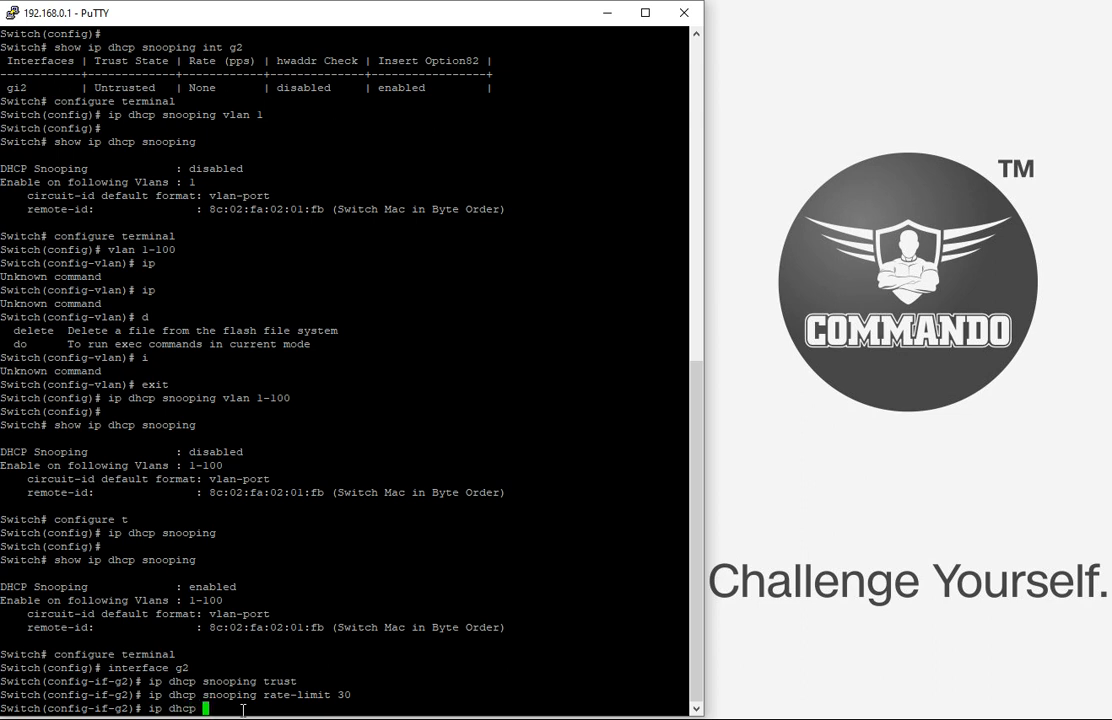
type("s")
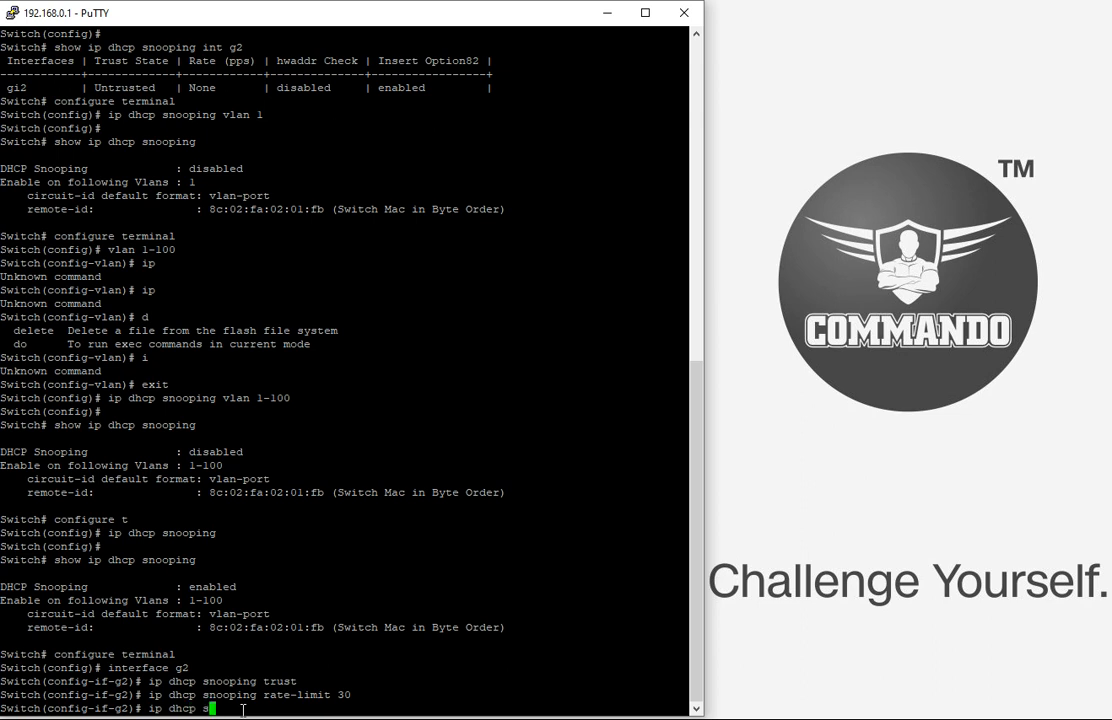
type("nooping")
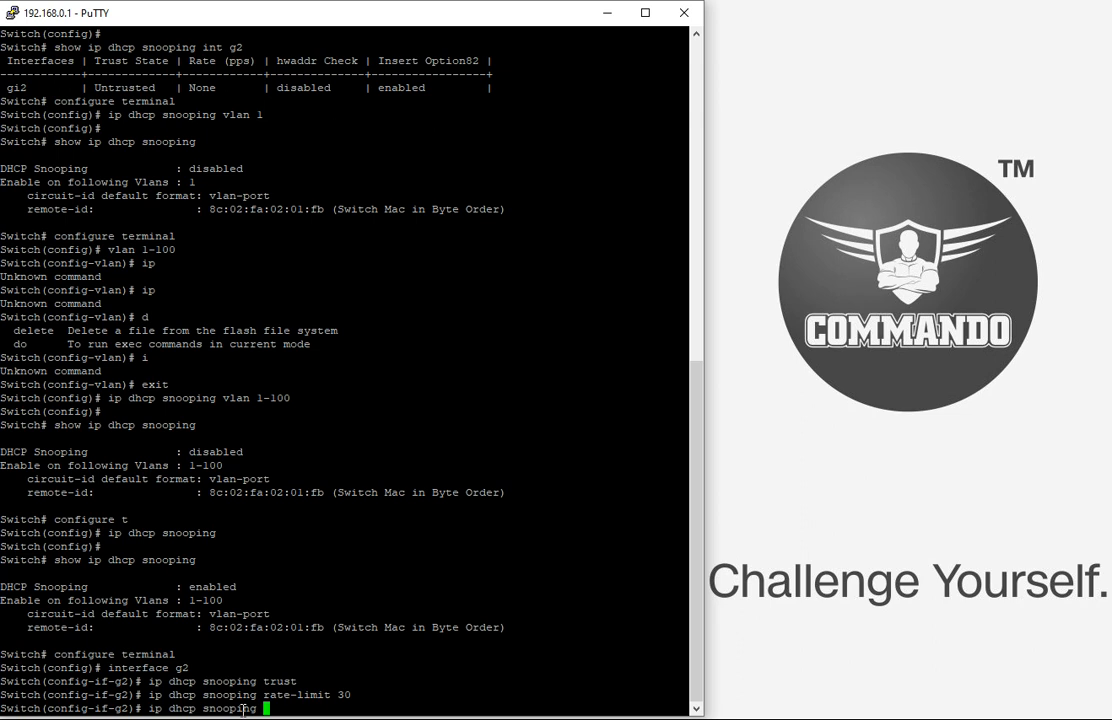
type("vlan 1")
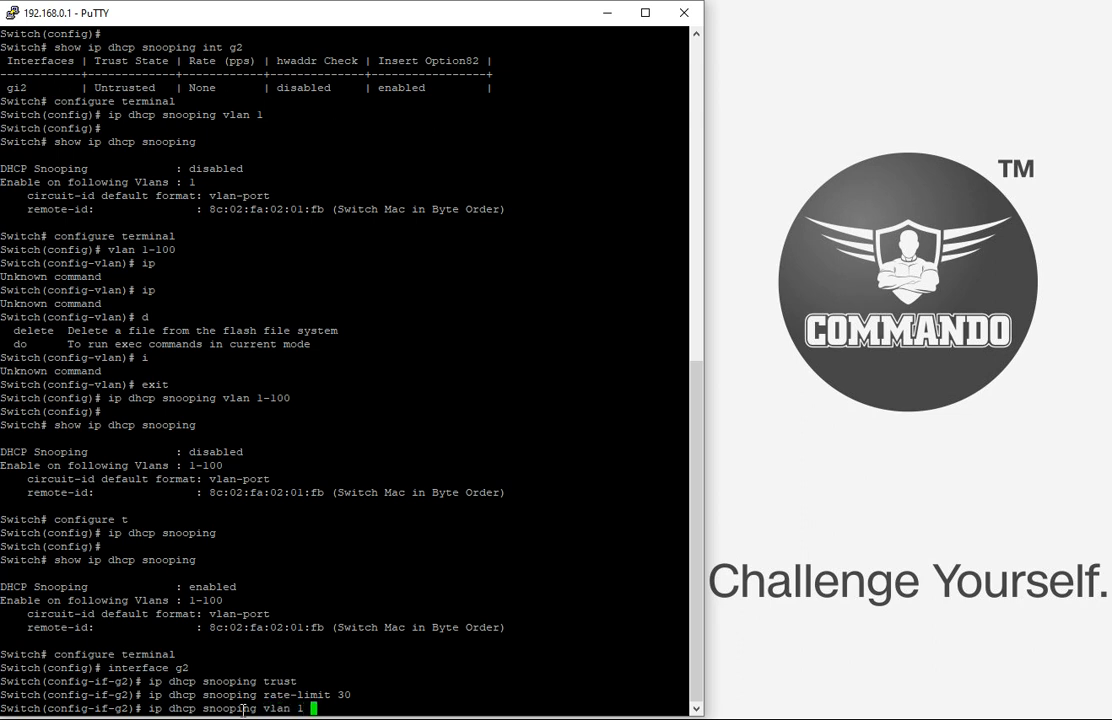
type("option")
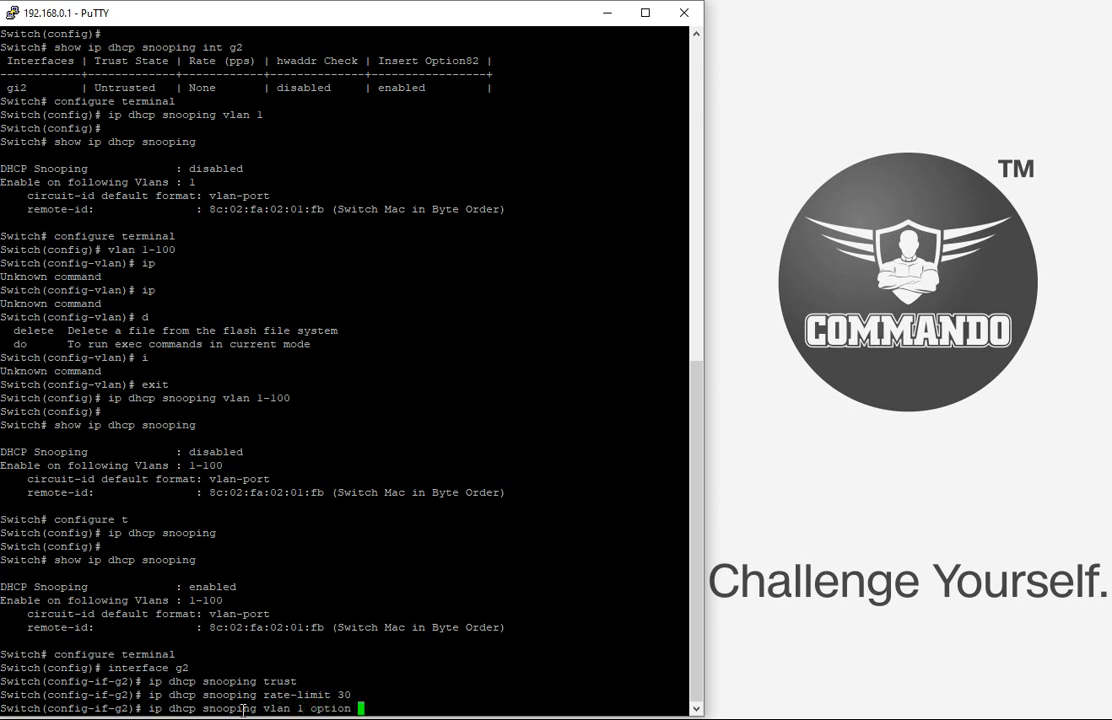
type("c")
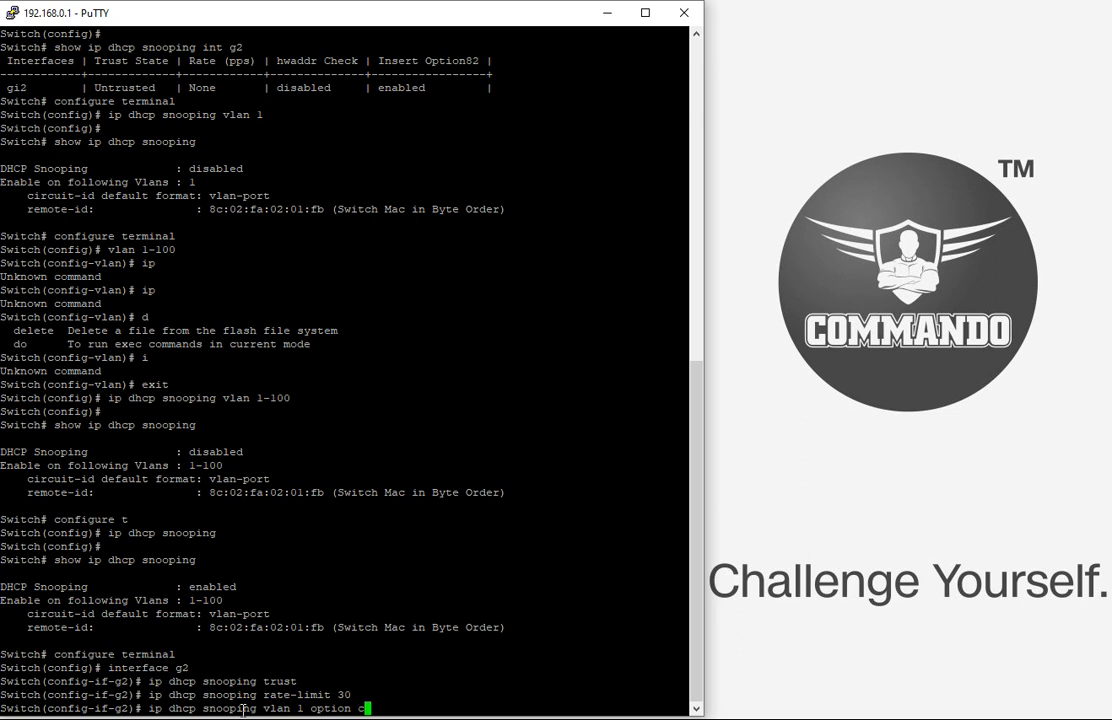
type("ircuit-id te")
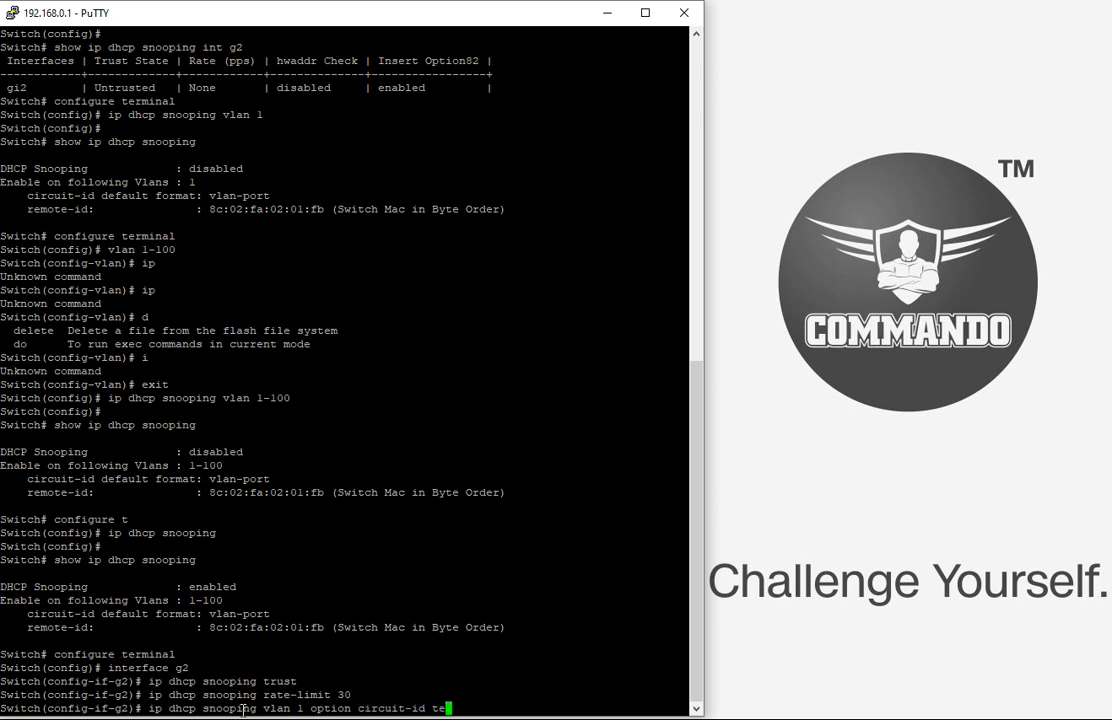
key("Return")
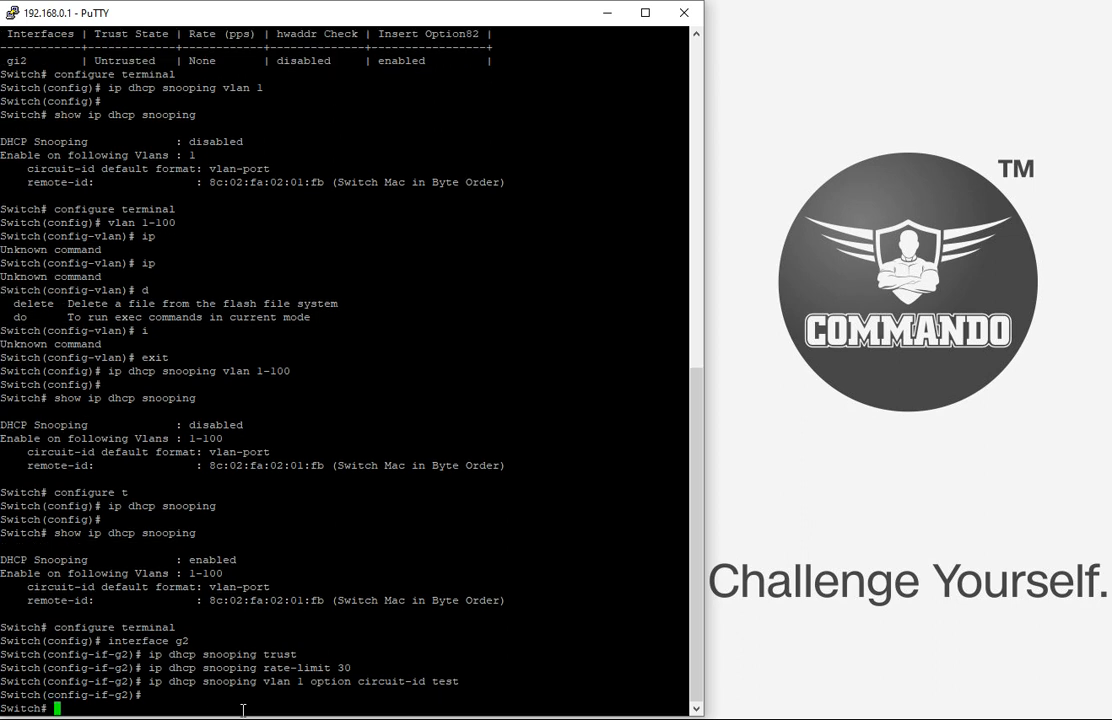
type("show ip dhcp snooping")
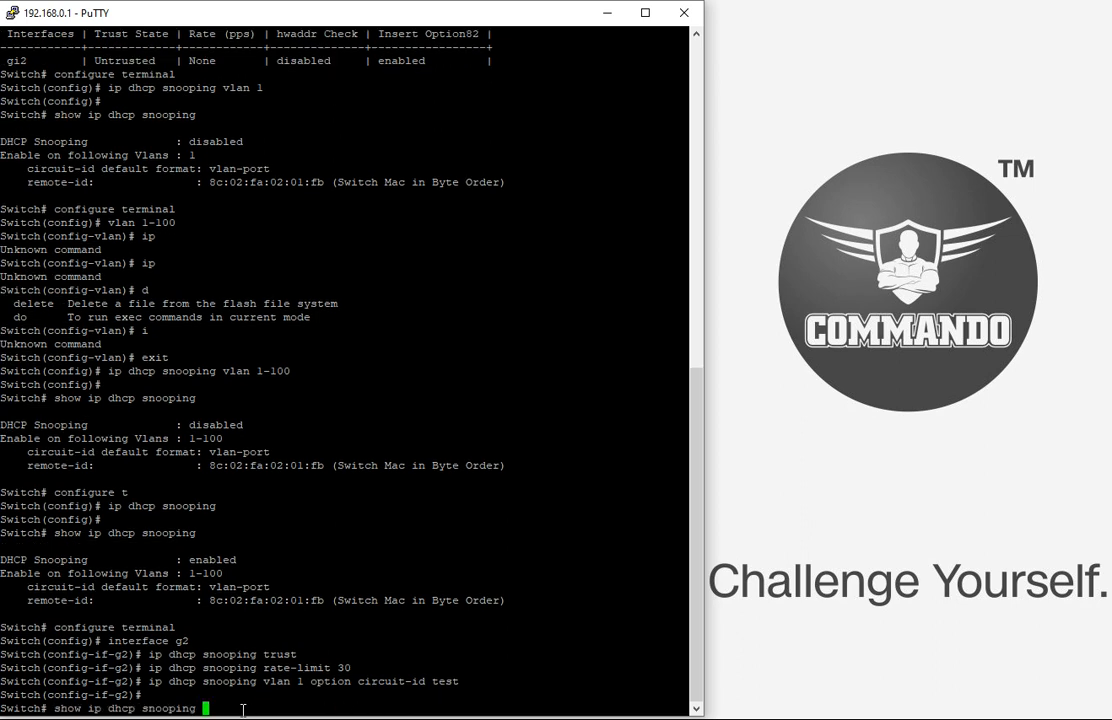
key("Return")
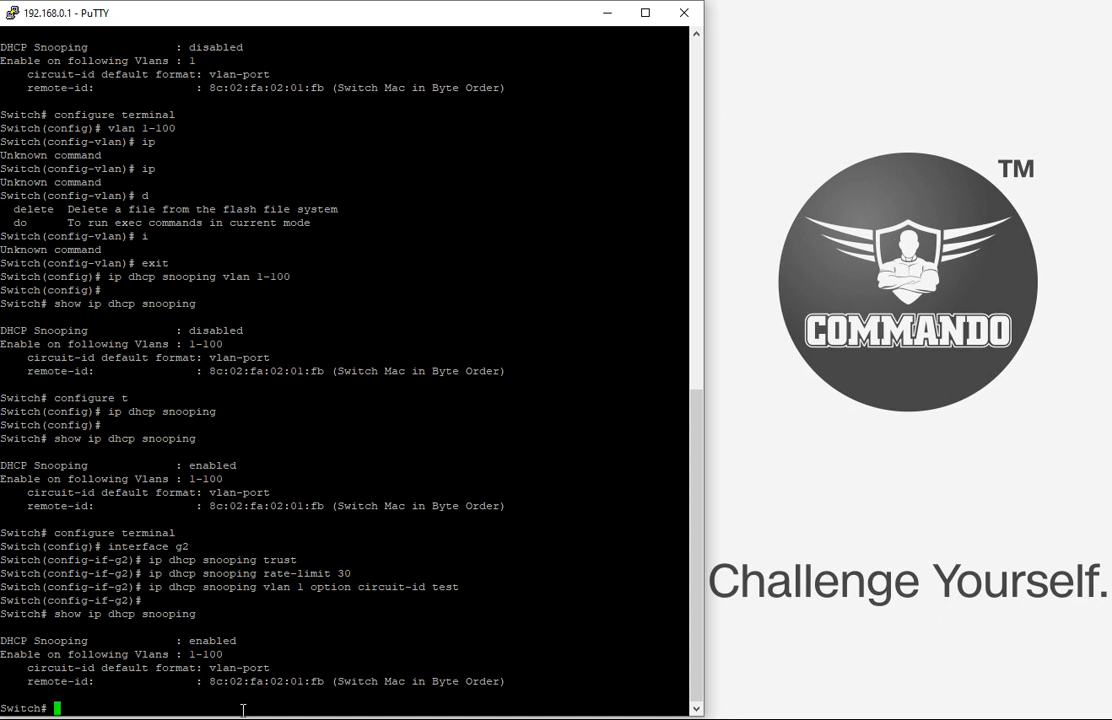
Set the DHCP snooping database write-delay to 60 and timeout to 60 seconds.
type("configure t")
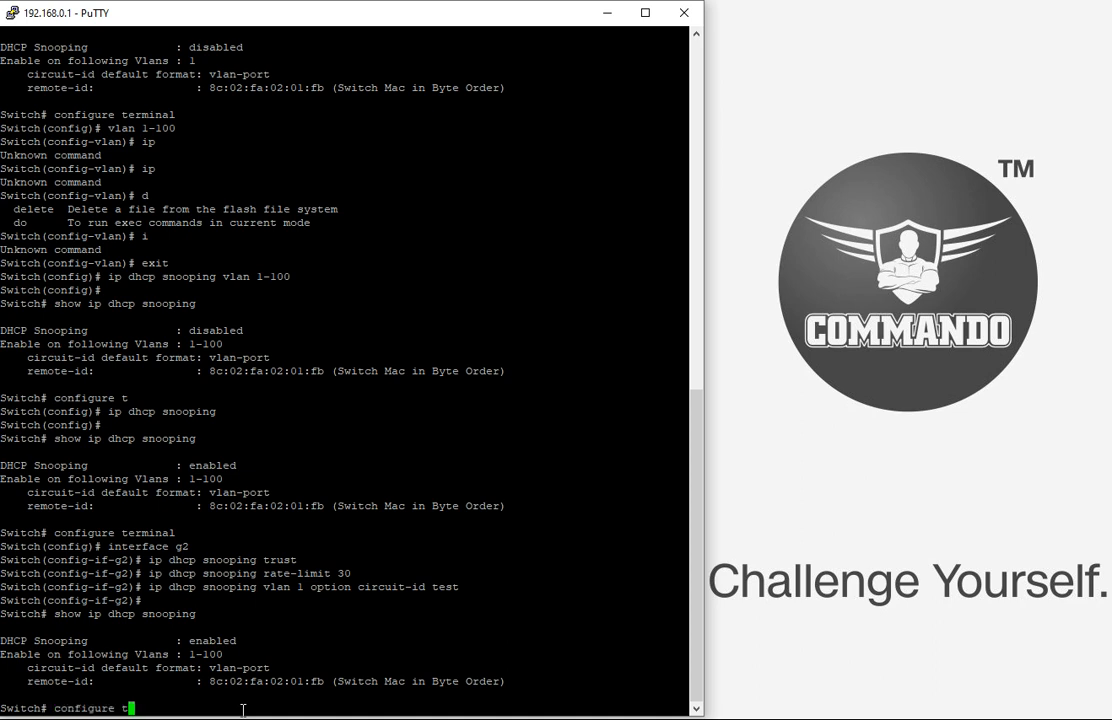
key("Return")
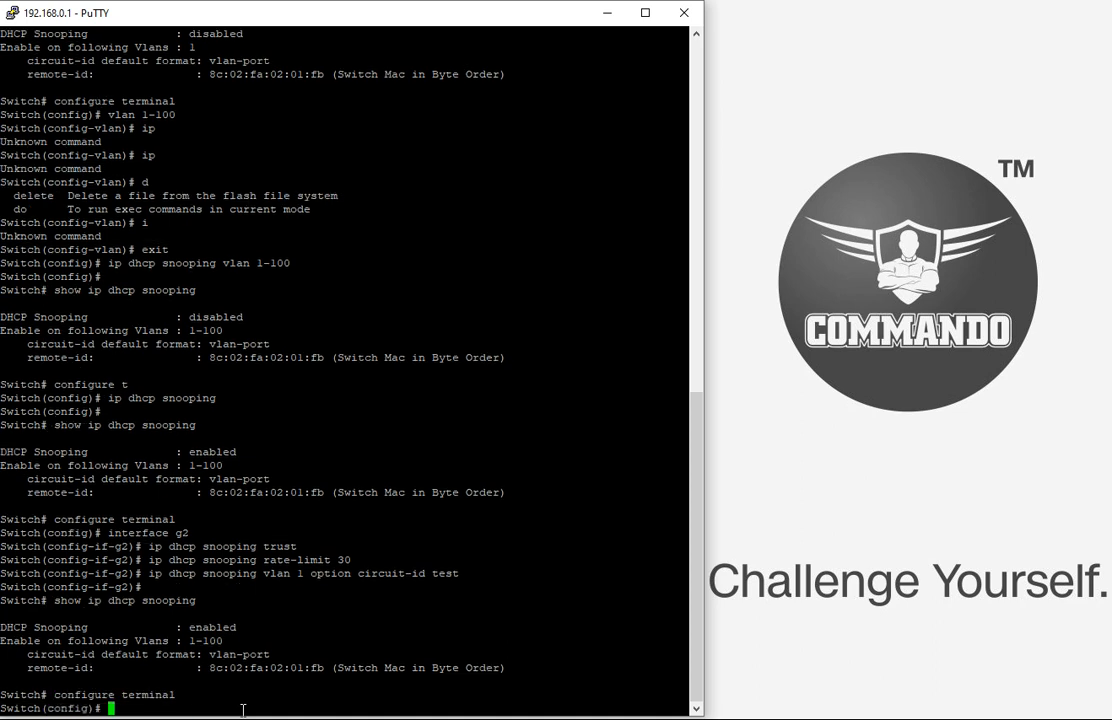
type("ip dhcp")
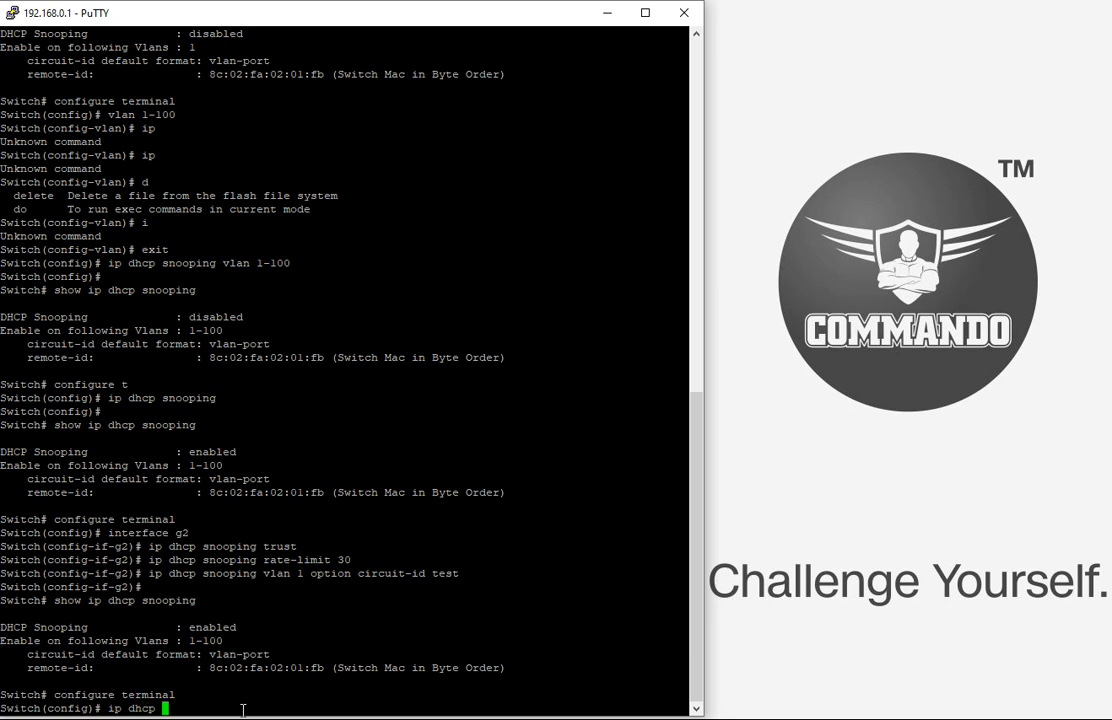
type("snooping")
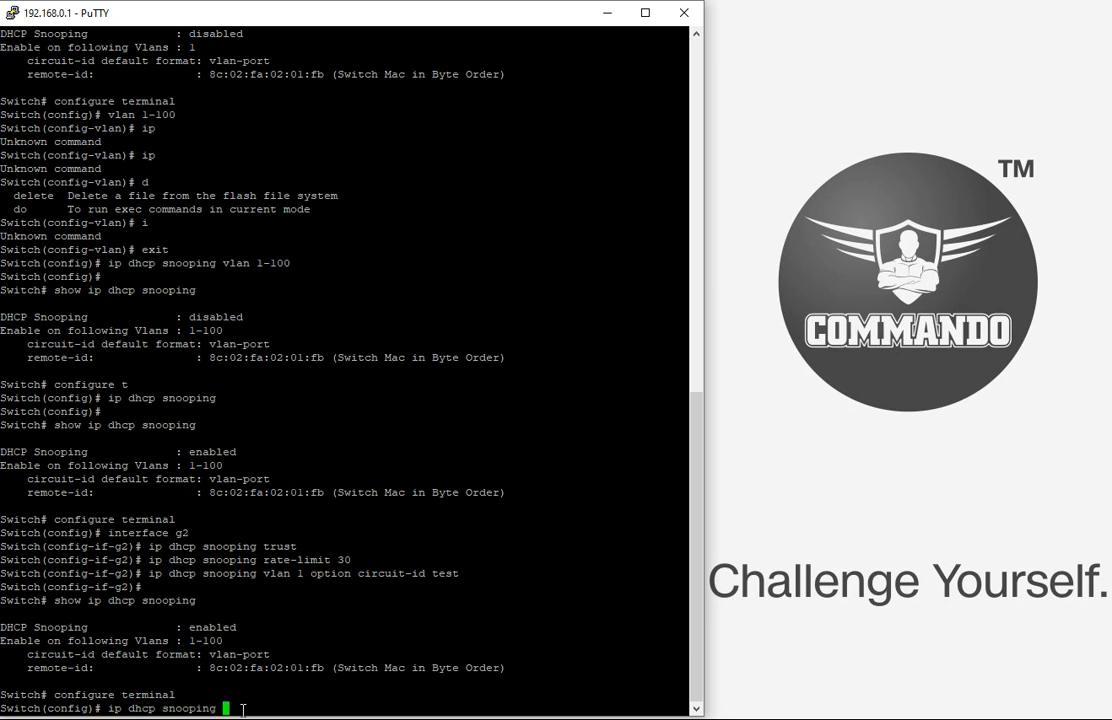
type("data")
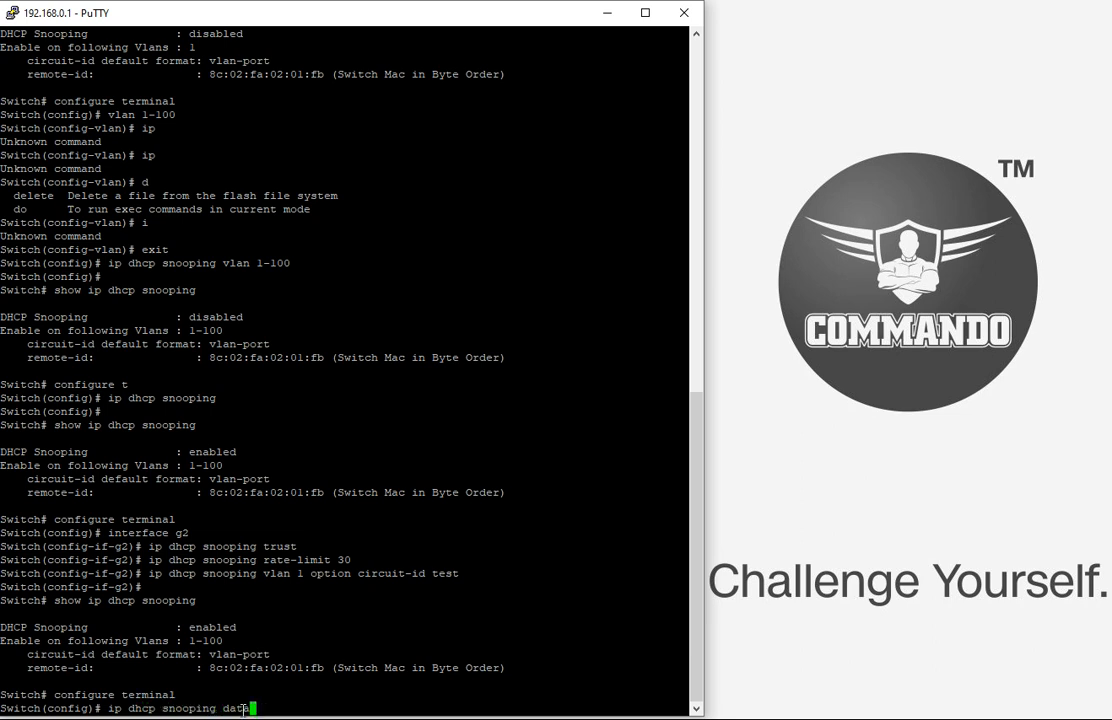
type("base")
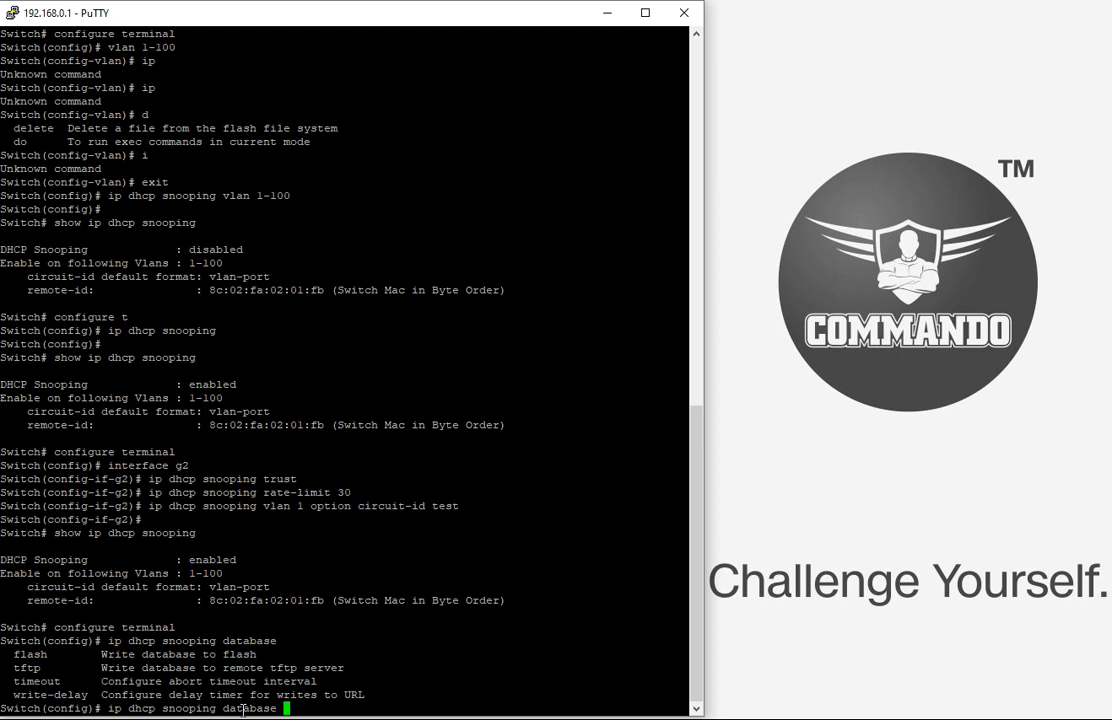
type("w")
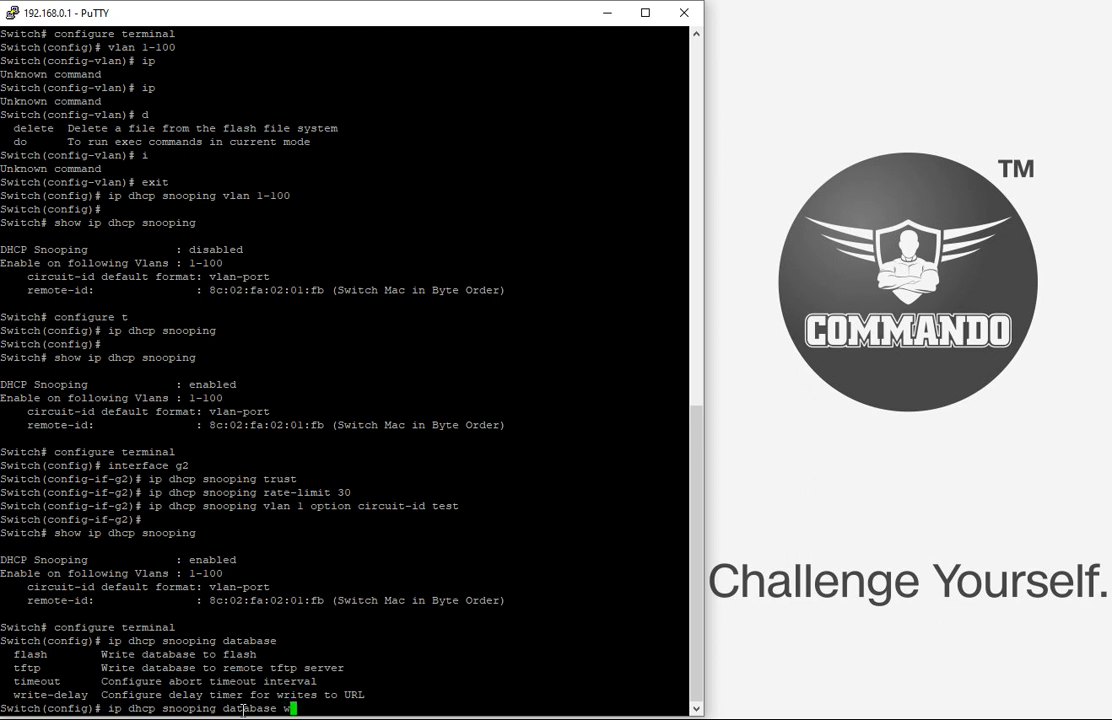
type("rite-delay 60")
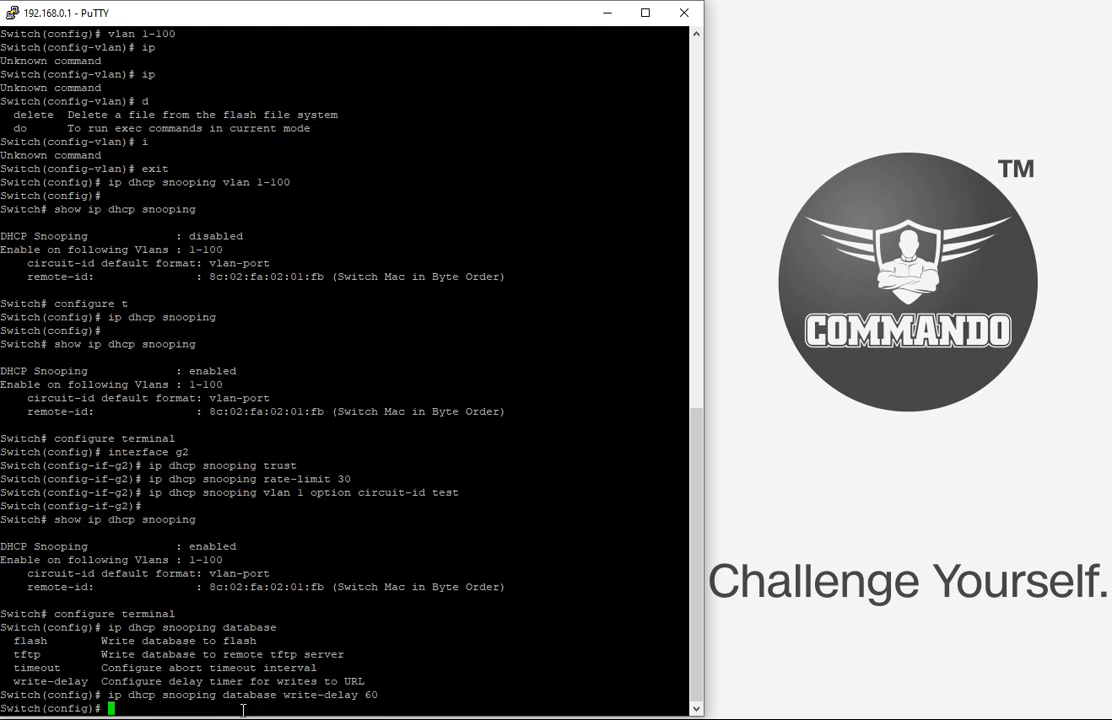
type("ip dhcp snooping database write-delay 60")
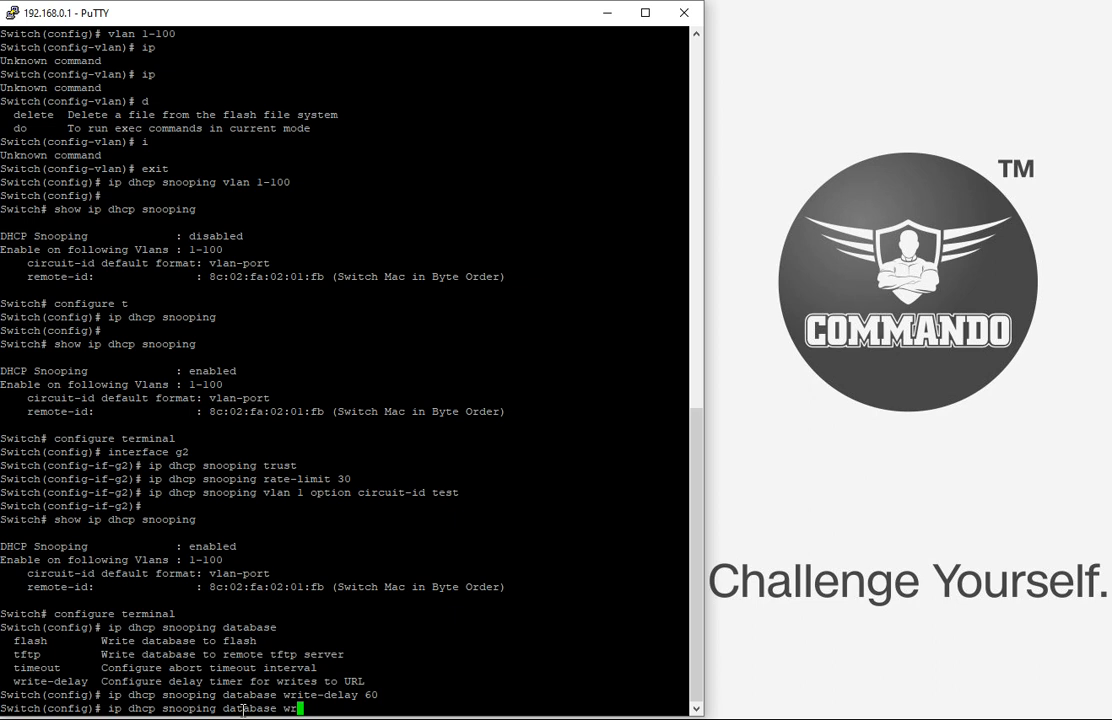
type("timeout 60")
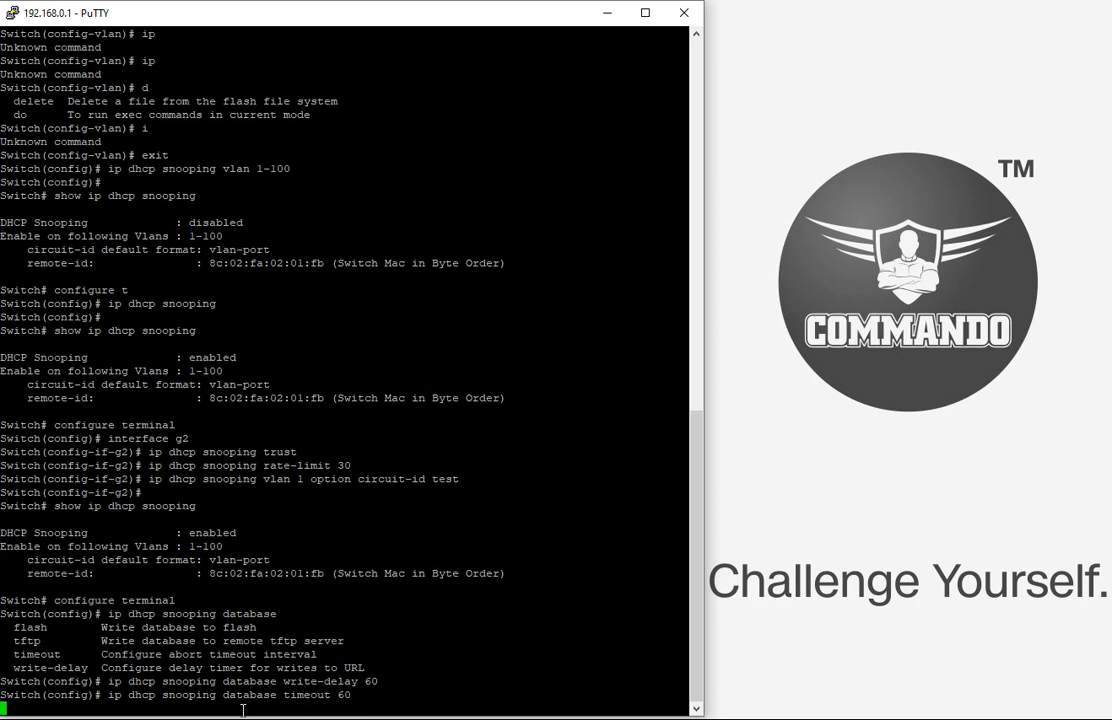
key("Return")
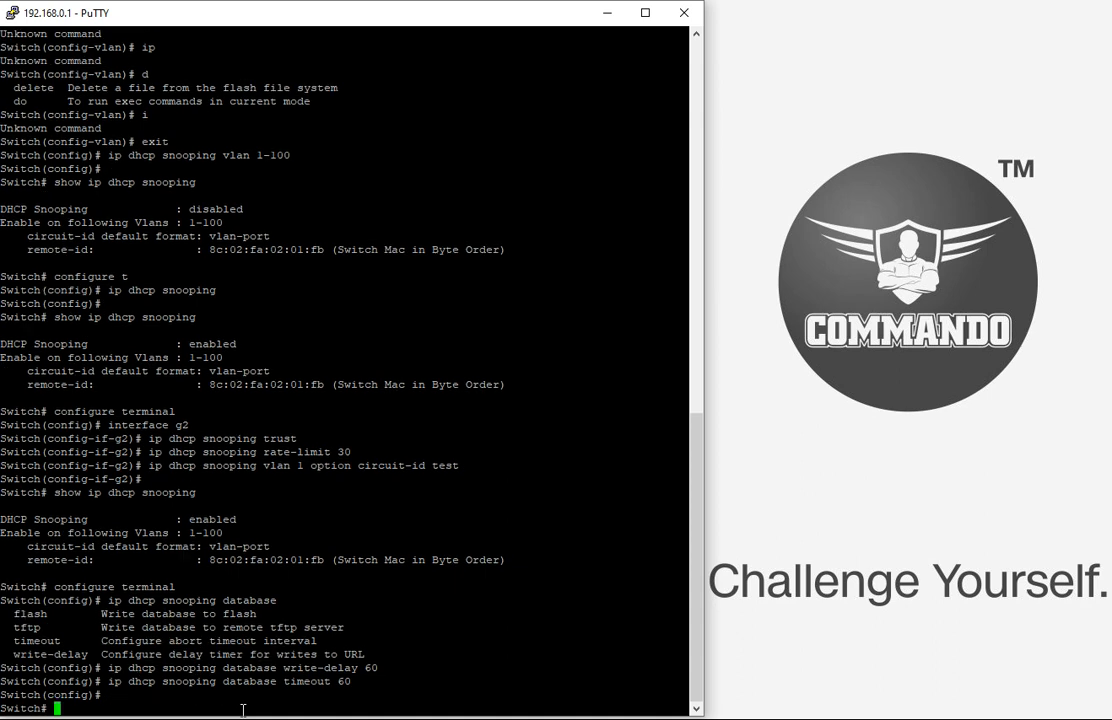
Show the snooping database status to confirm both timers read 60 seconds.
type("show ip")
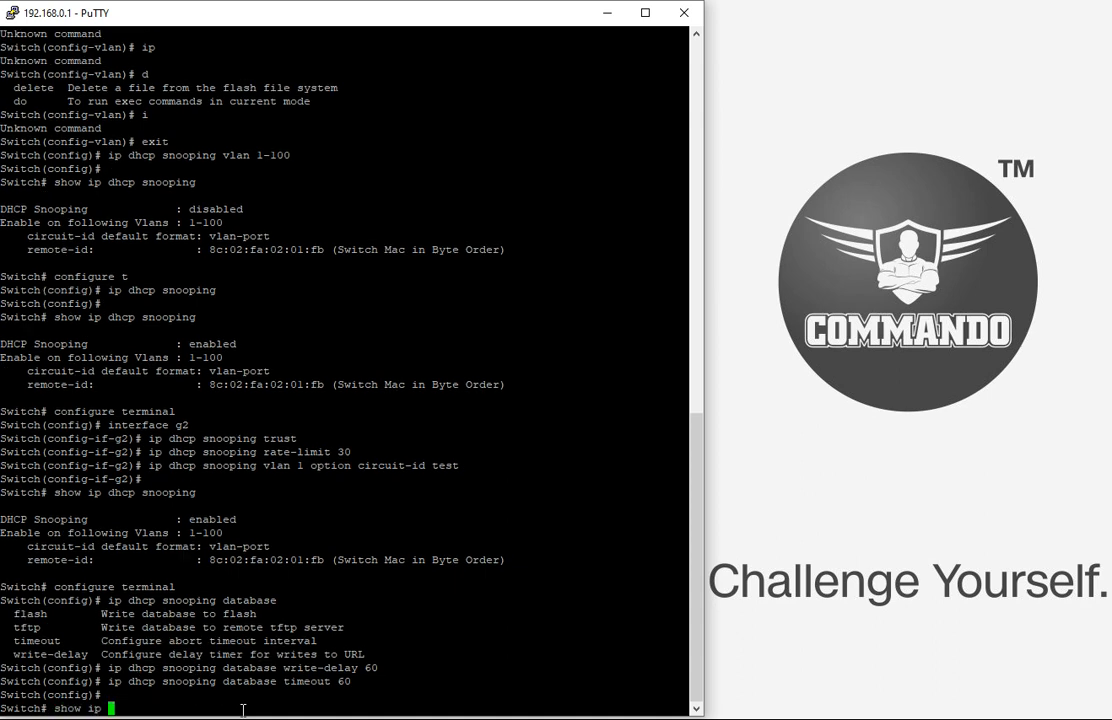
type("dhcp")
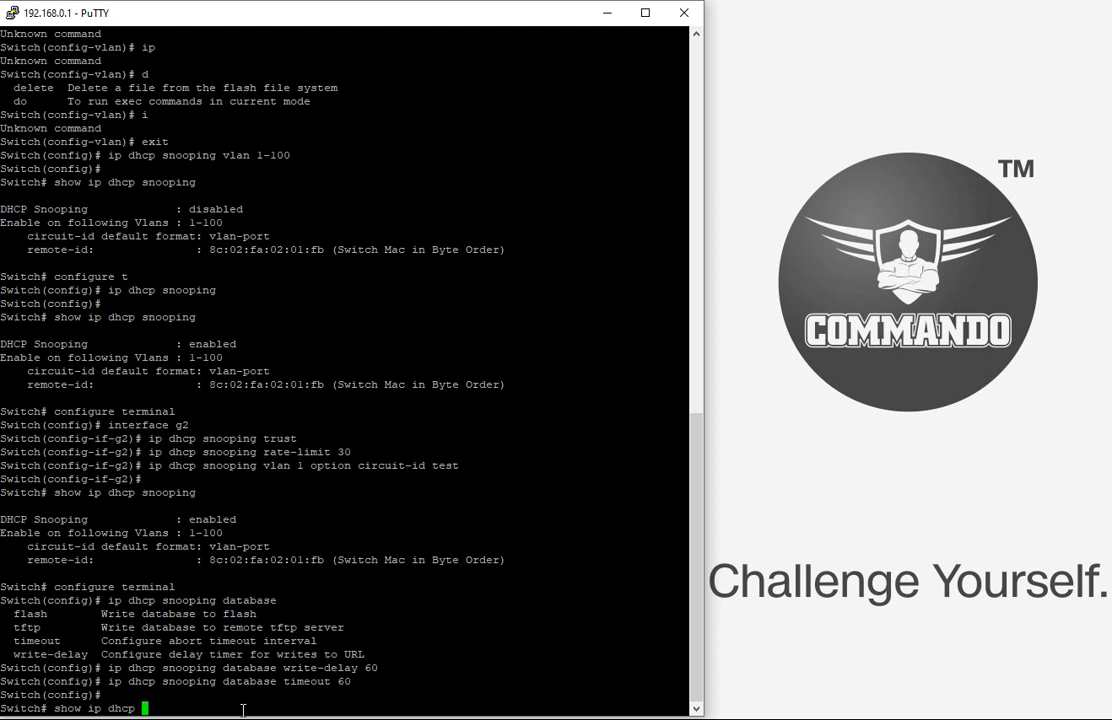
type("snooping")
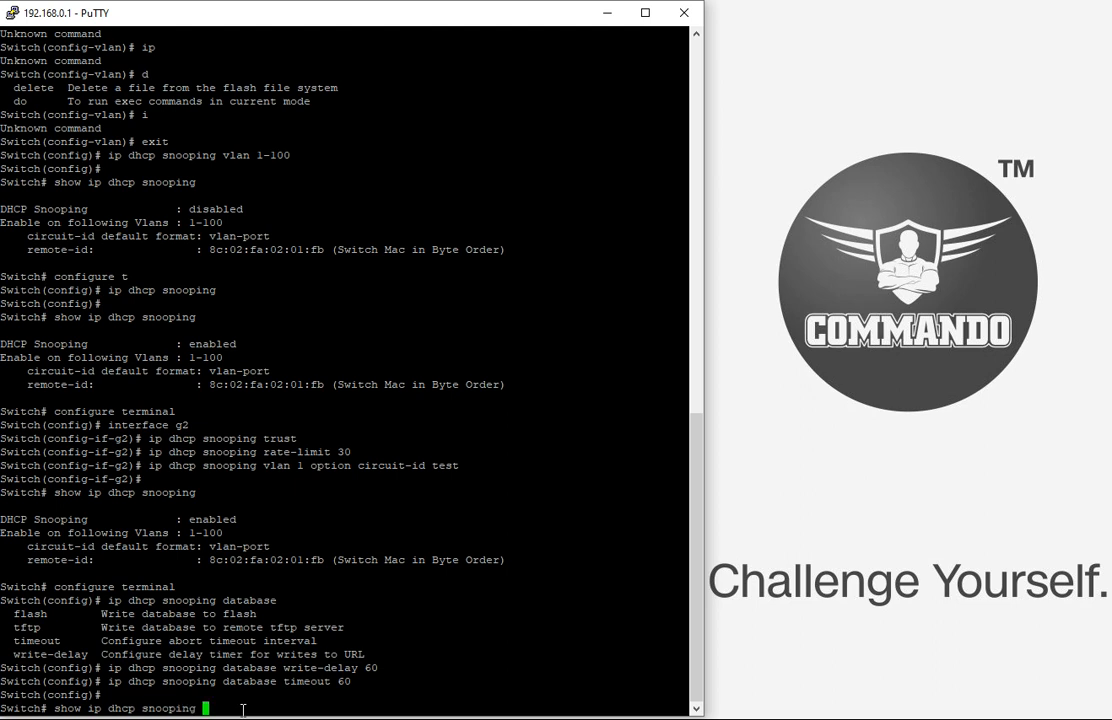
type("database t")
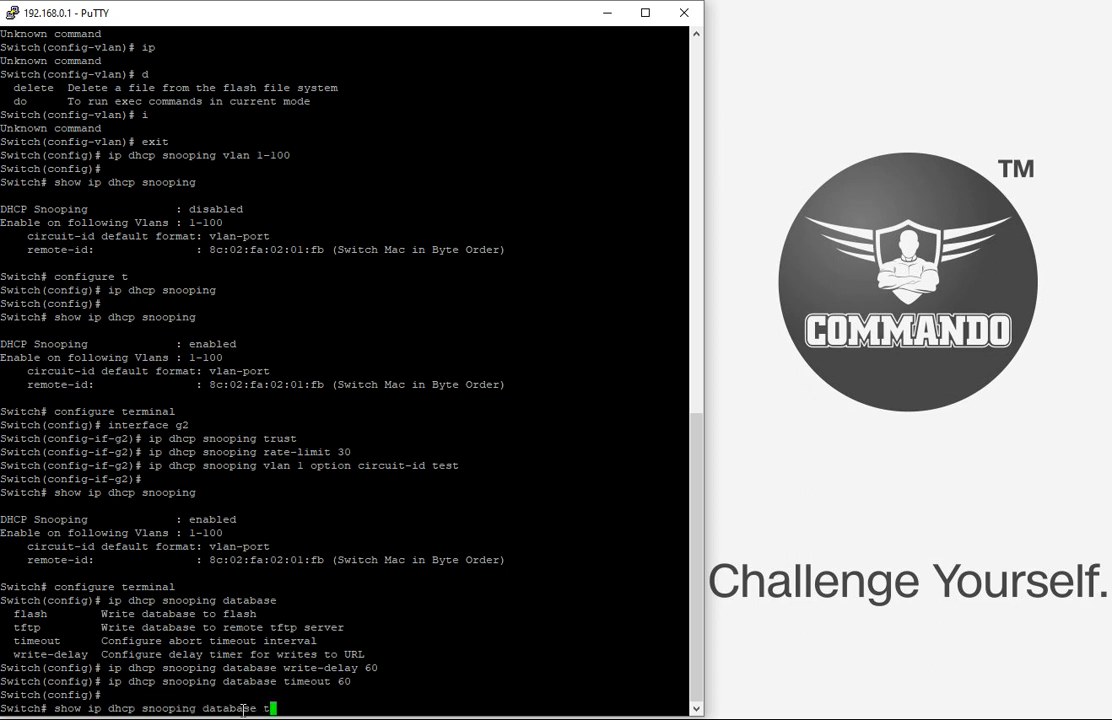
key("Return")
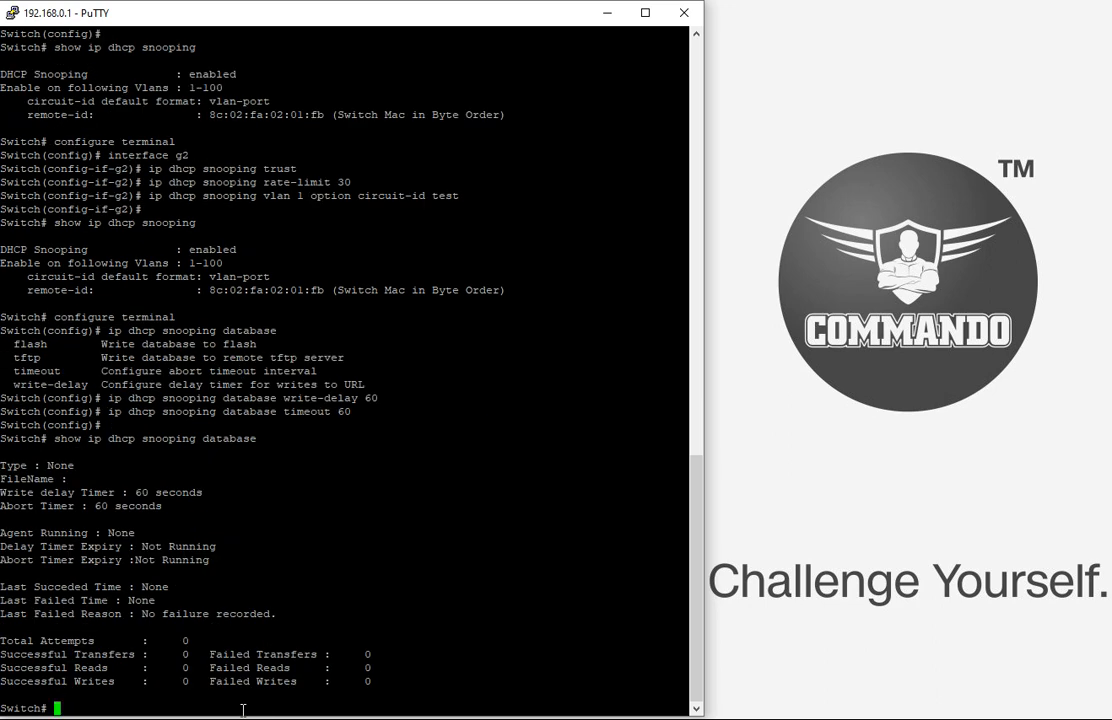